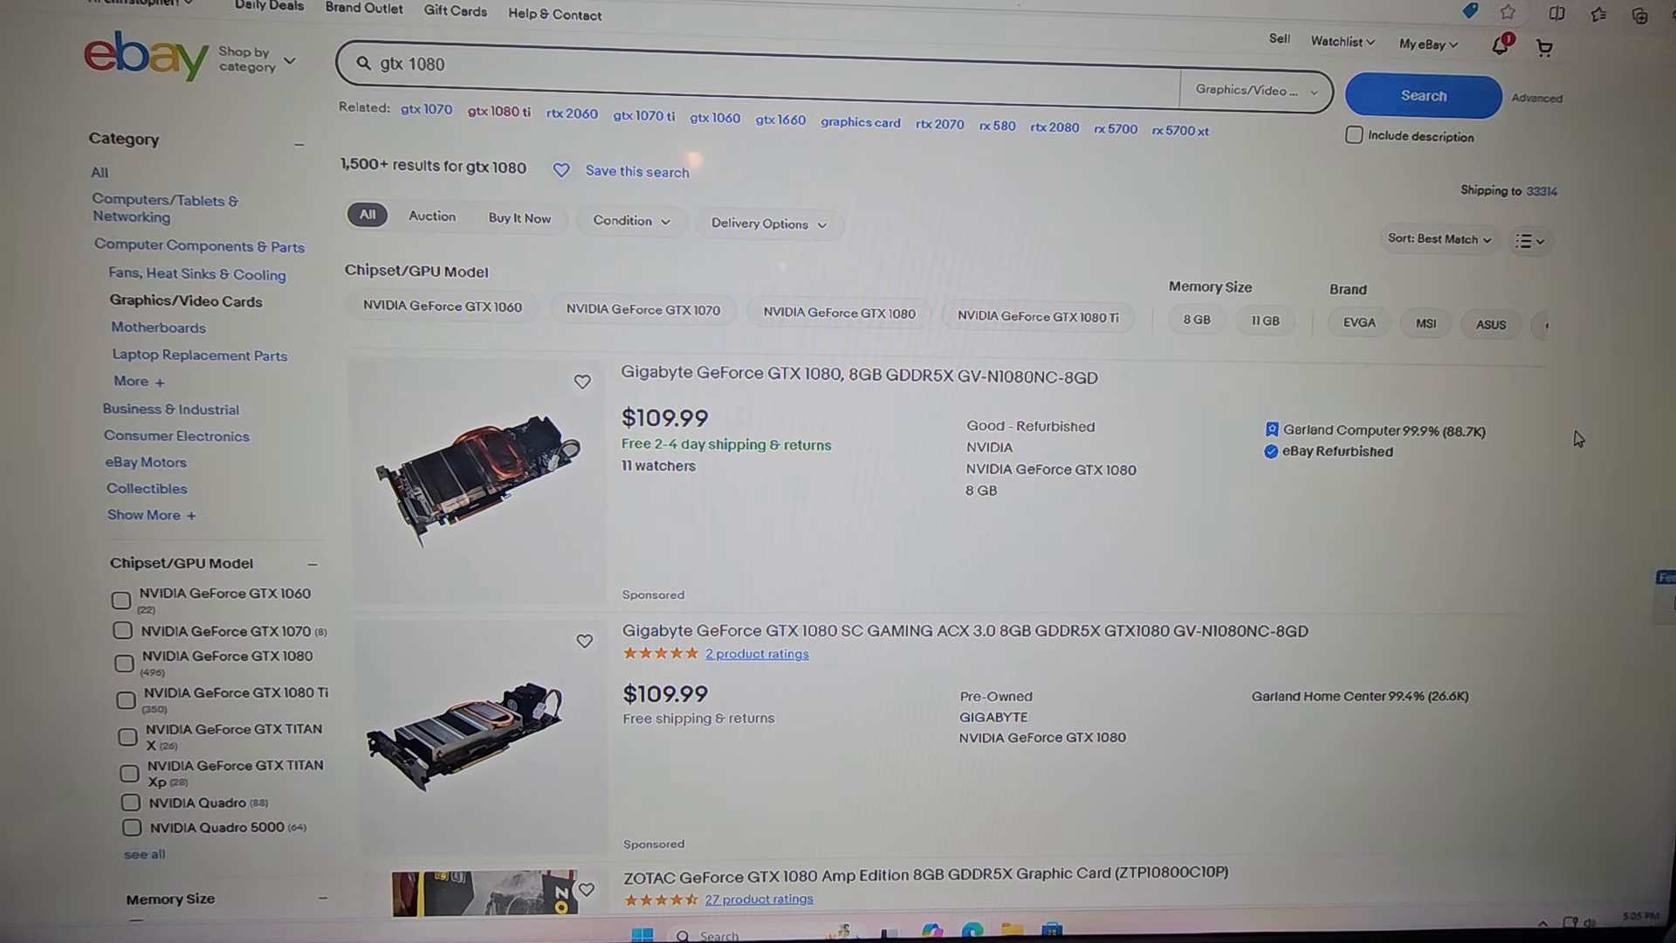
mouse_move(716, 469)
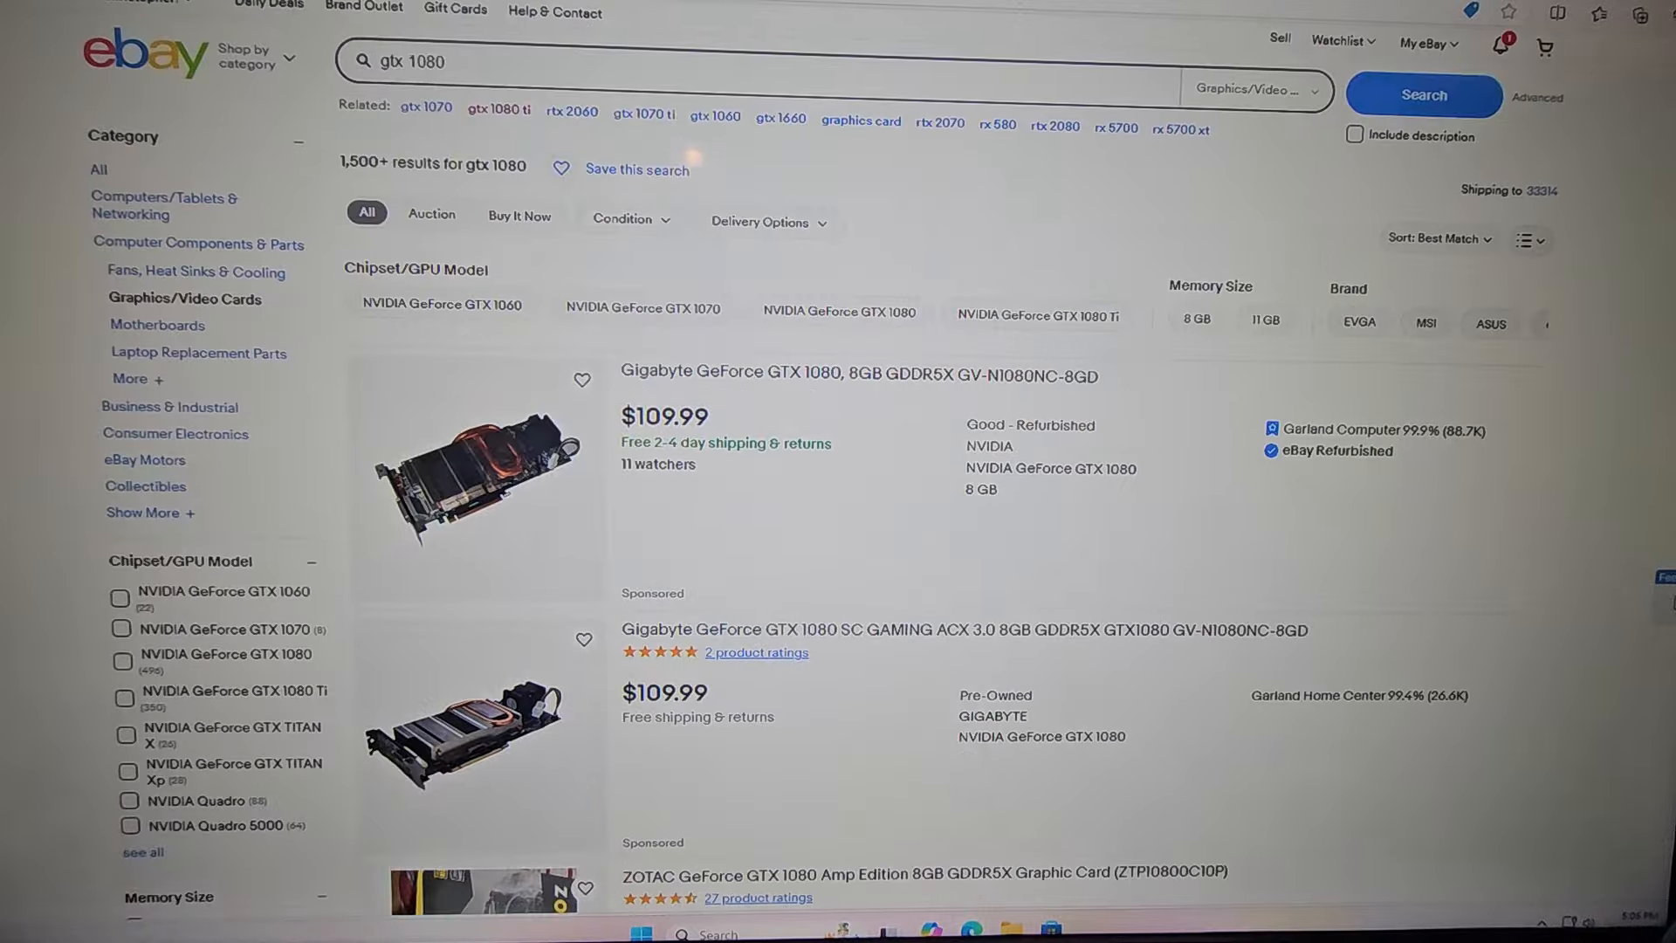
Step: Scroll down through the GTX 980 listings, checking prices from $5.50 auctions to $49.99 listings
scroll("down", 3)
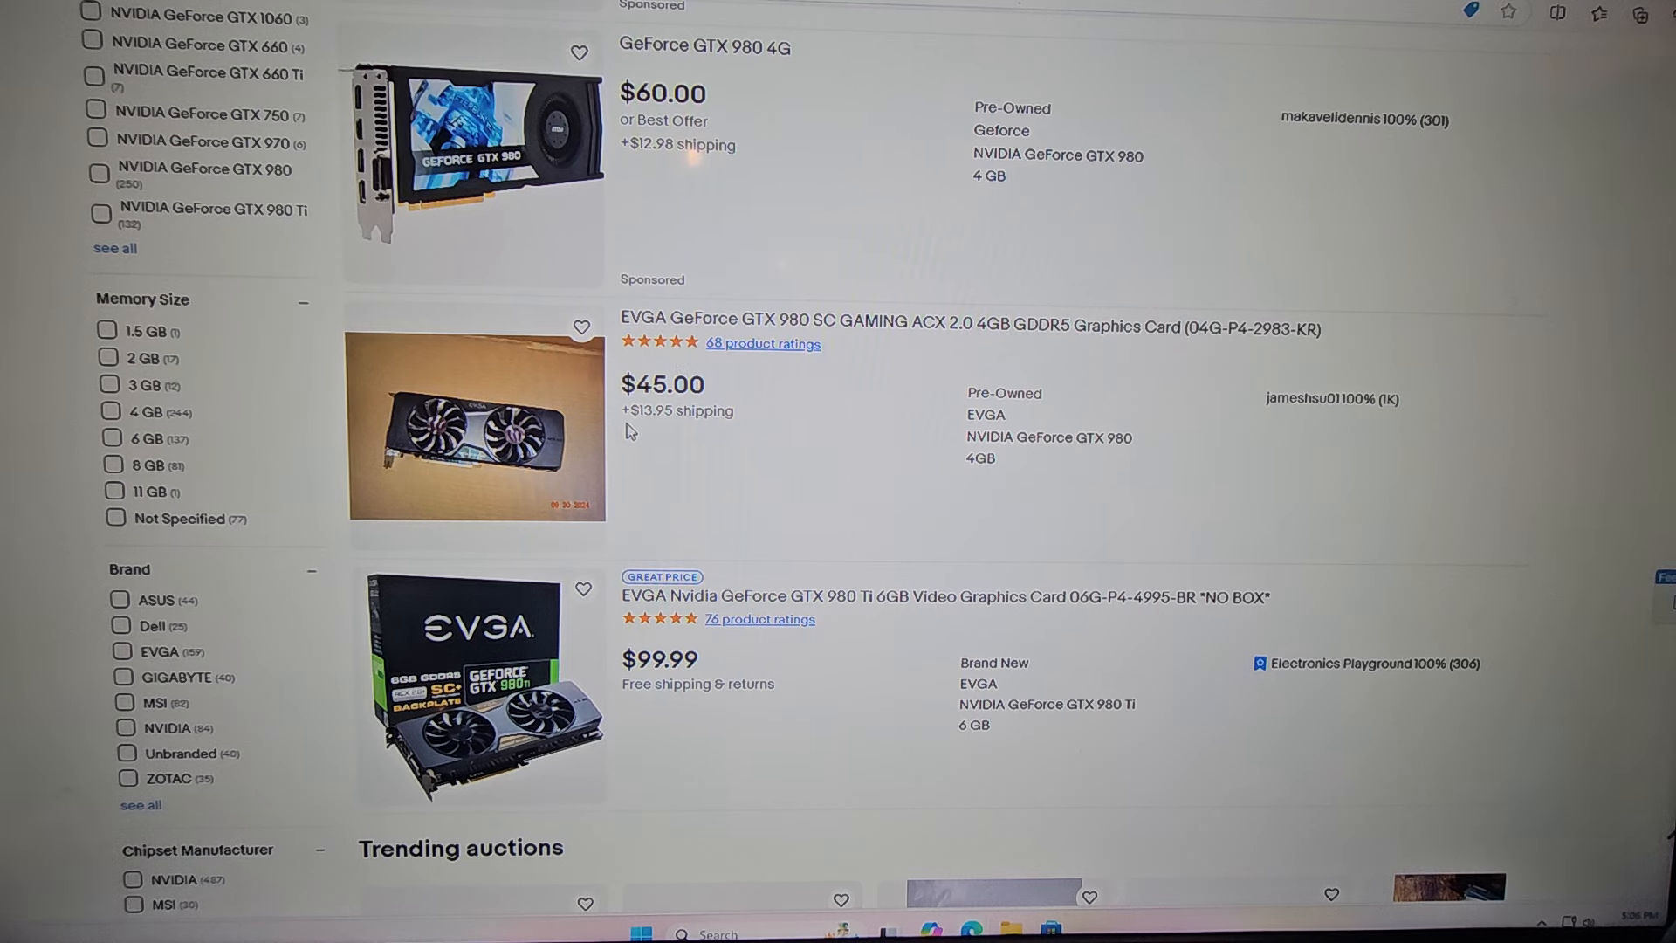
mouse_move(721, 442)
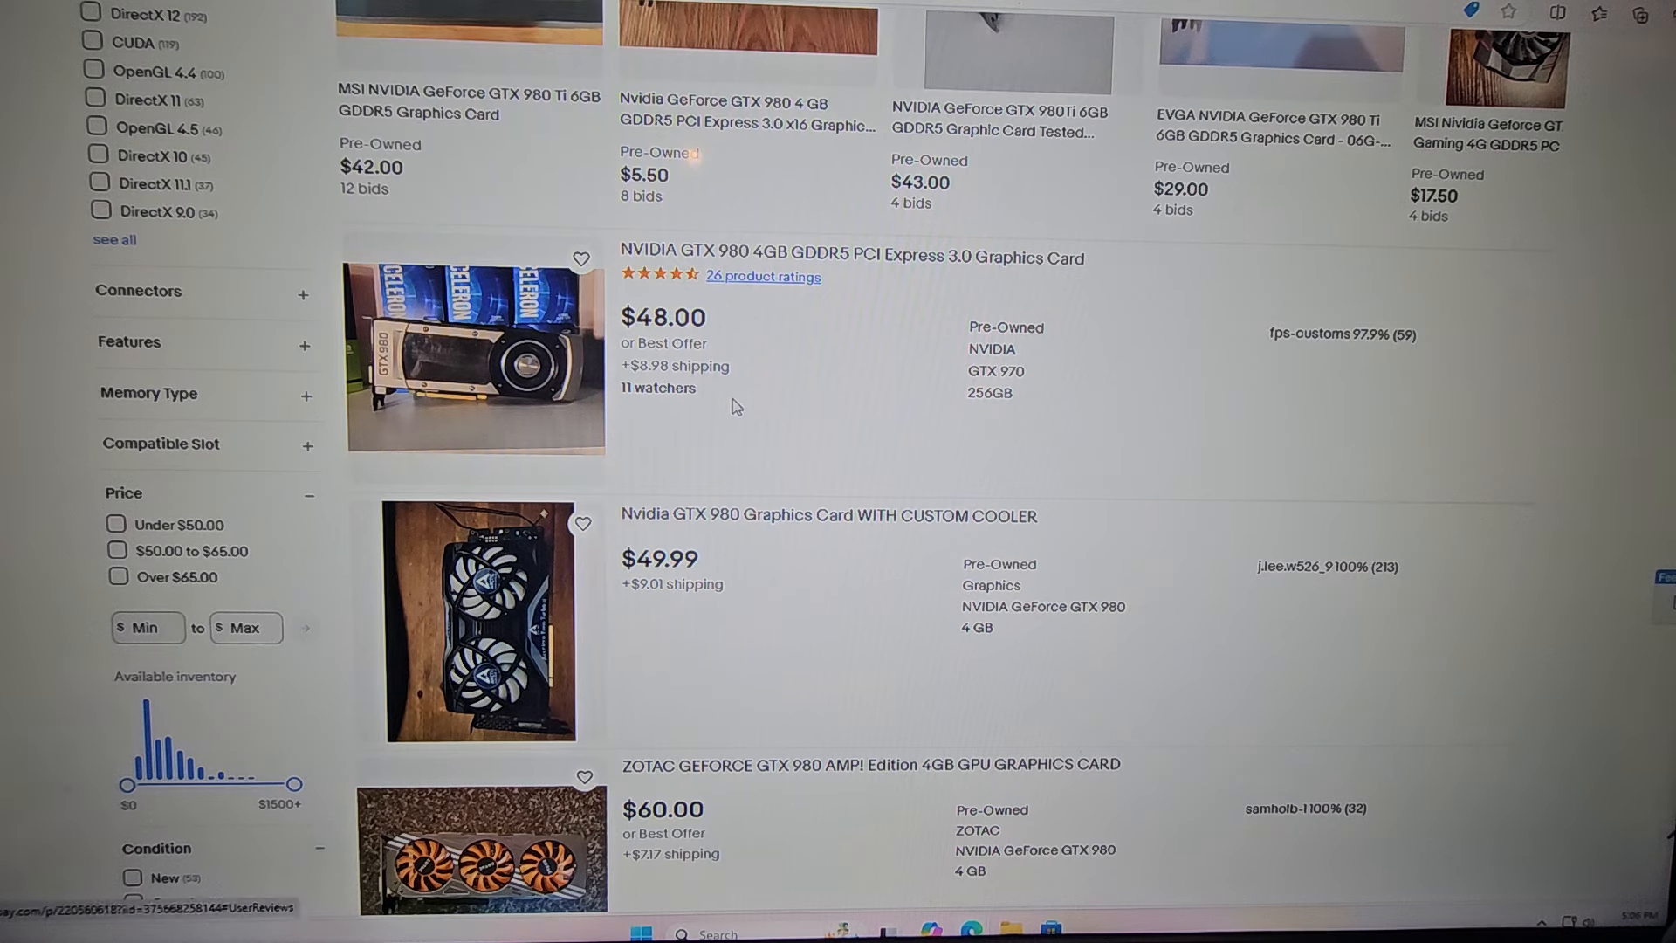
scroll("down", 3)
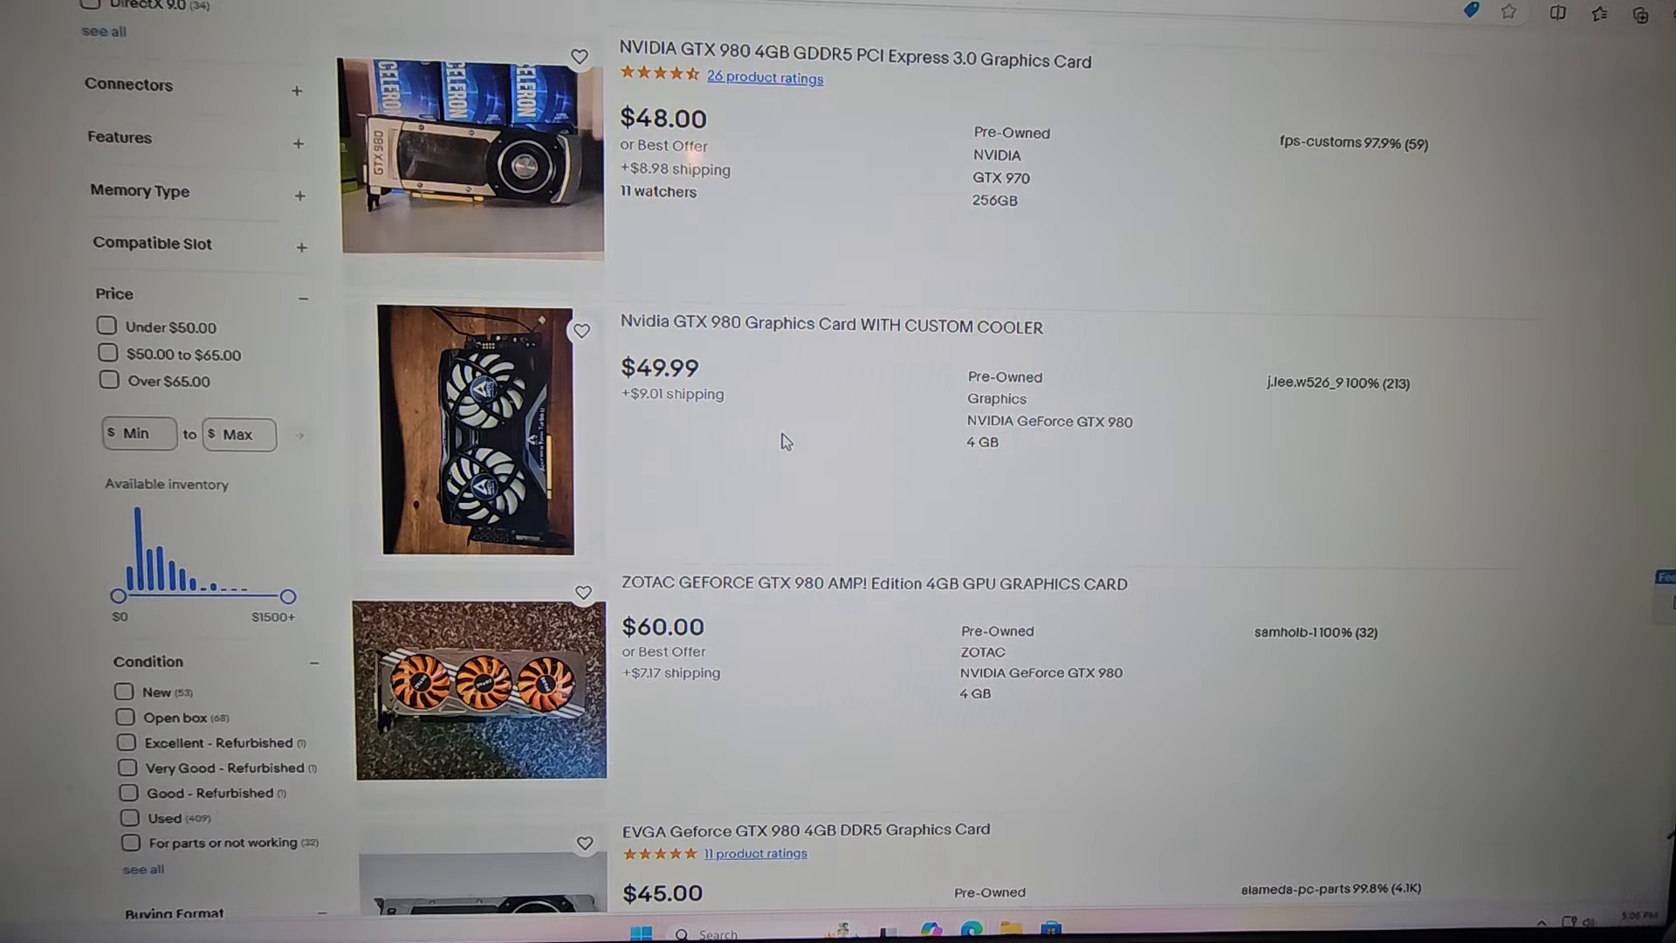
scroll("down", 3)
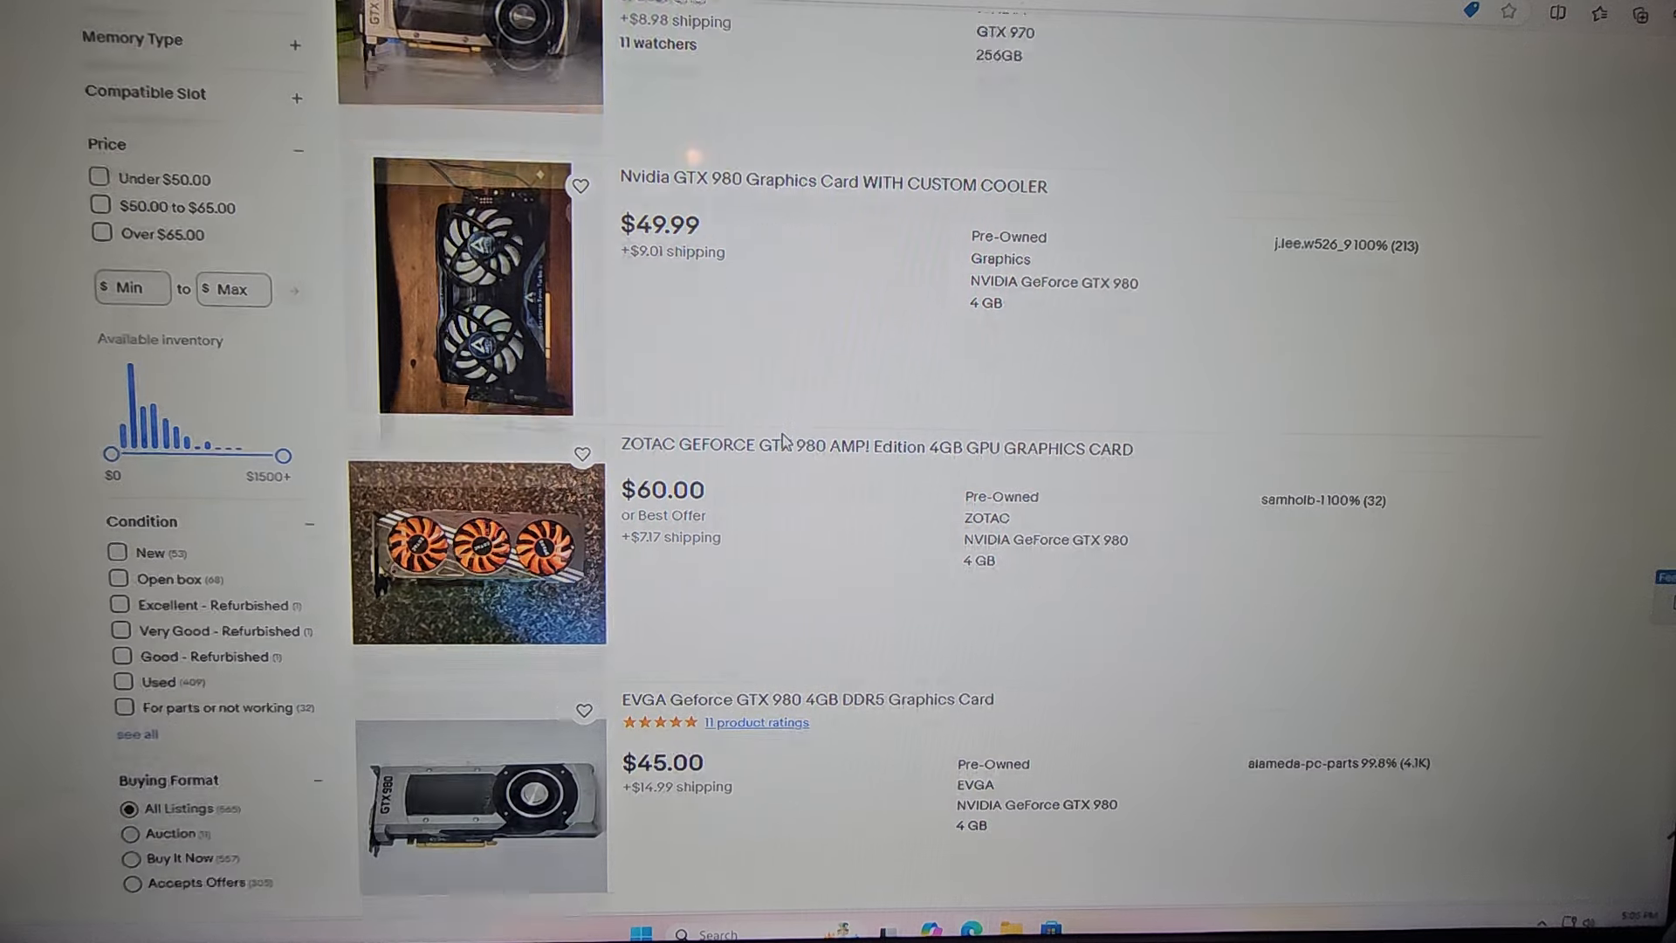
scroll("down", 3)
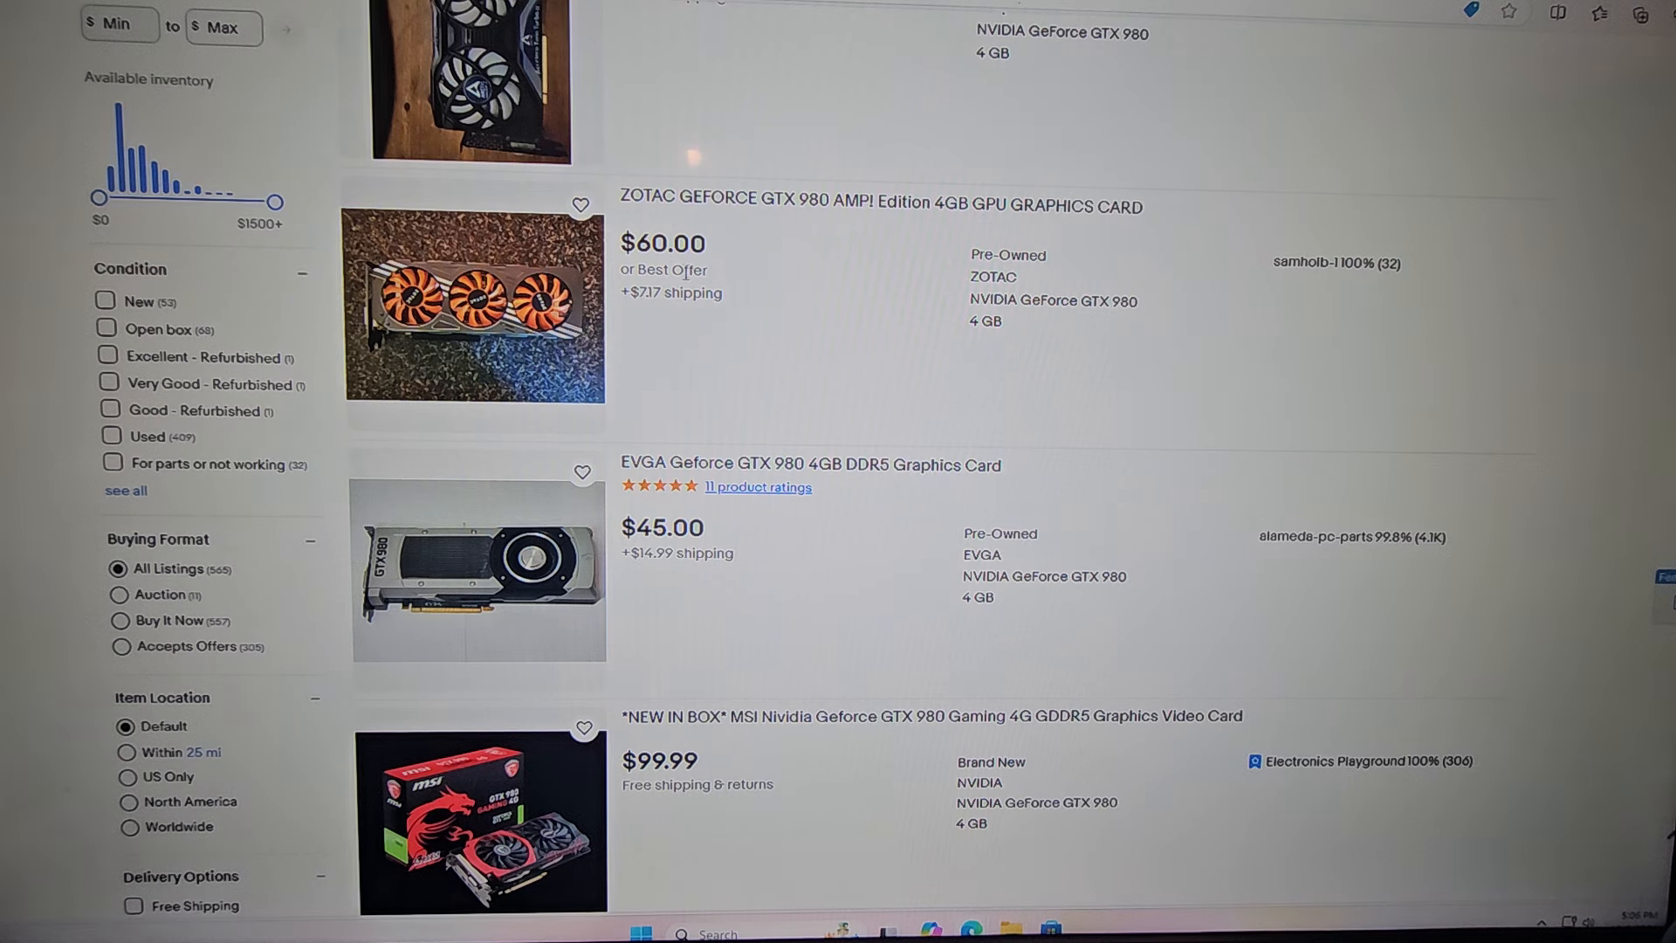
mouse_move(800, 295)
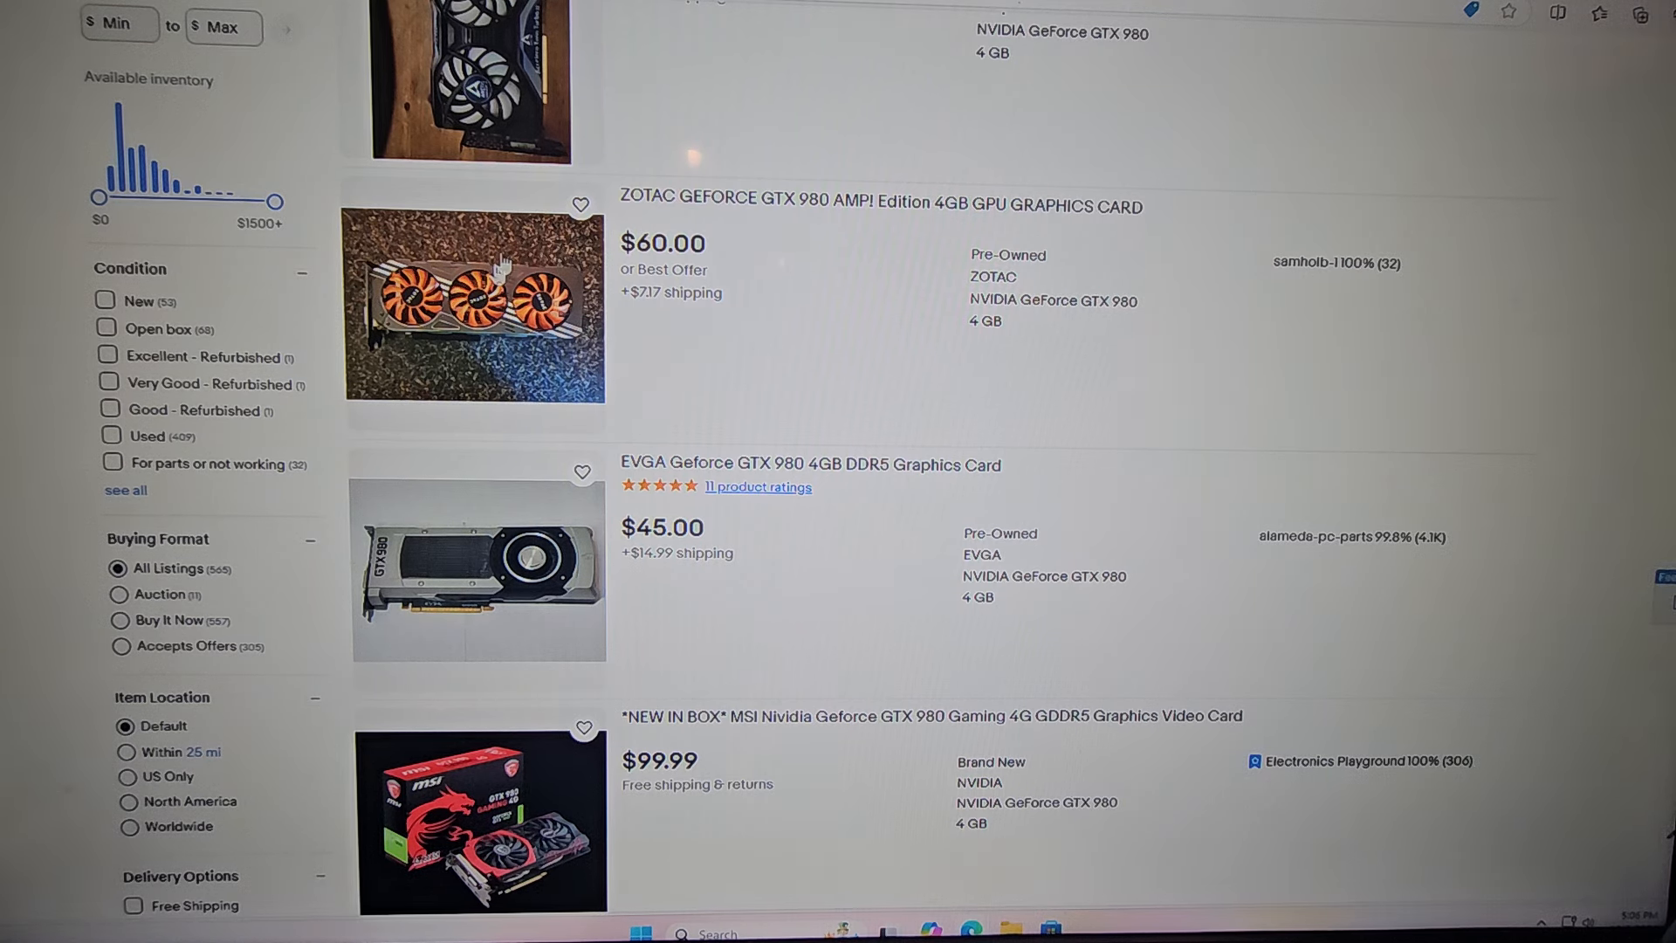
scroll("down", 3)
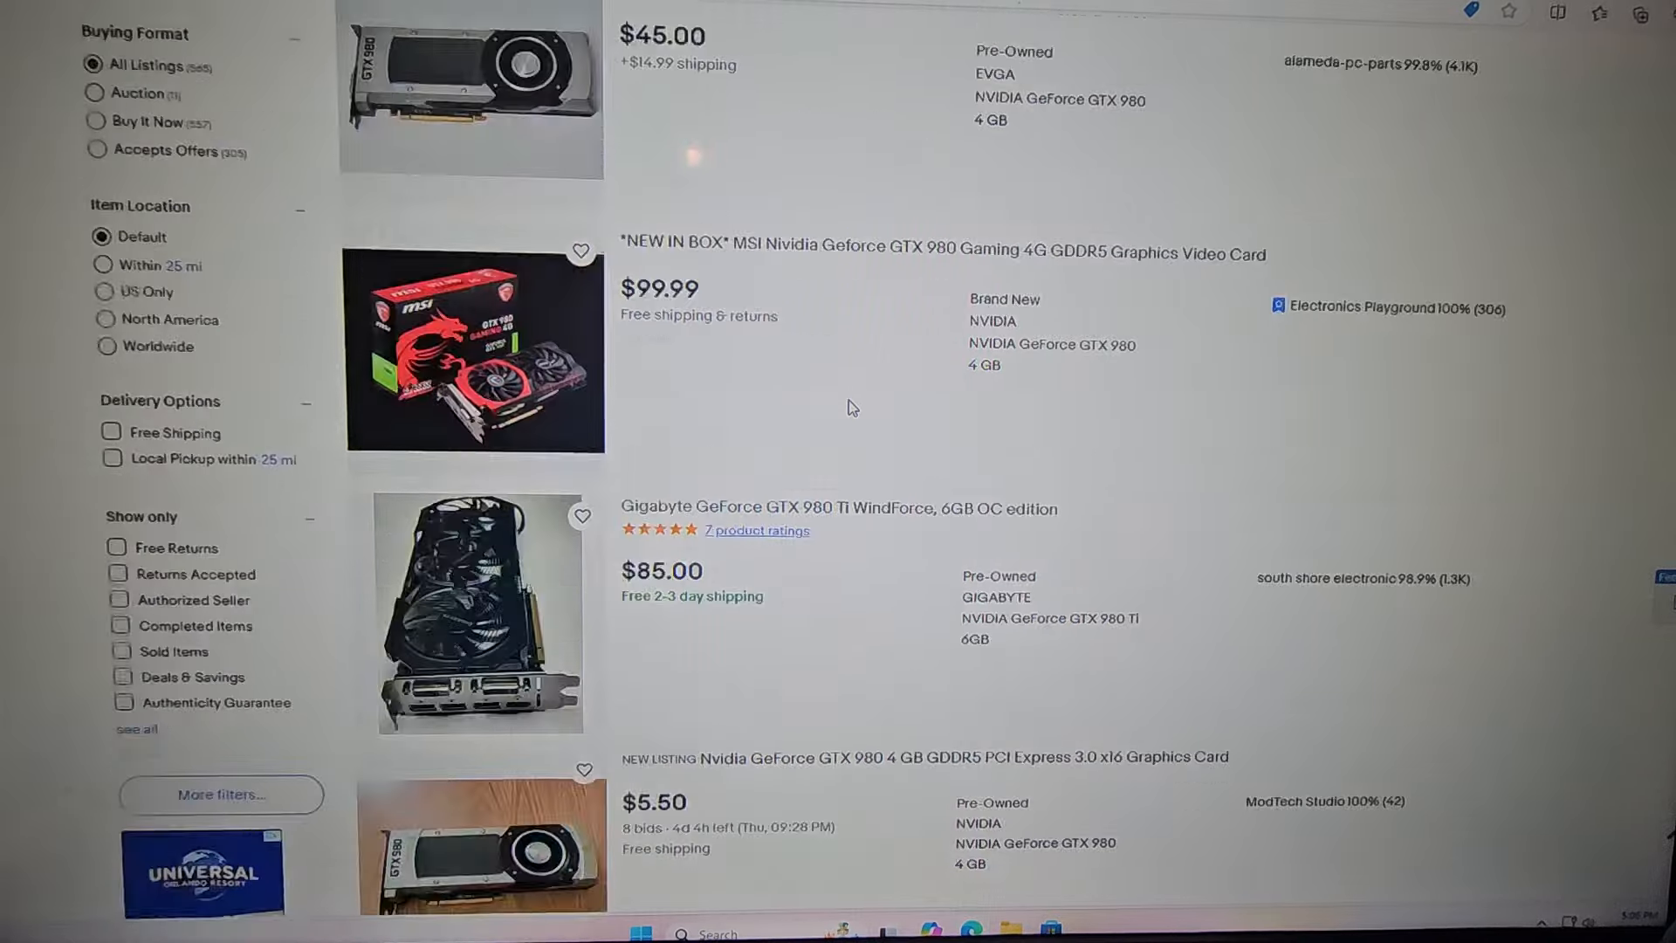
scroll("down", 3)
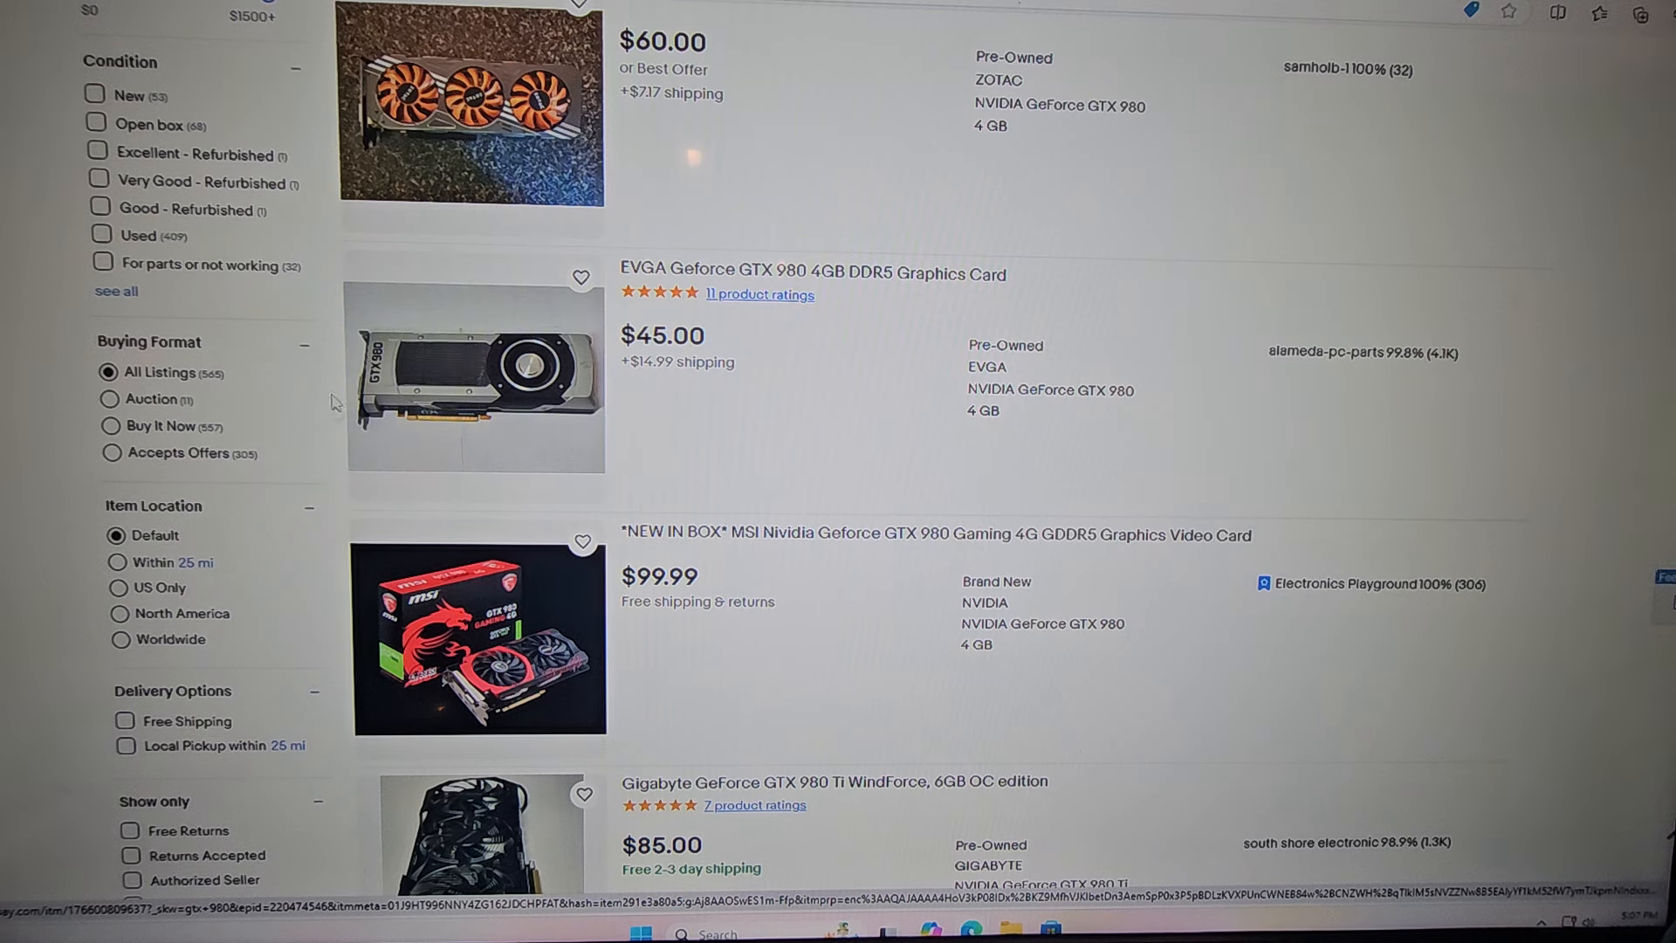
mouse_move(428, 401)
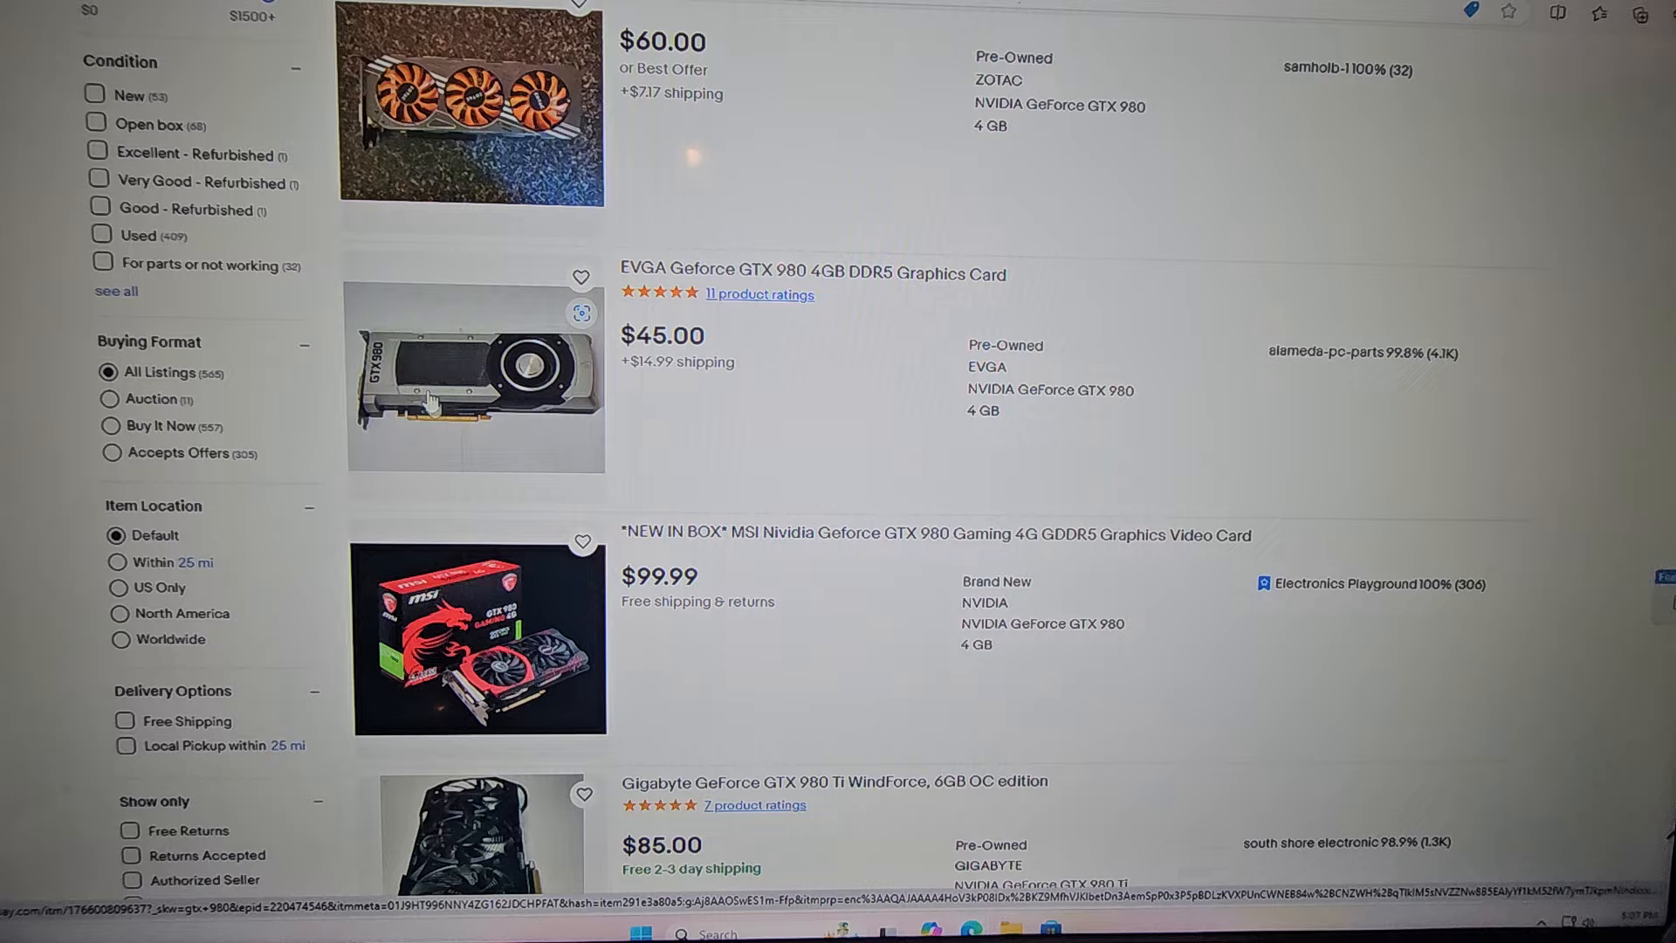
scroll("down", 3)
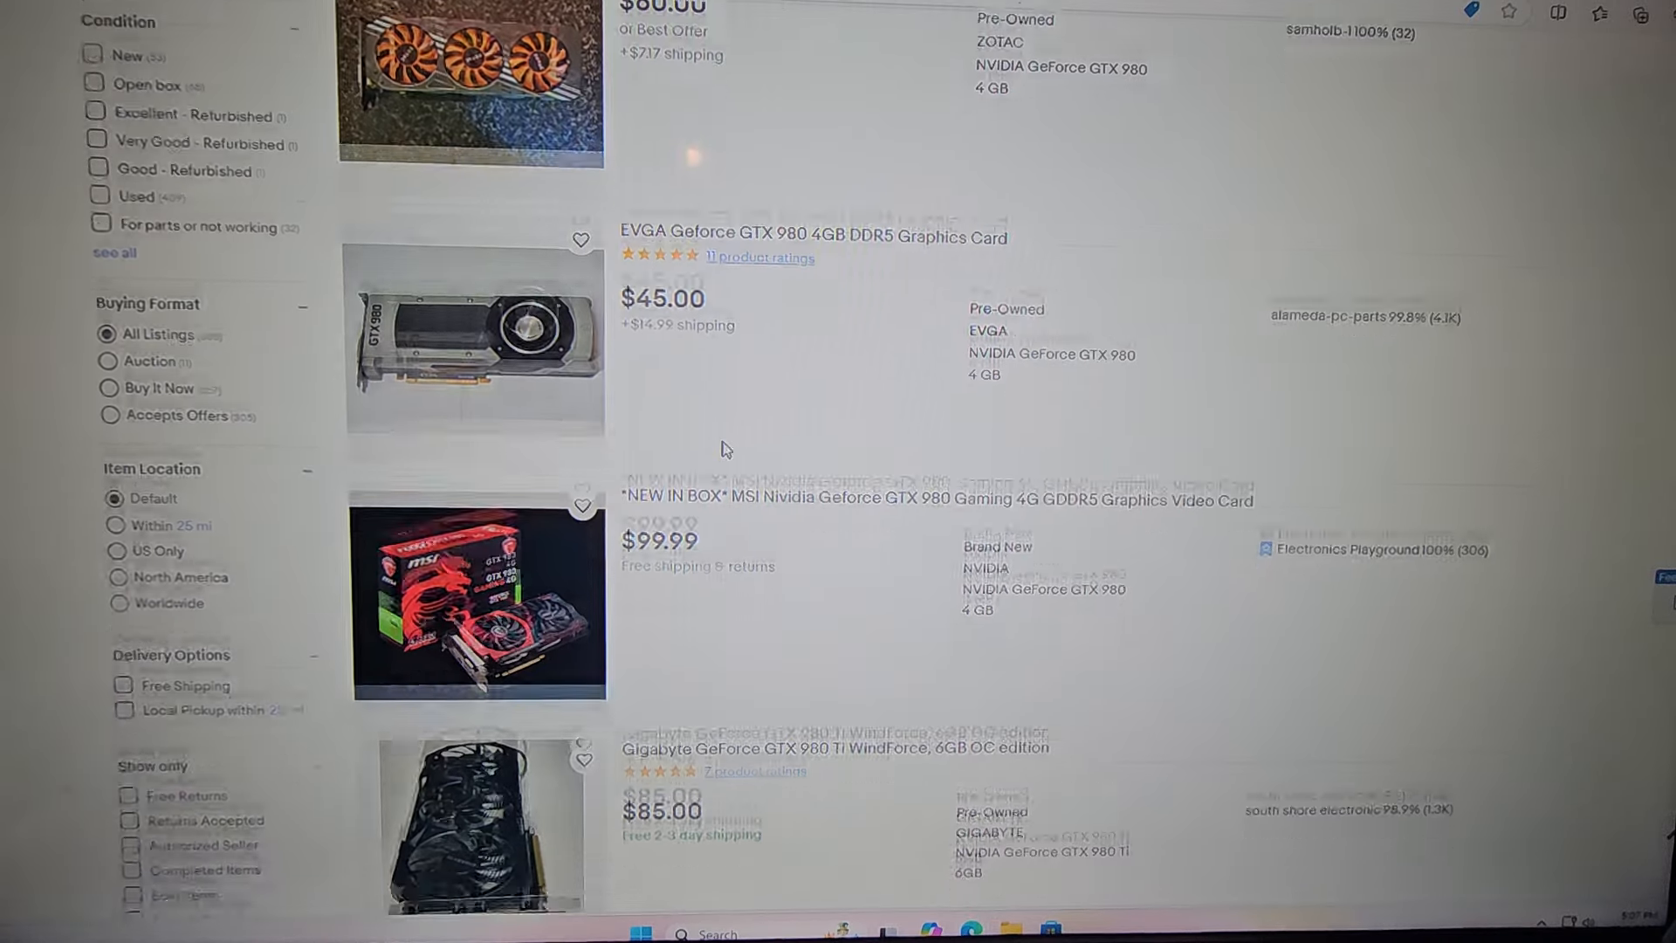
scroll("down", 3)
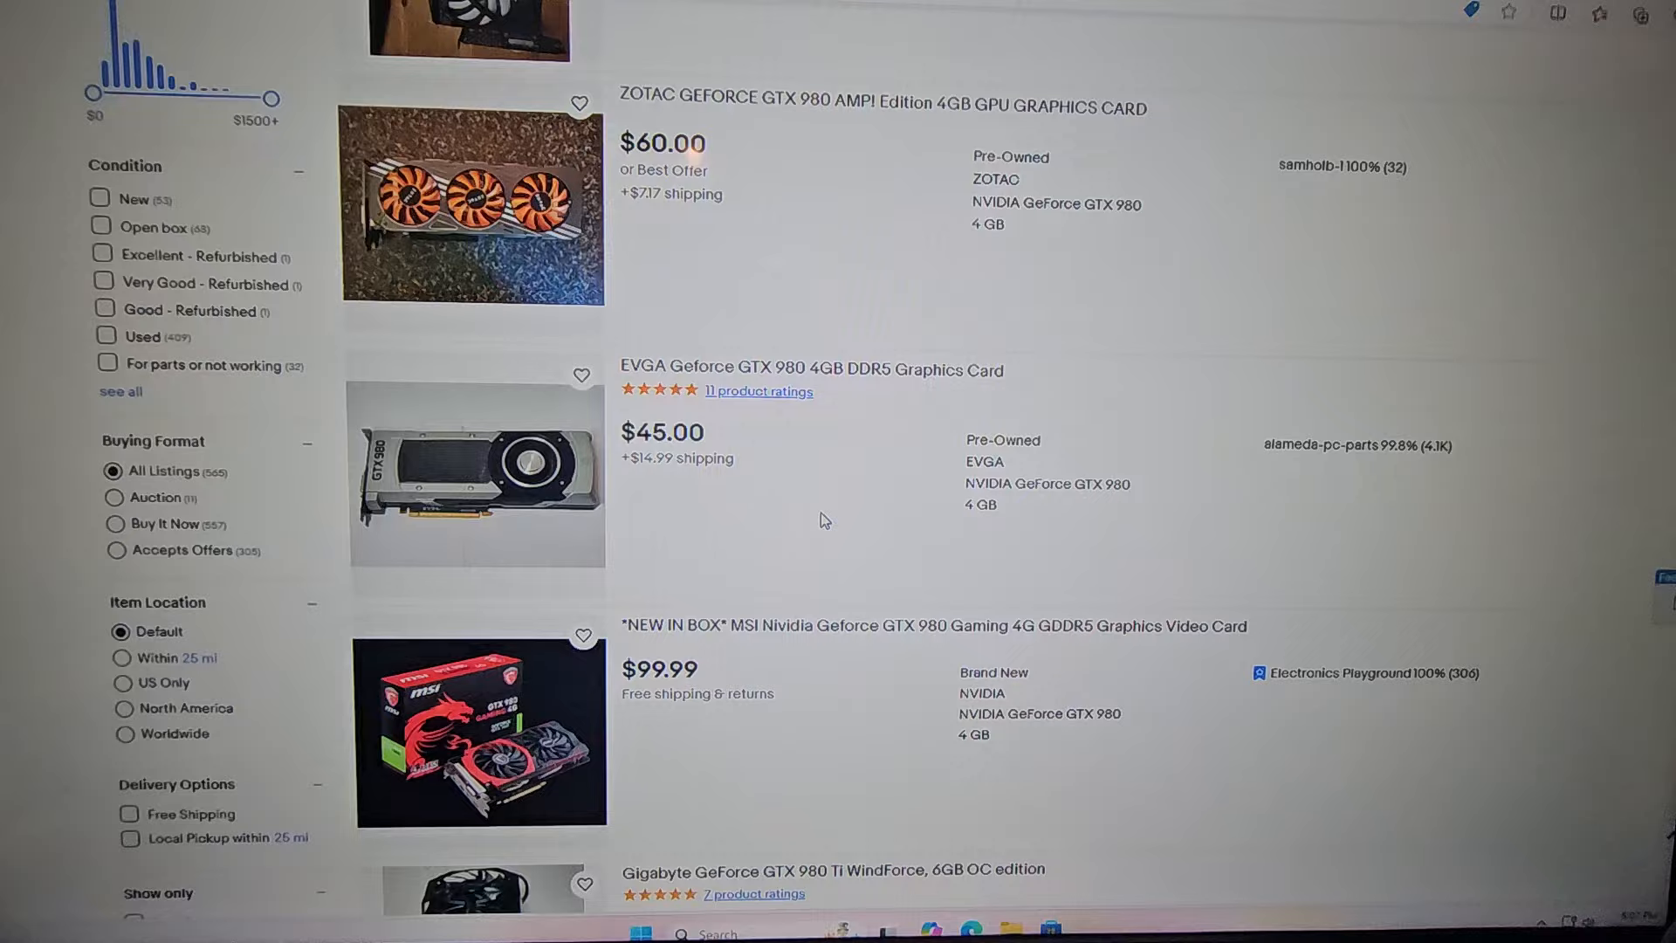
scroll("down", 3)
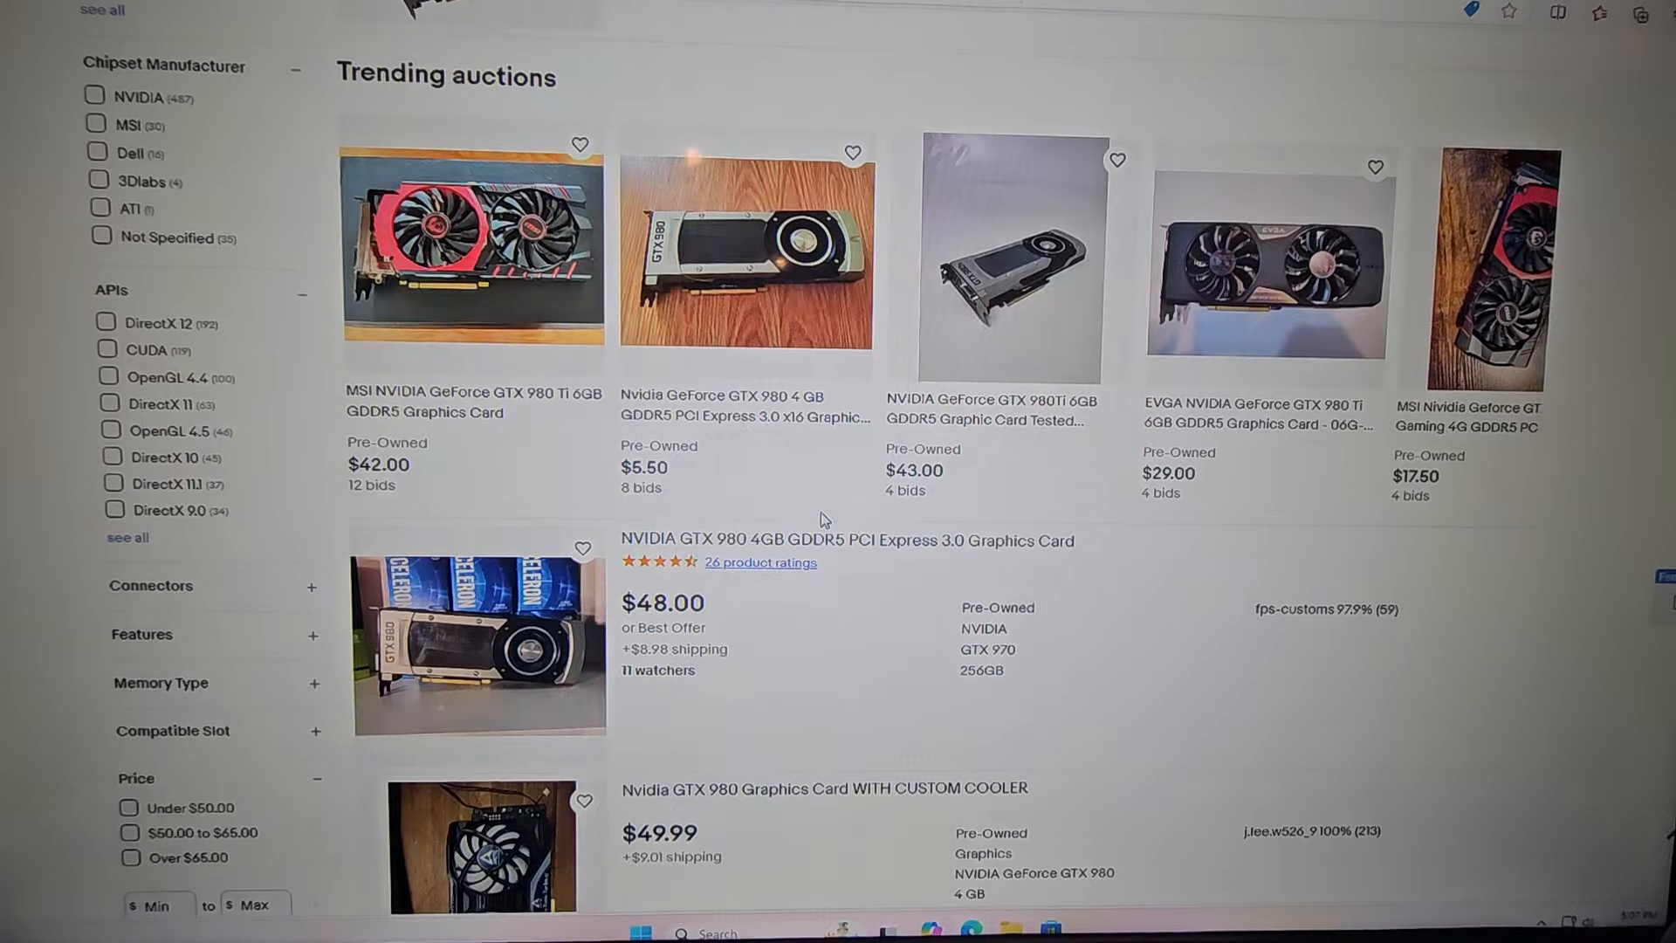
scroll("down", 3)
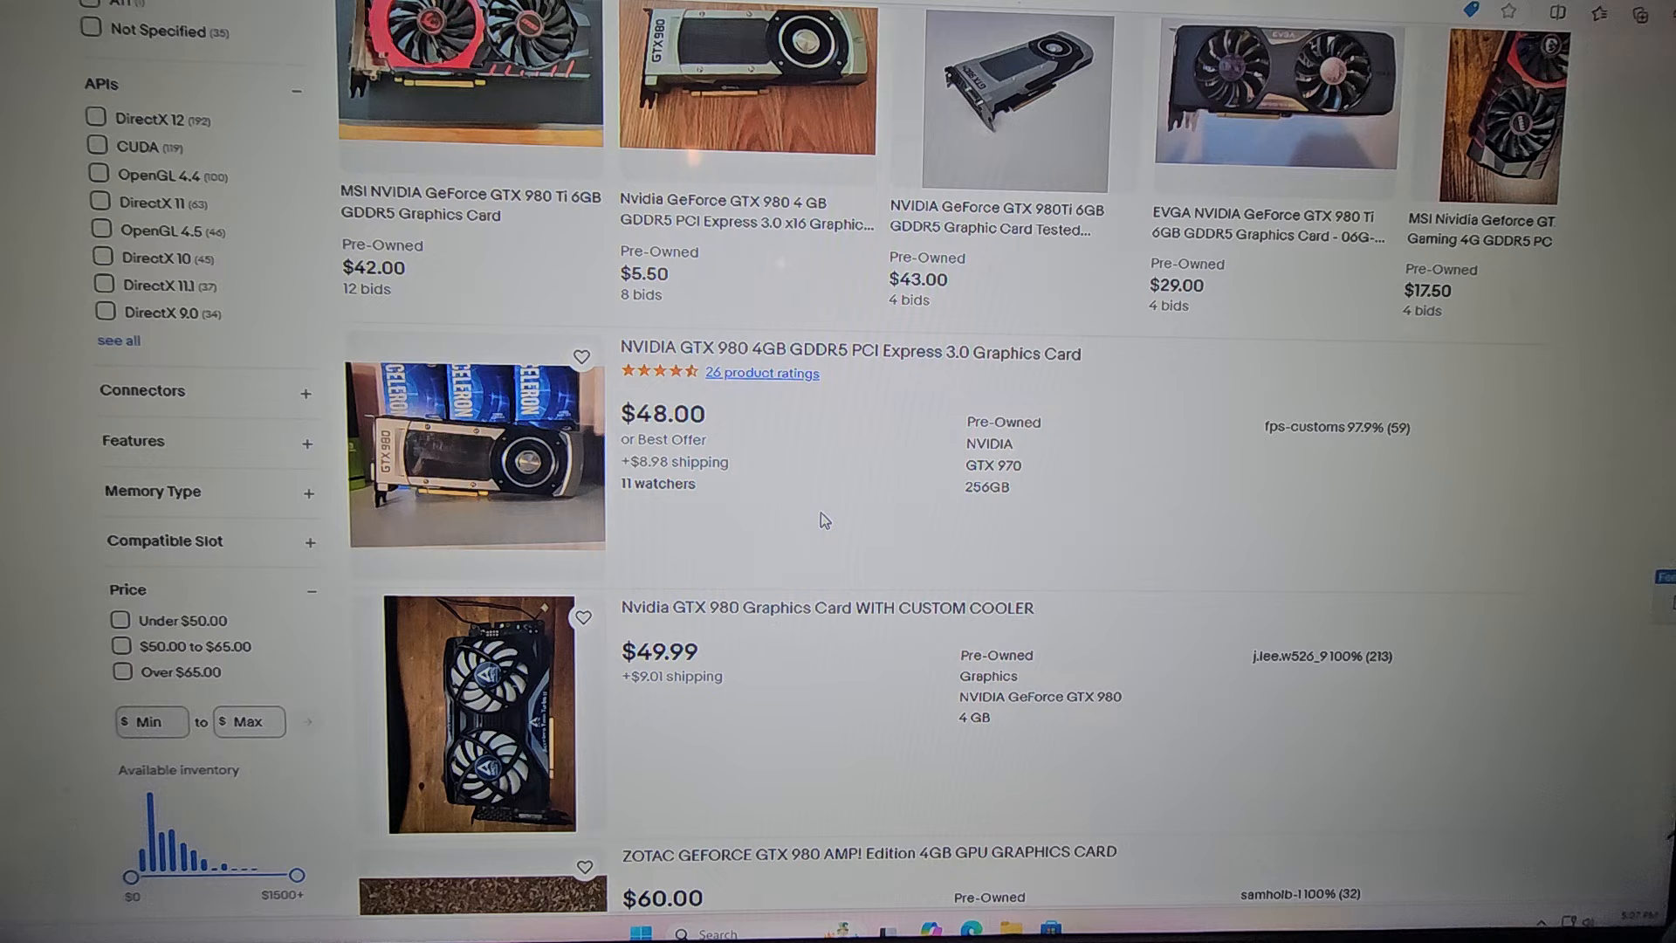
scroll("down", 3)
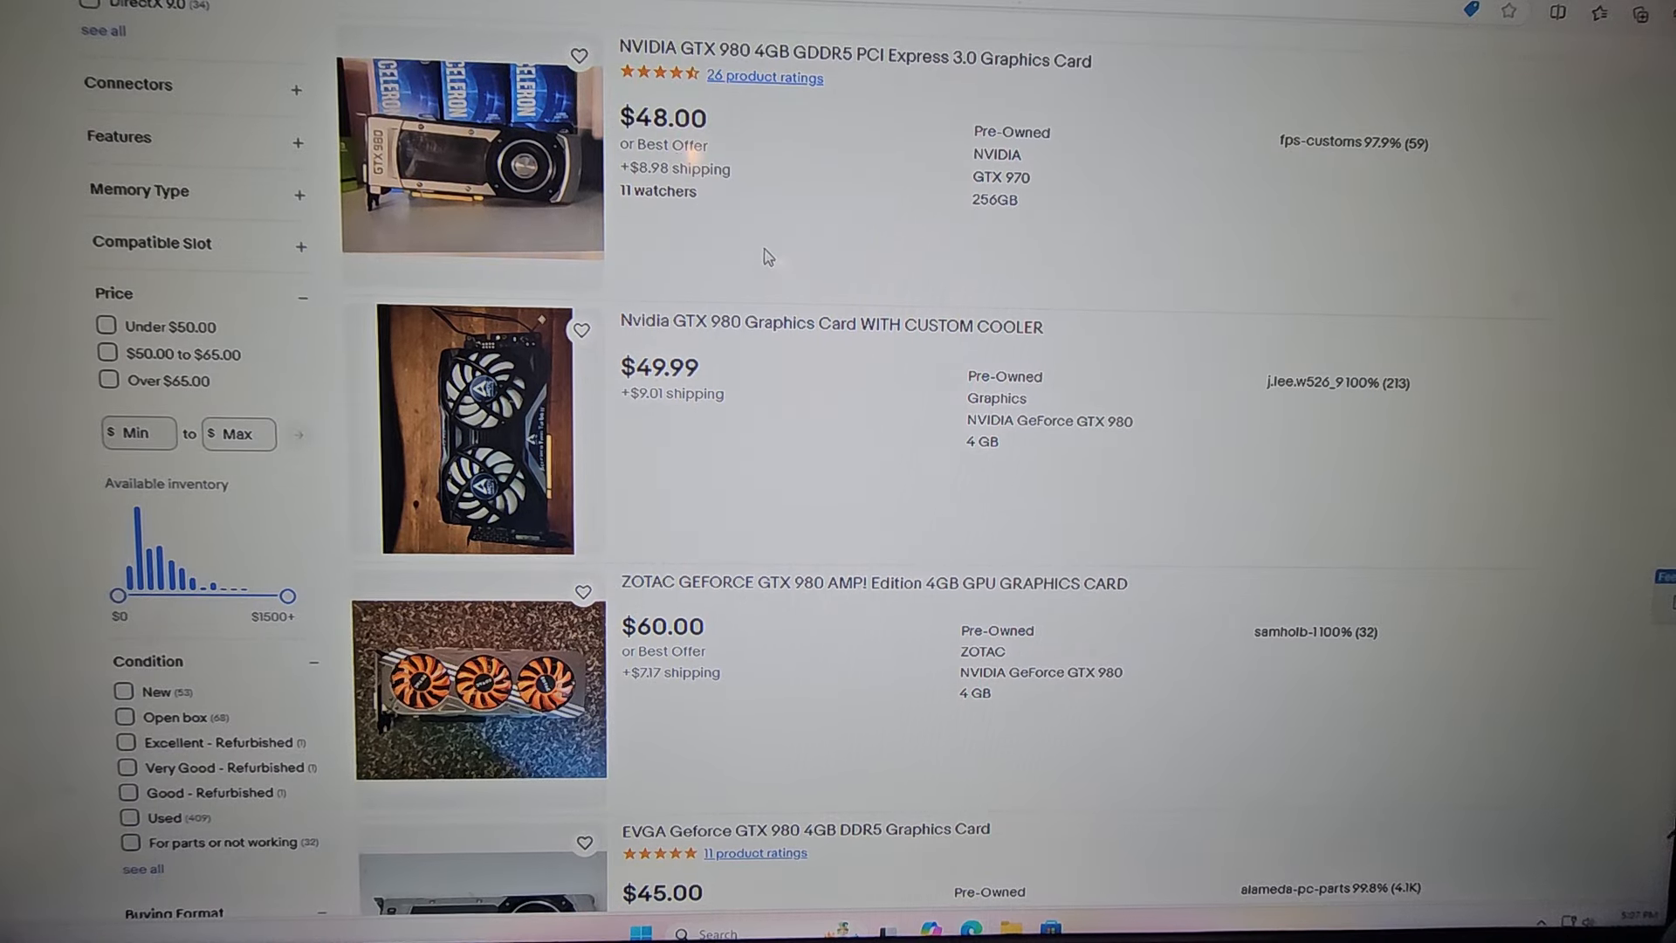
mouse_move(583, 840)
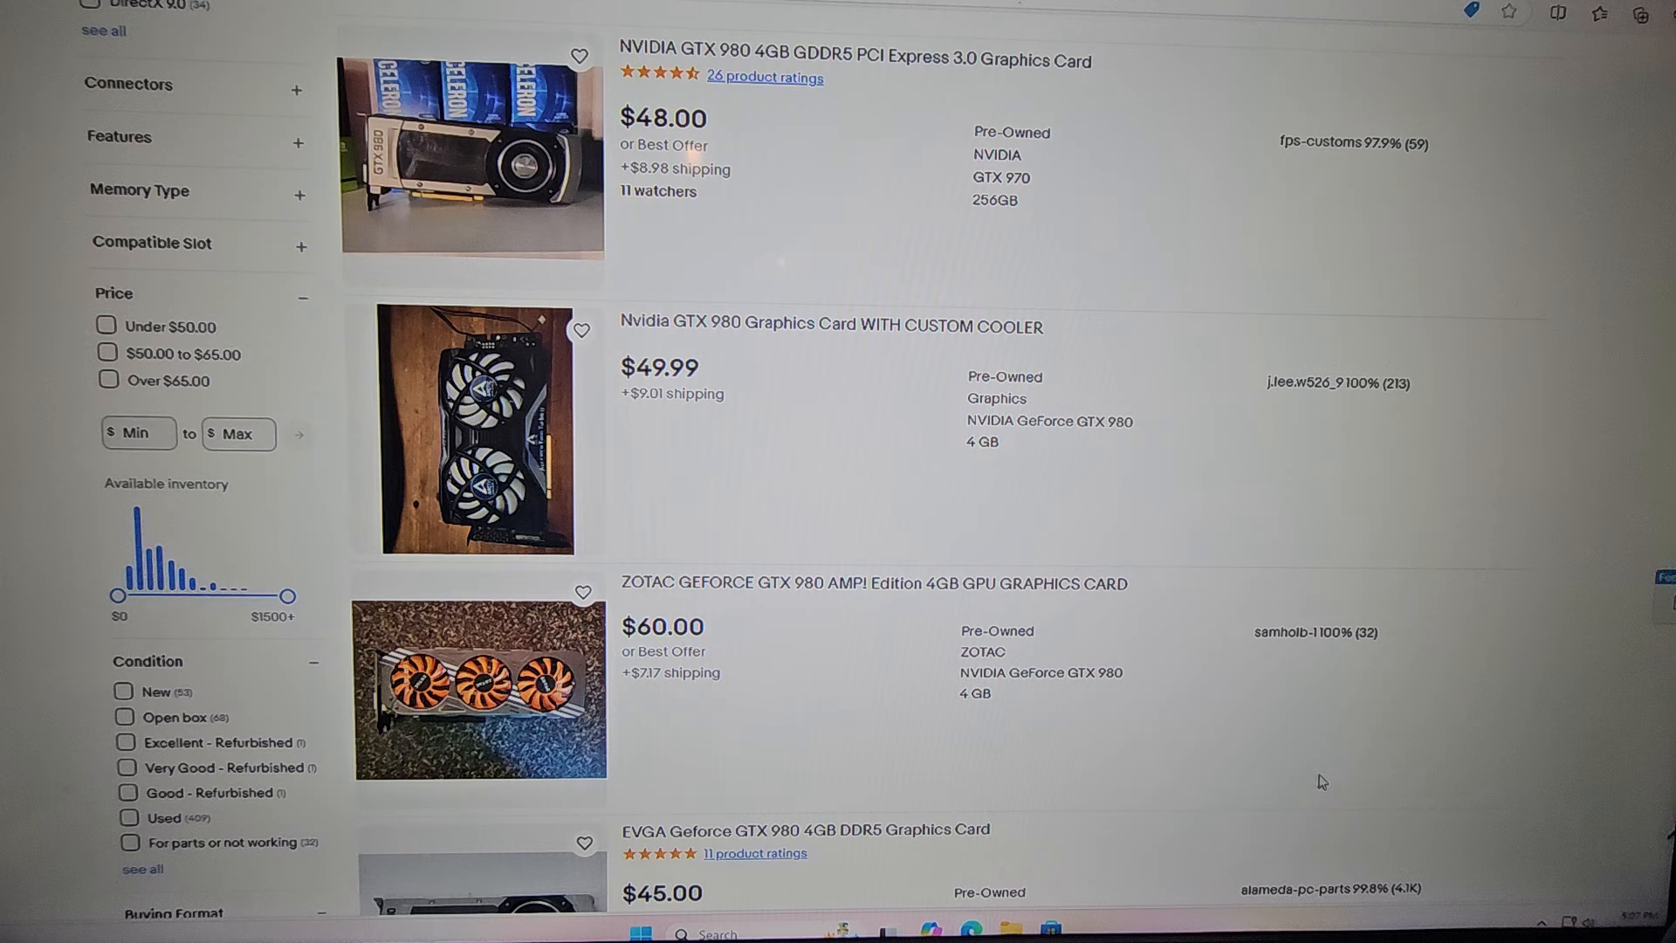
mouse_move(240, 606)
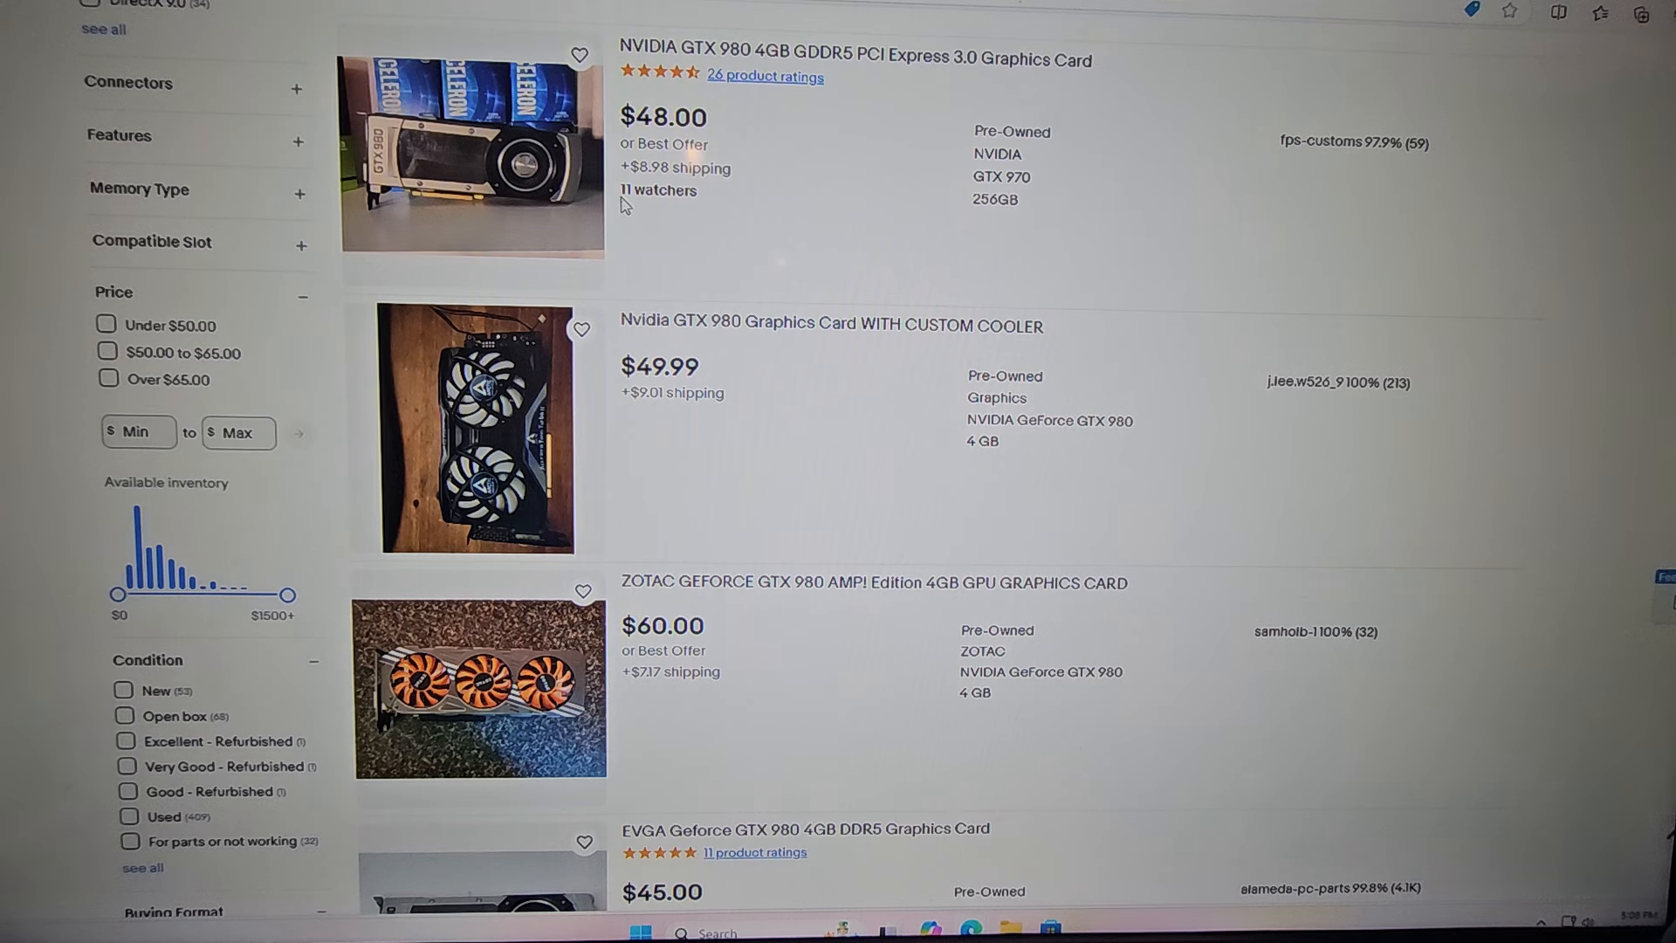
mouse_move(815, 468)
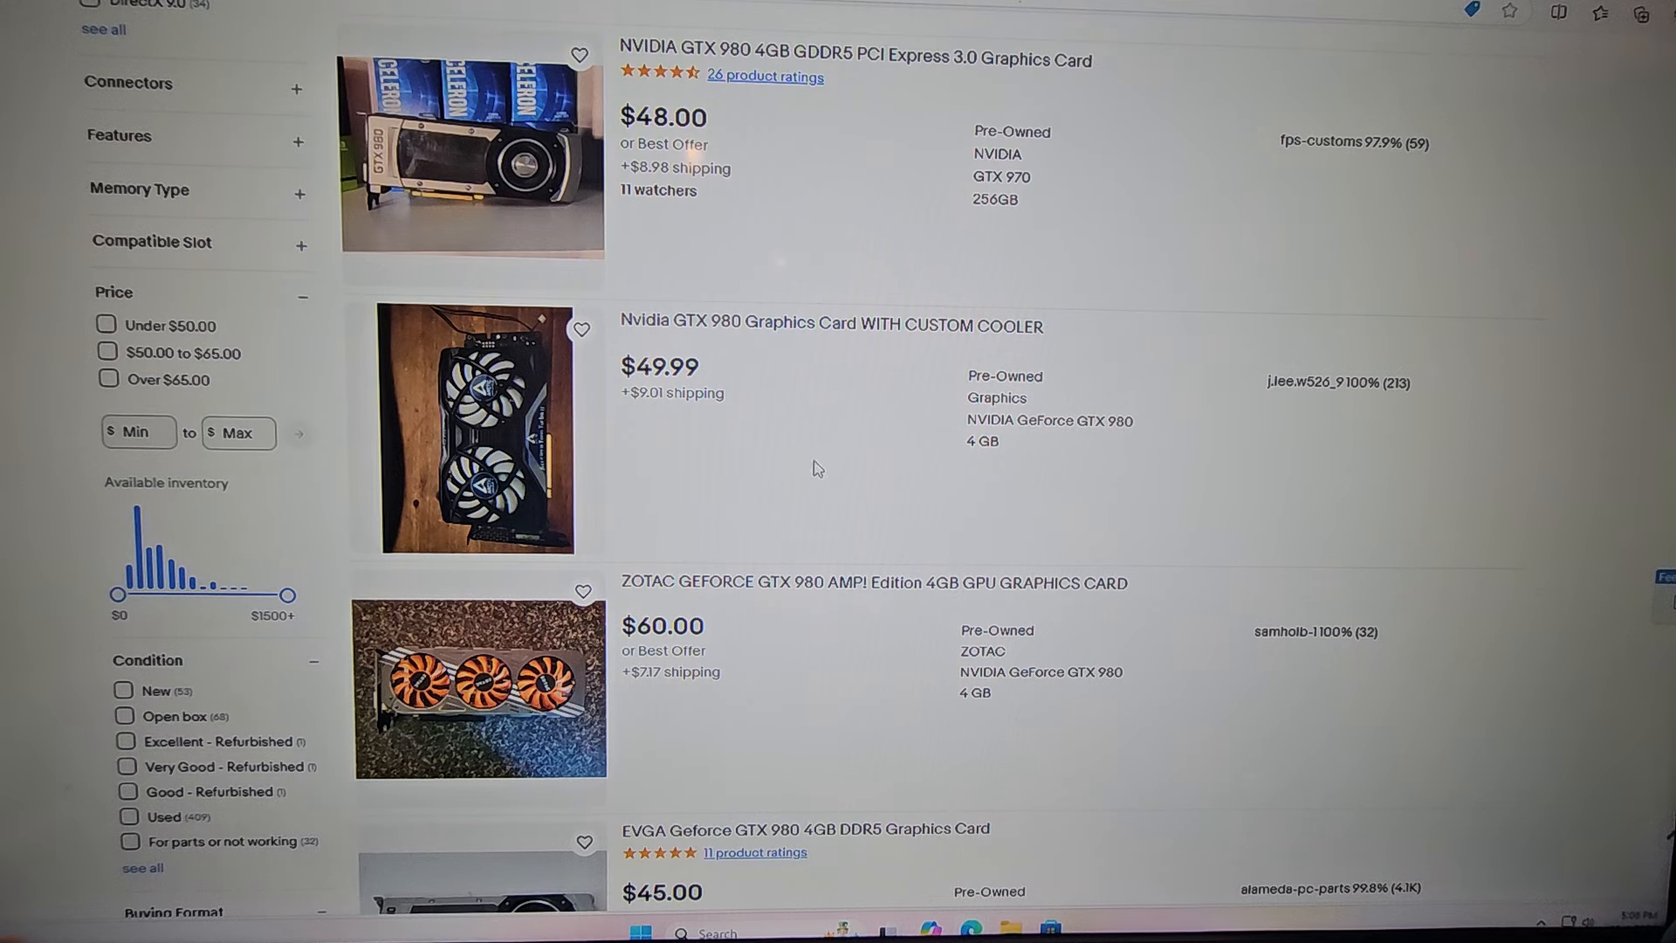
mouse_move(734, 384)
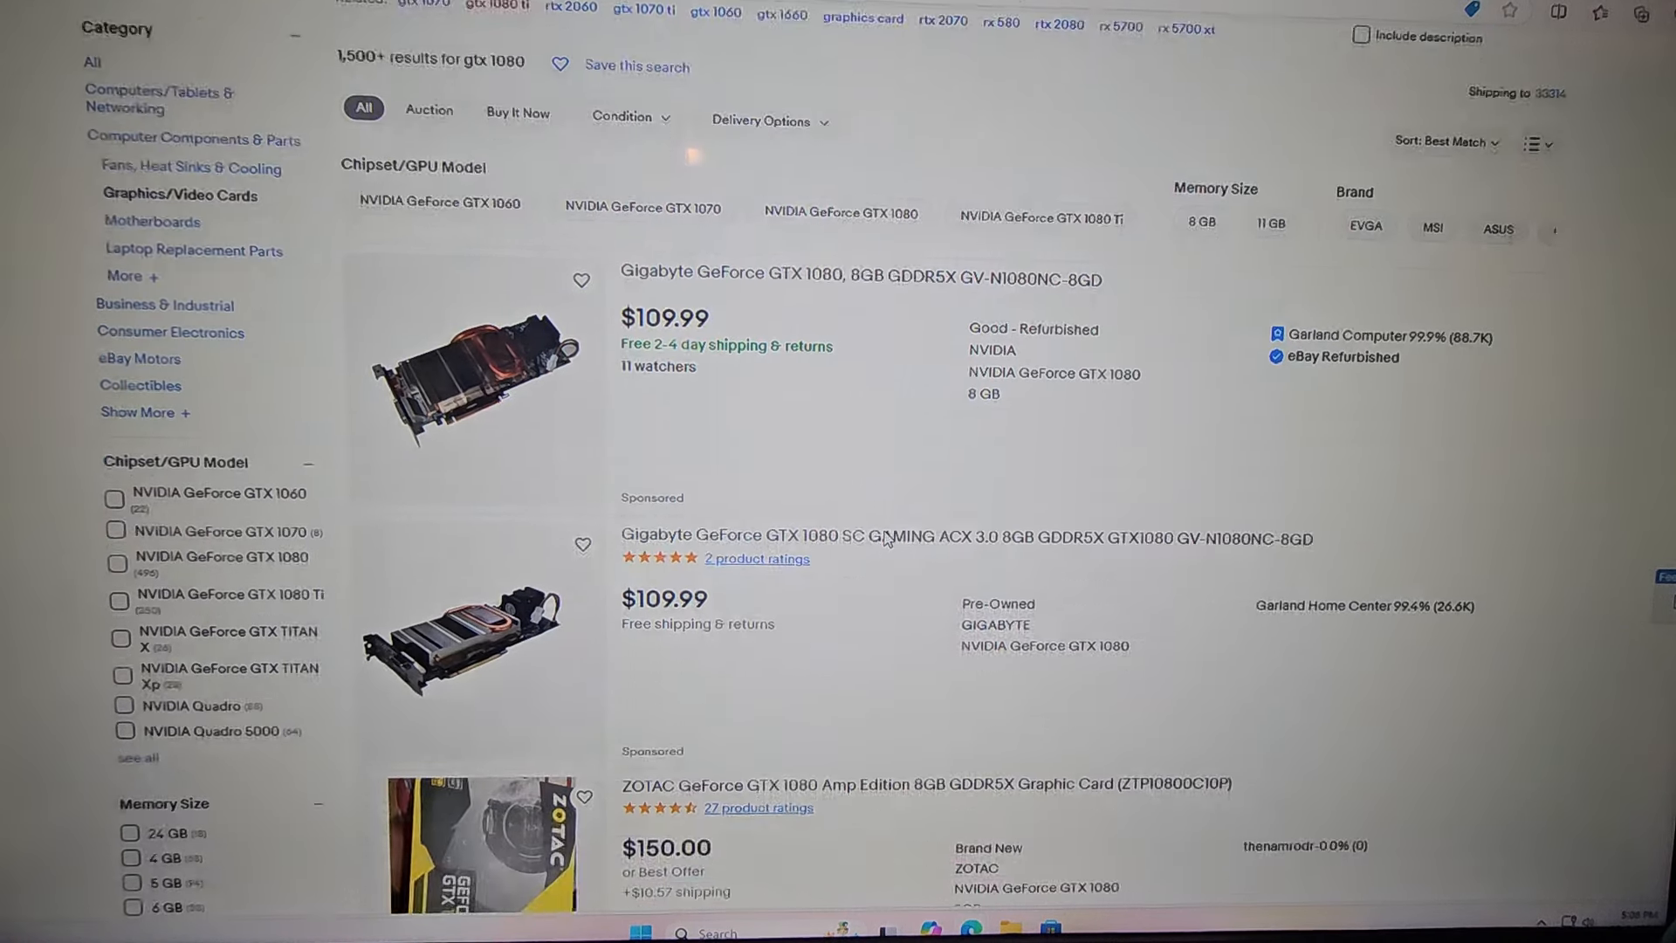
scroll("down", 3)
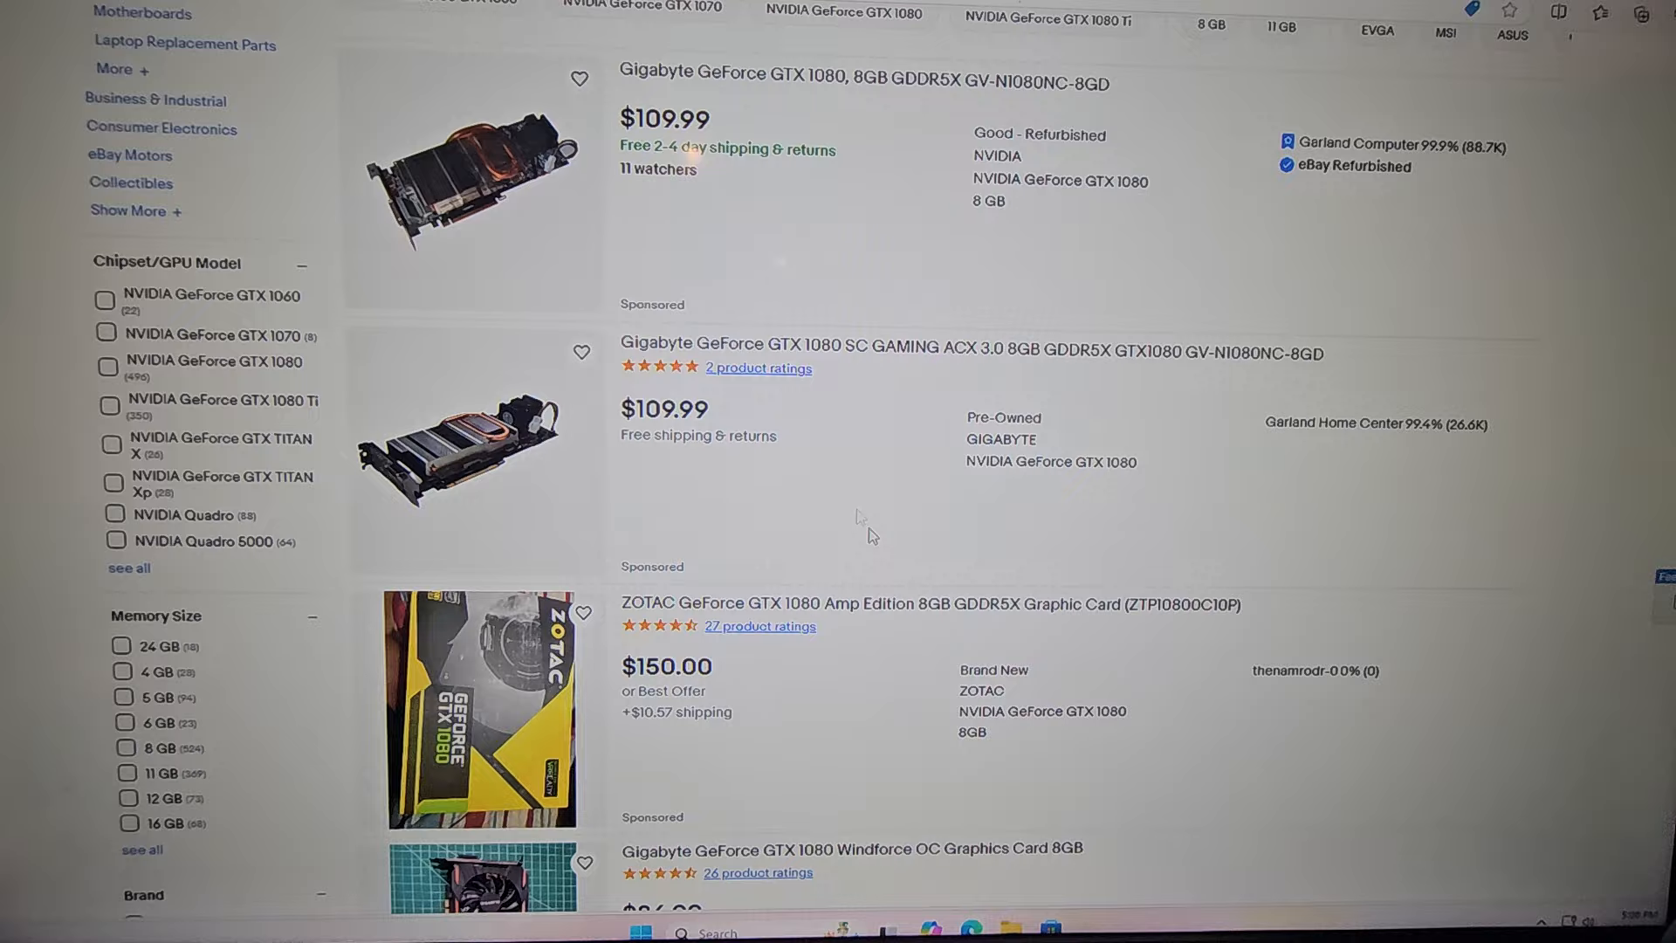
scroll("down", 3)
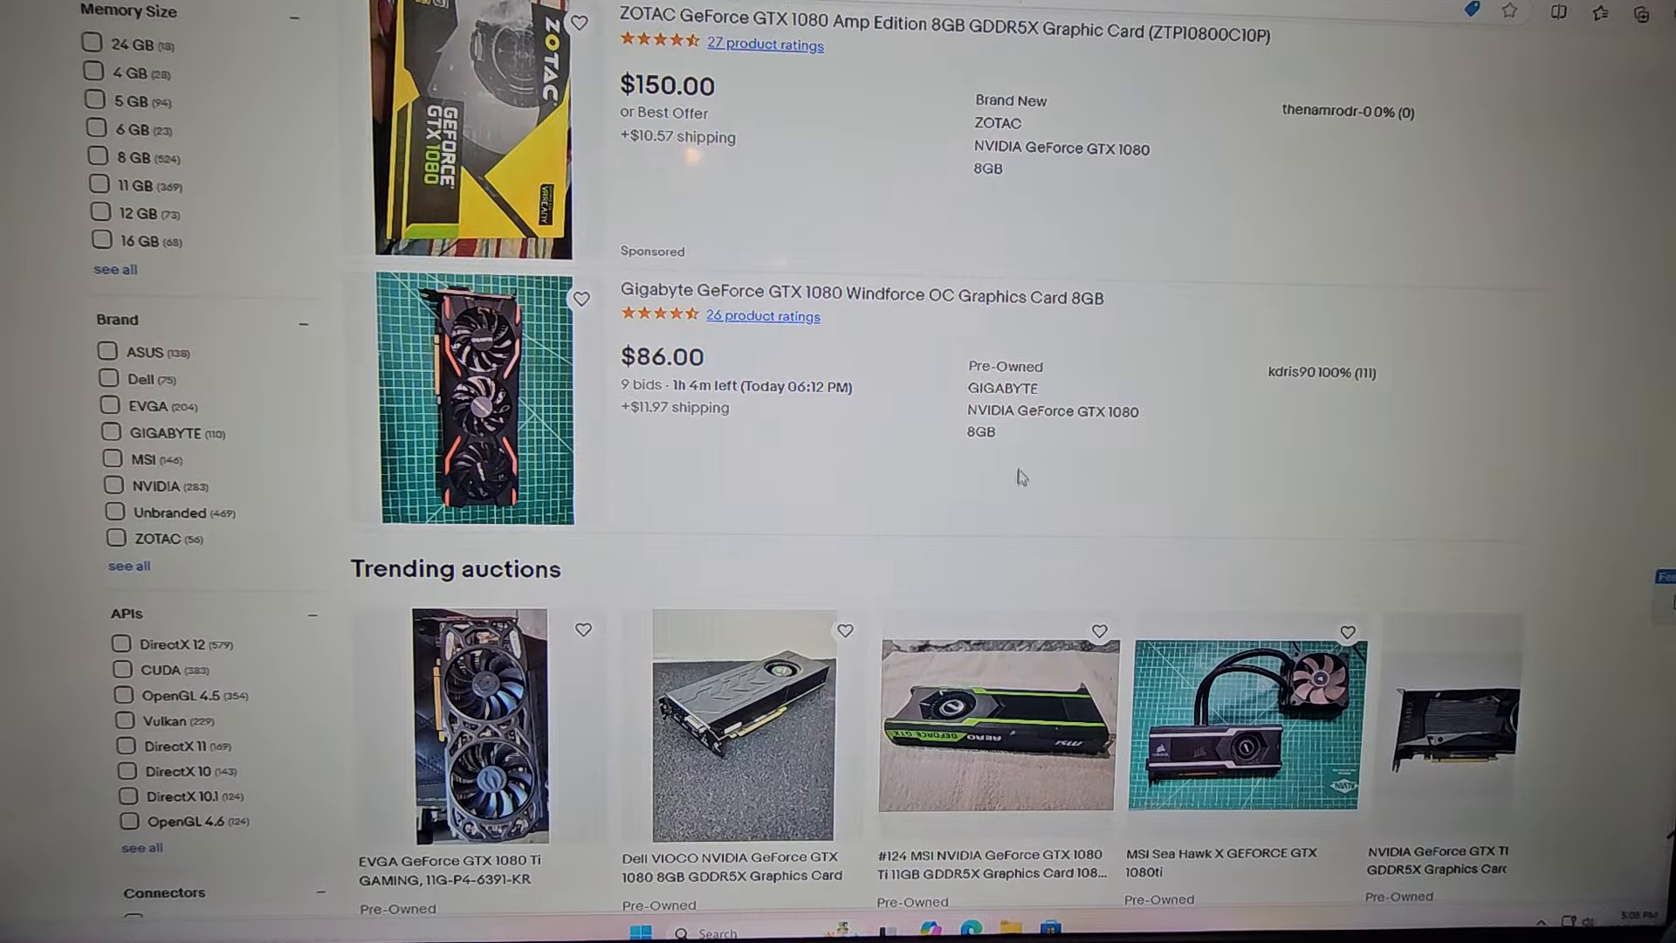
scroll("down", 3)
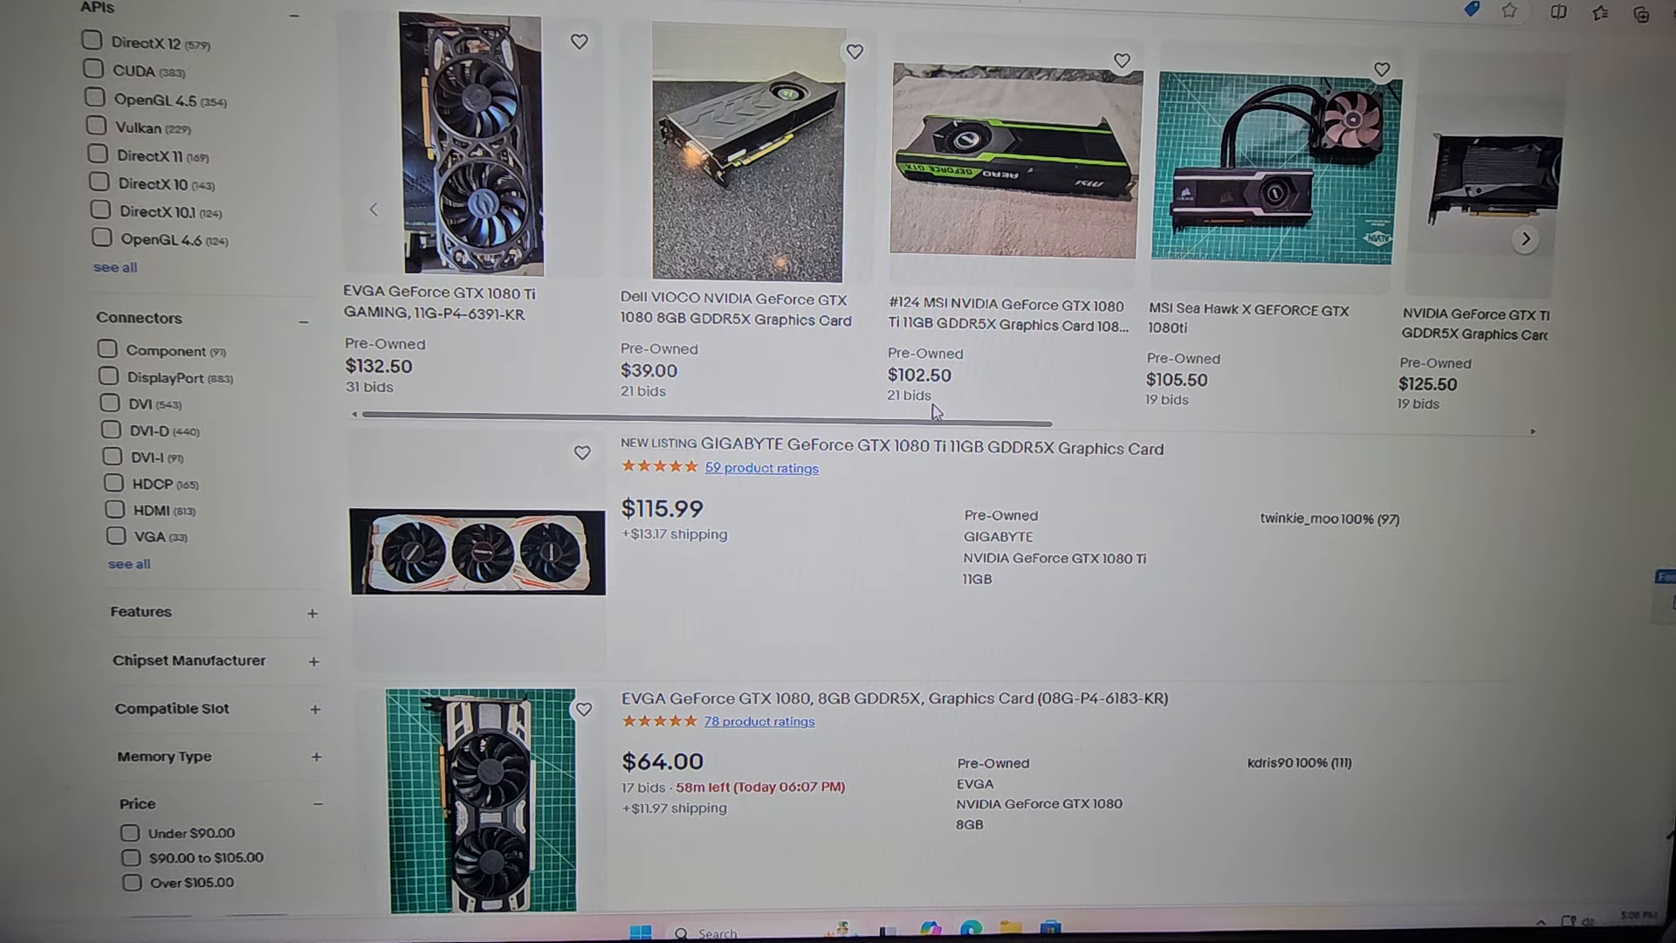
scroll("down", 3)
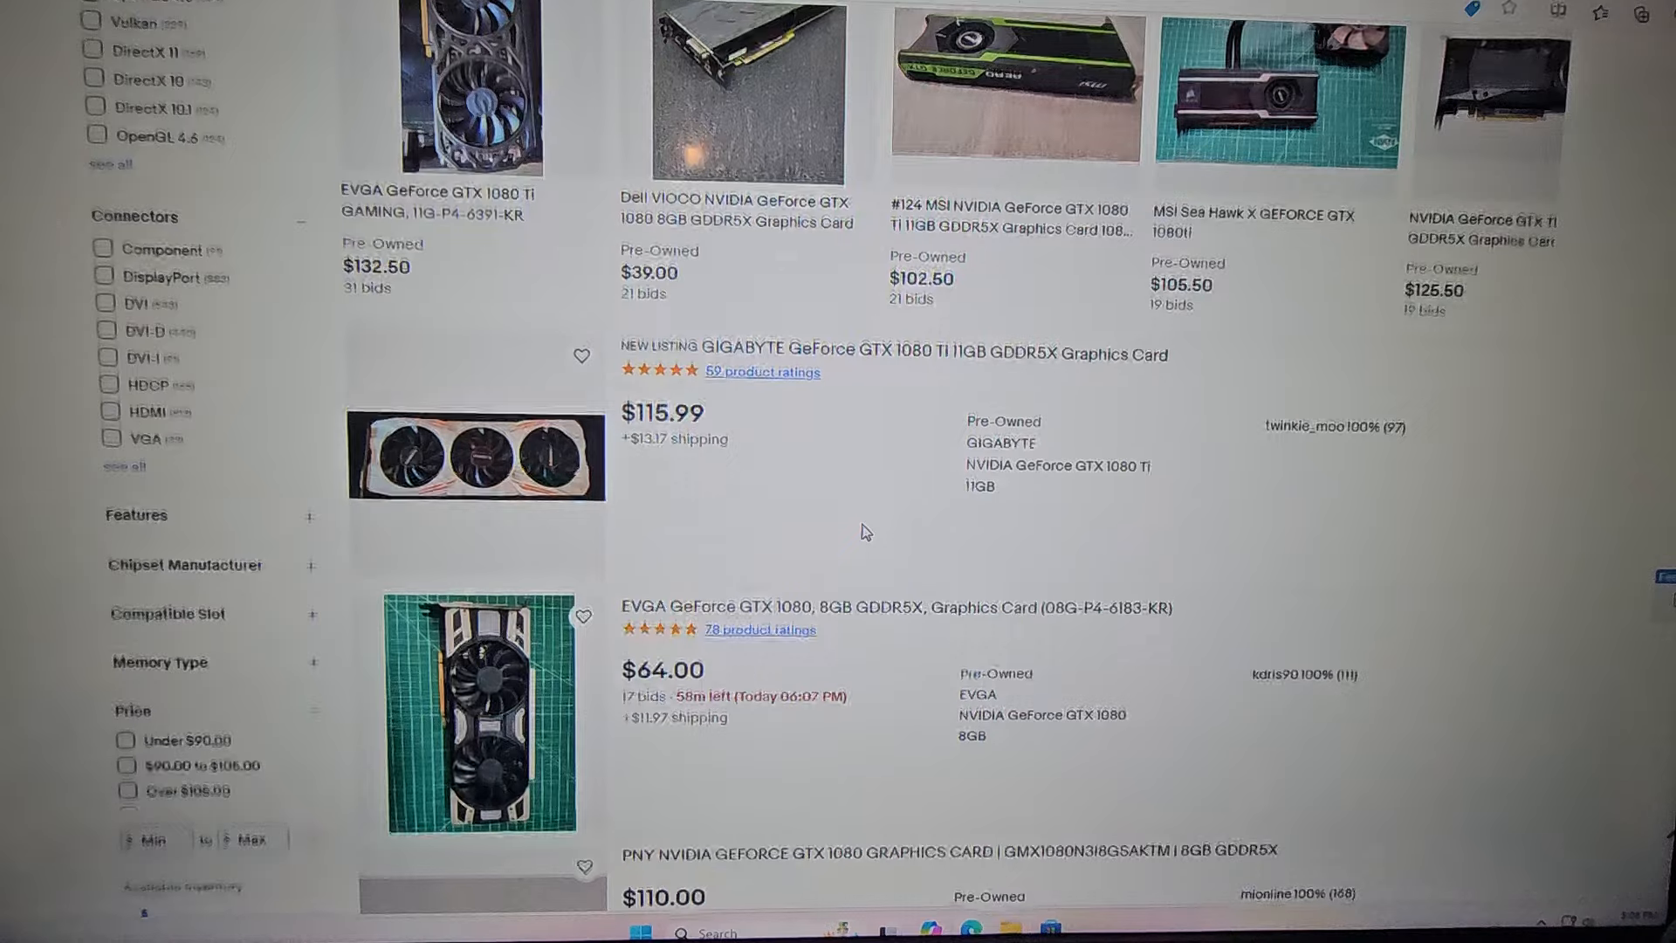
scroll("down", 3)
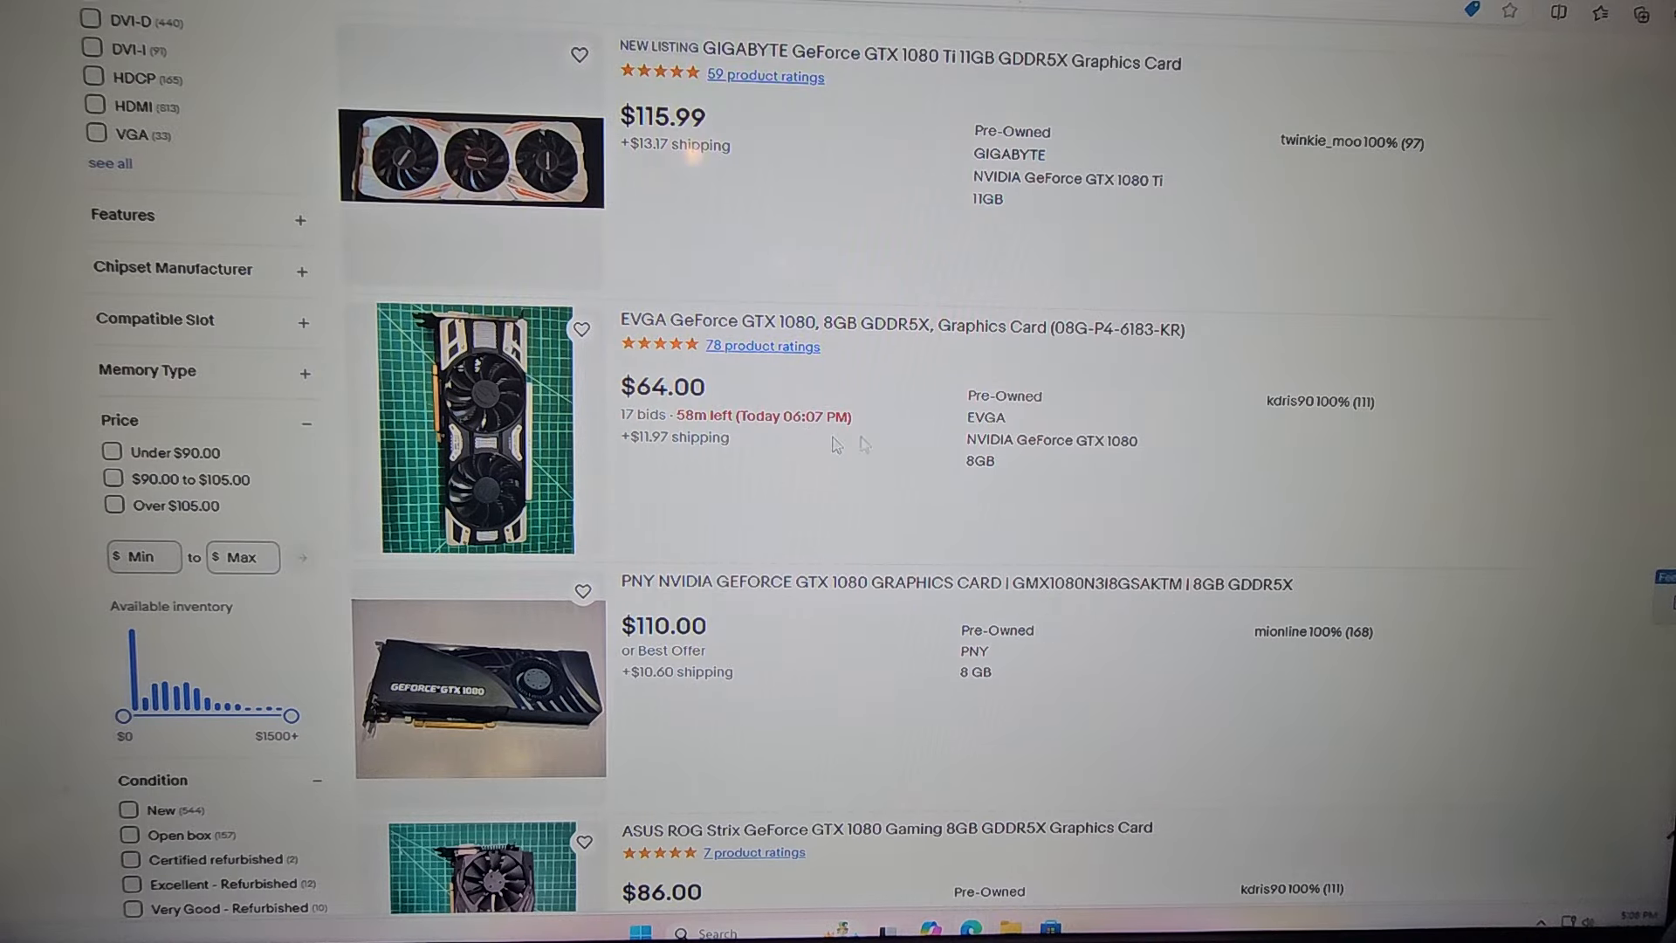
mouse_move(695, 473)
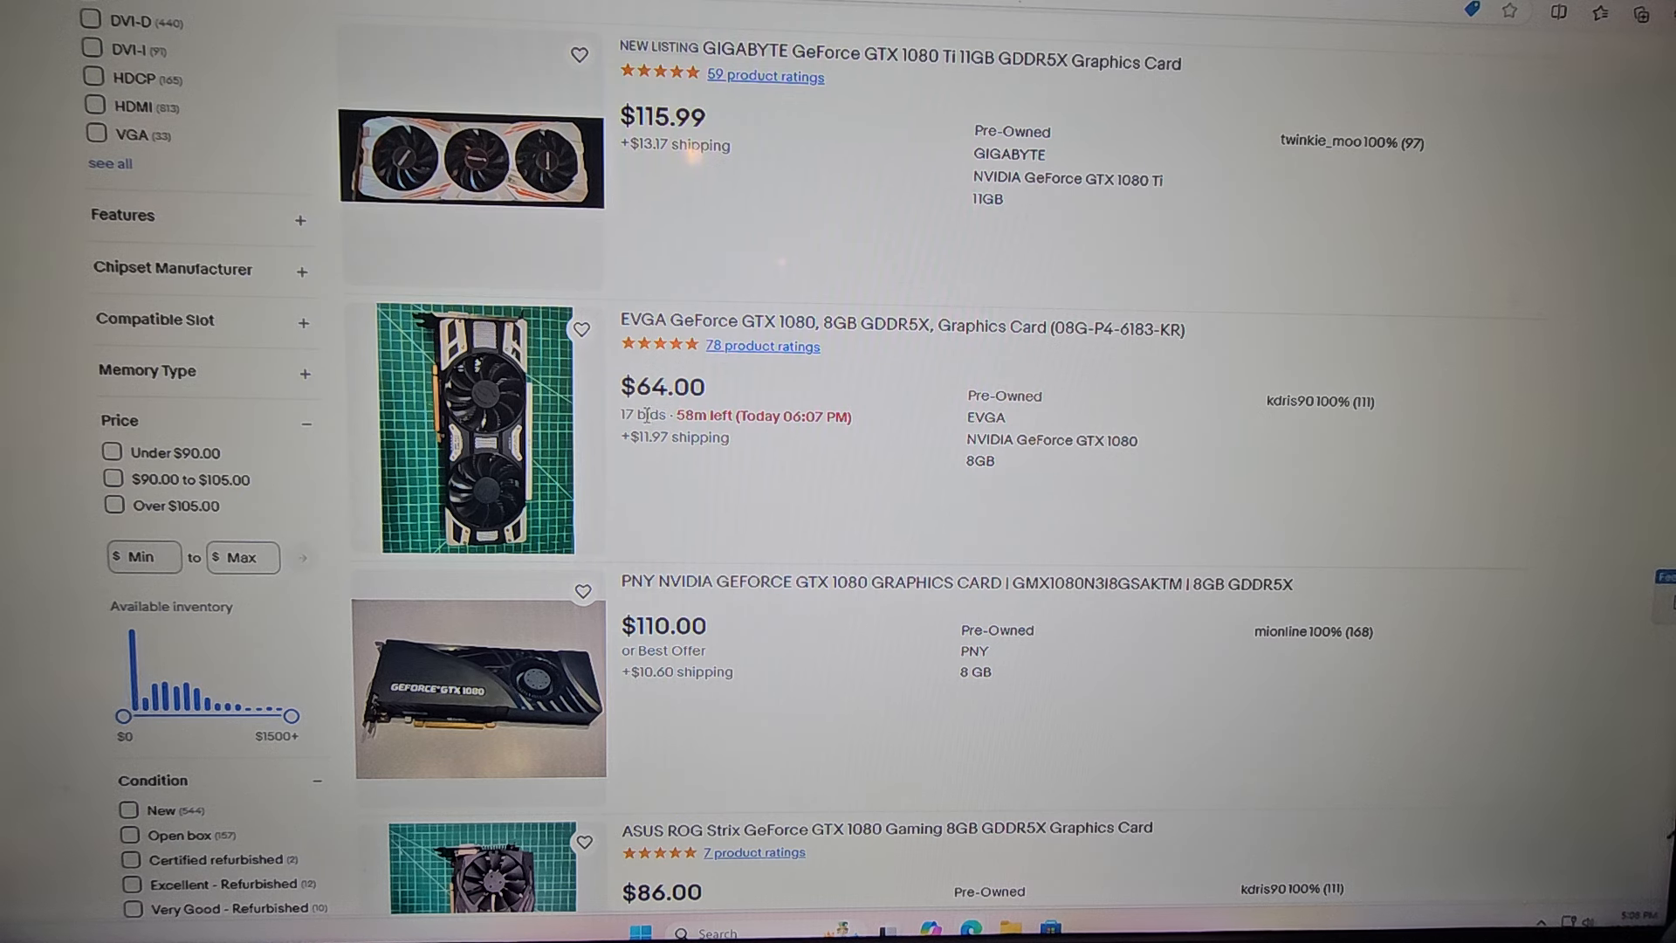
mouse_move(1079, 619)
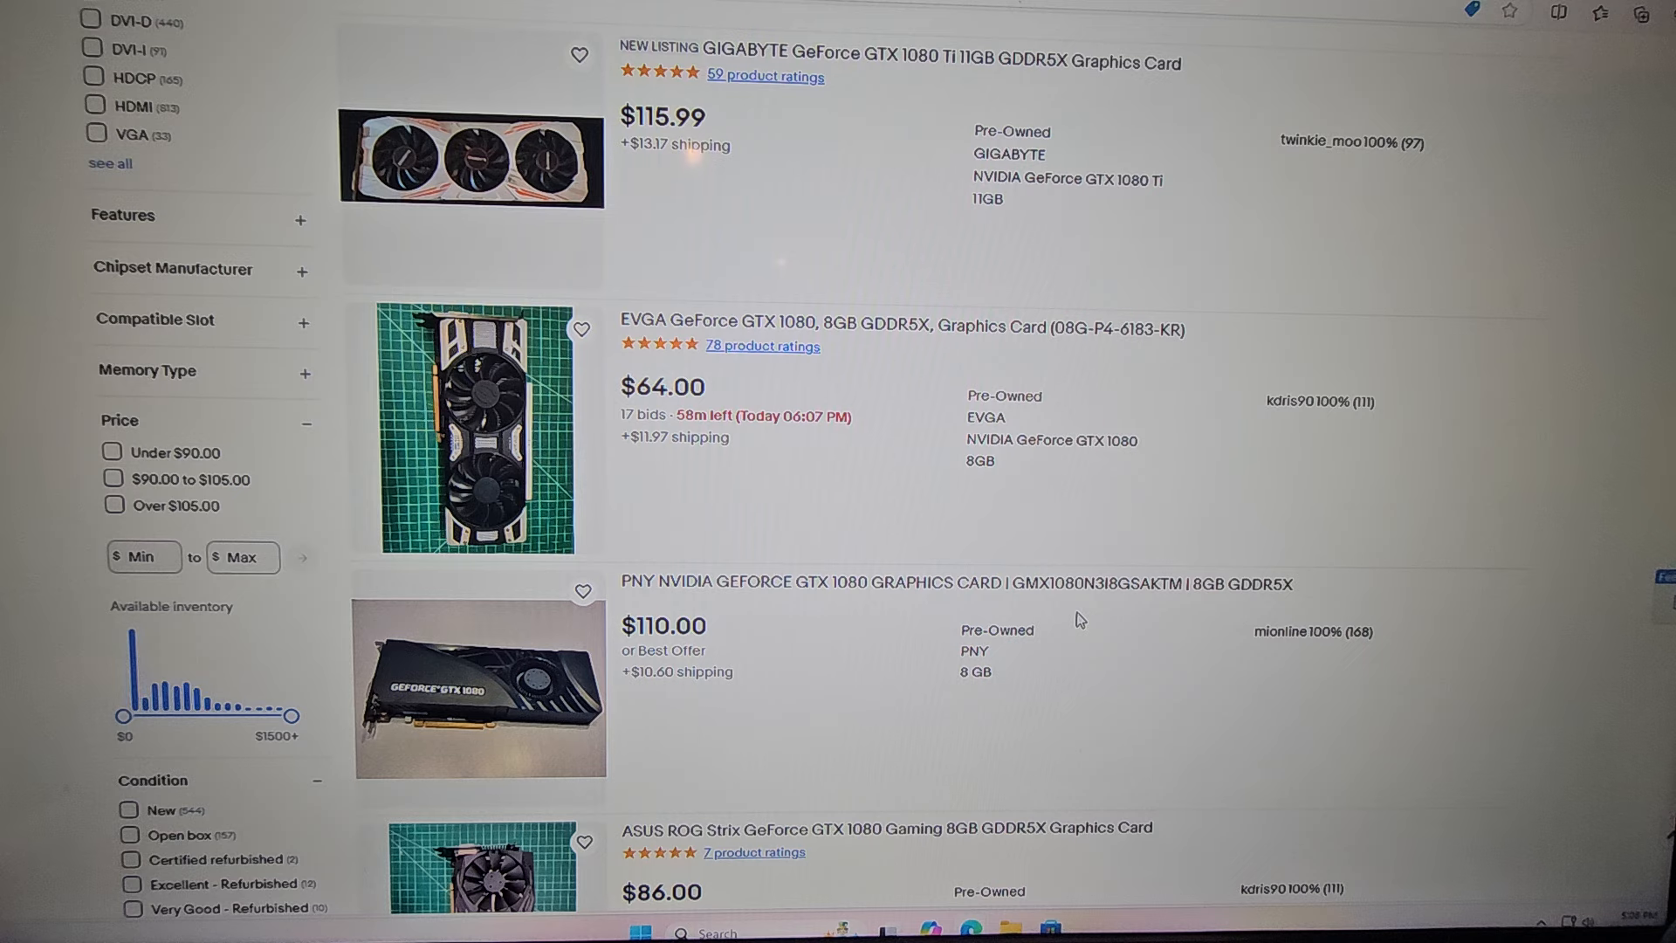
scroll("down", 3)
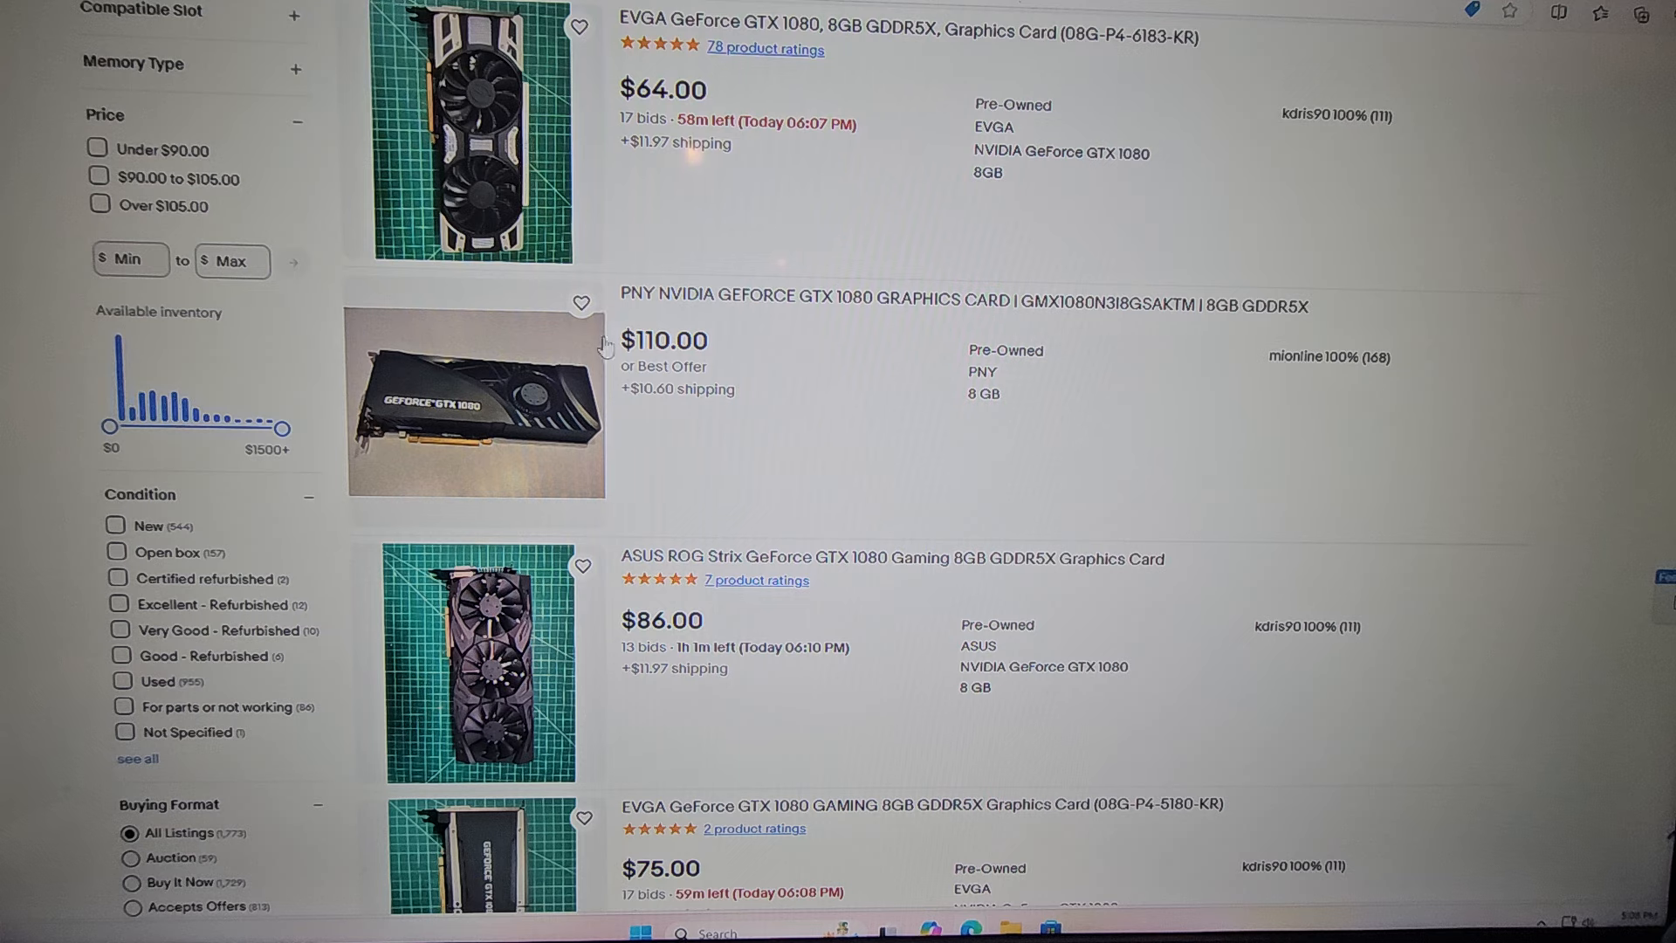
mouse_move(714, 352)
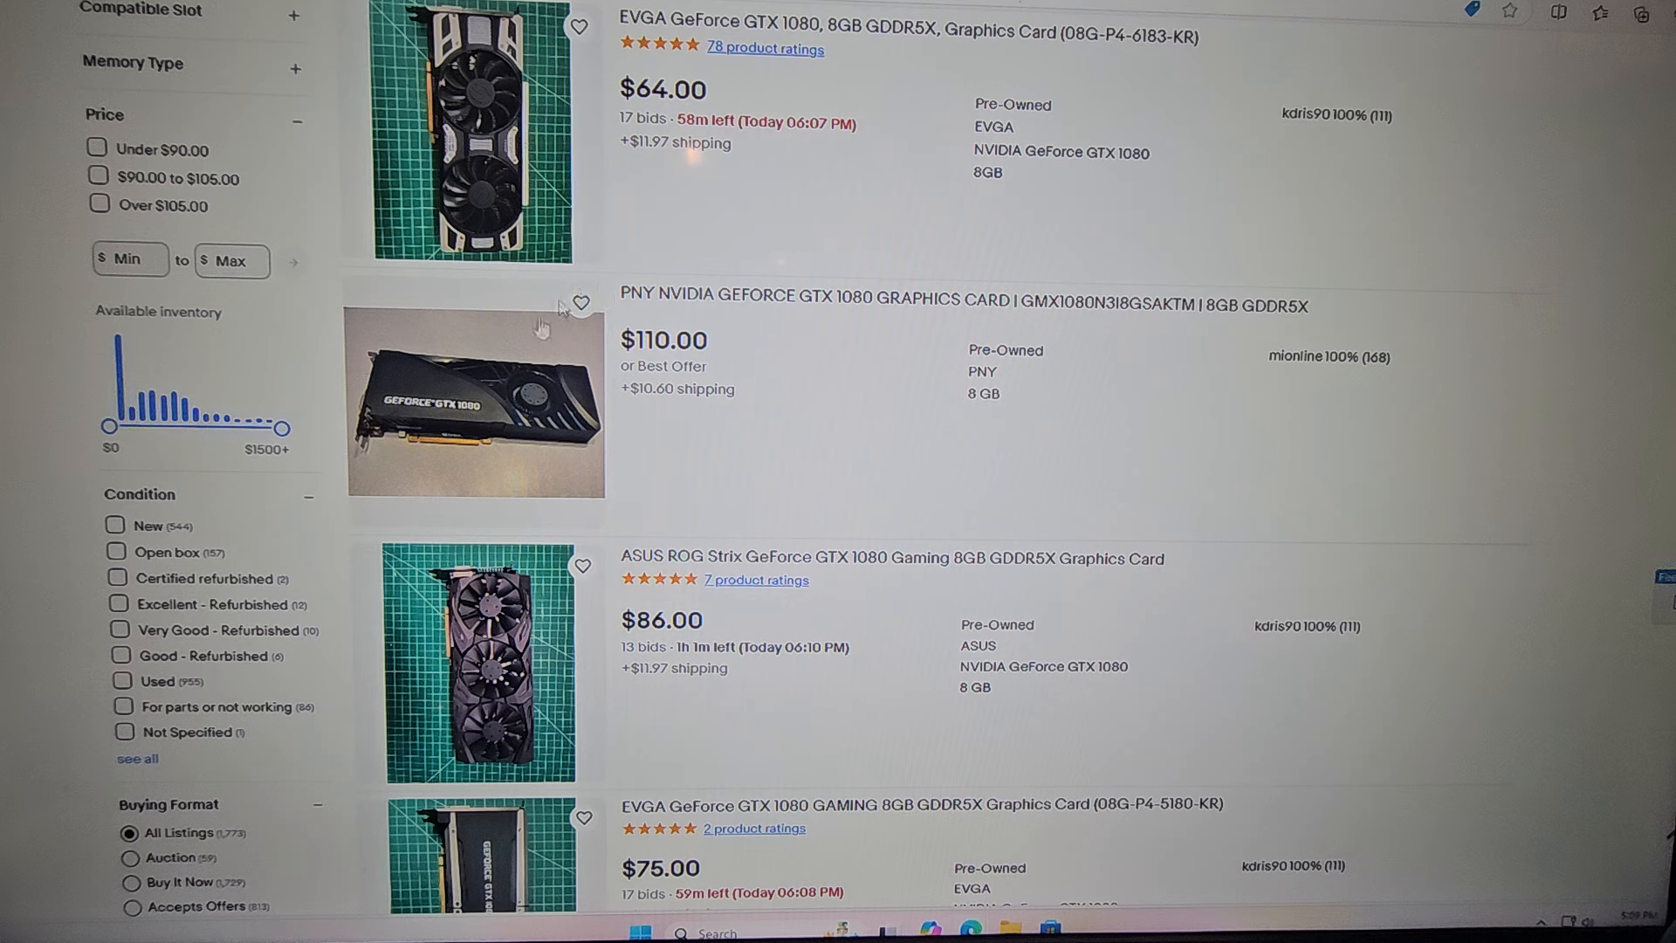
mouse_move(630, 433)
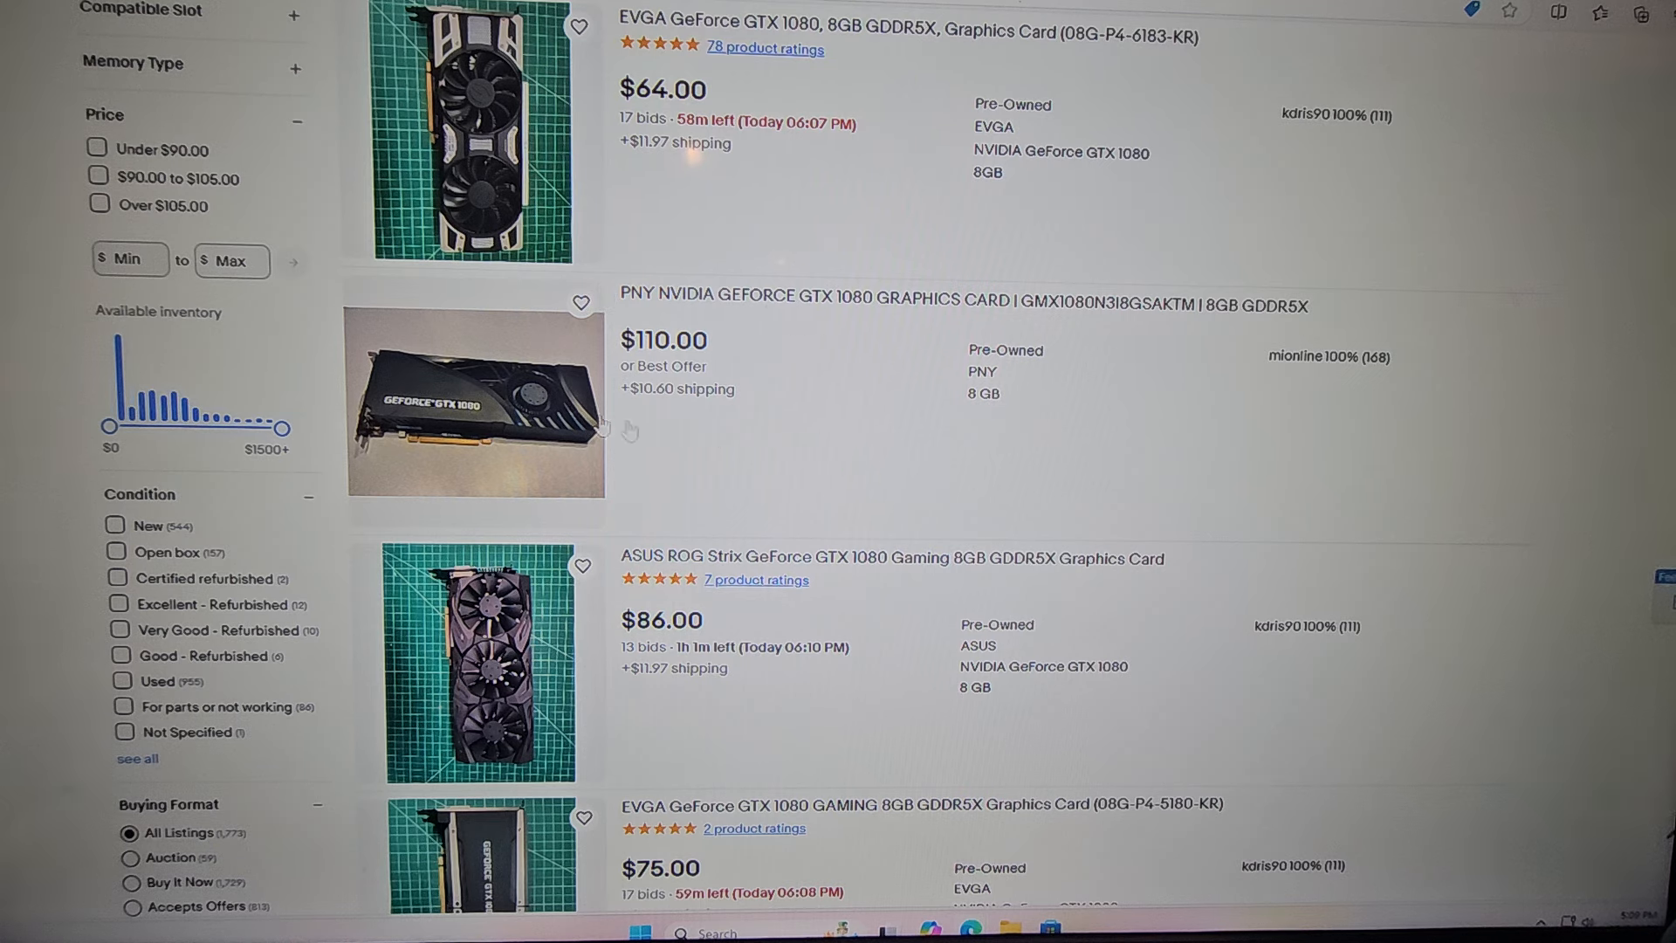
mouse_move(721, 334)
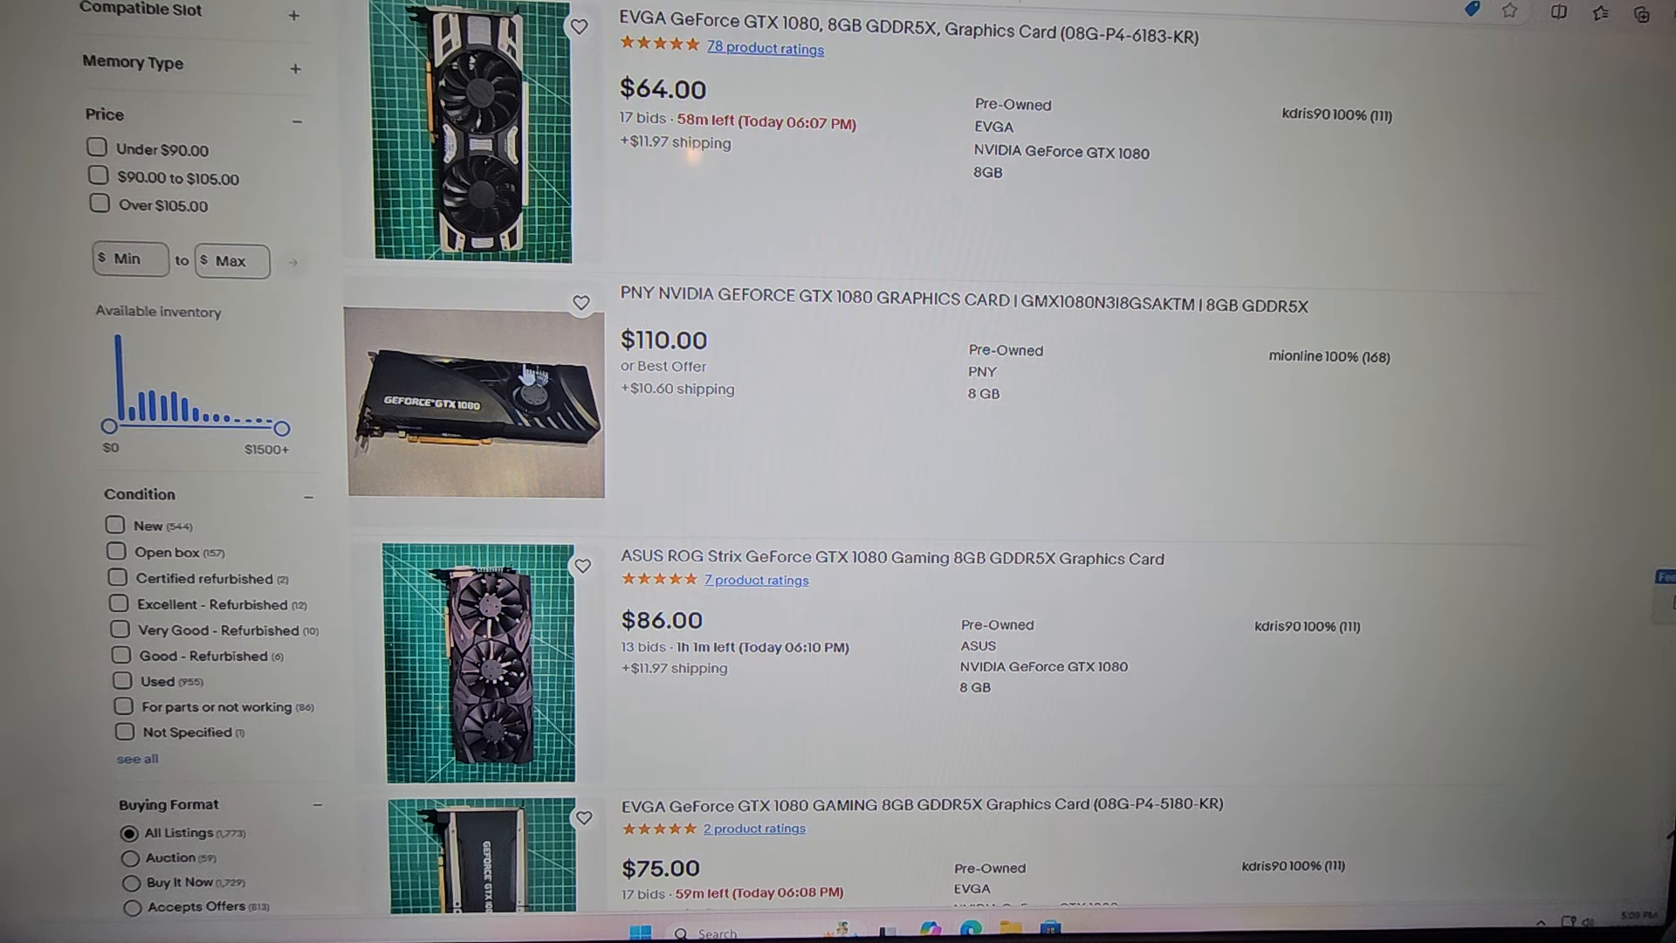
mouse_move(803, 508)
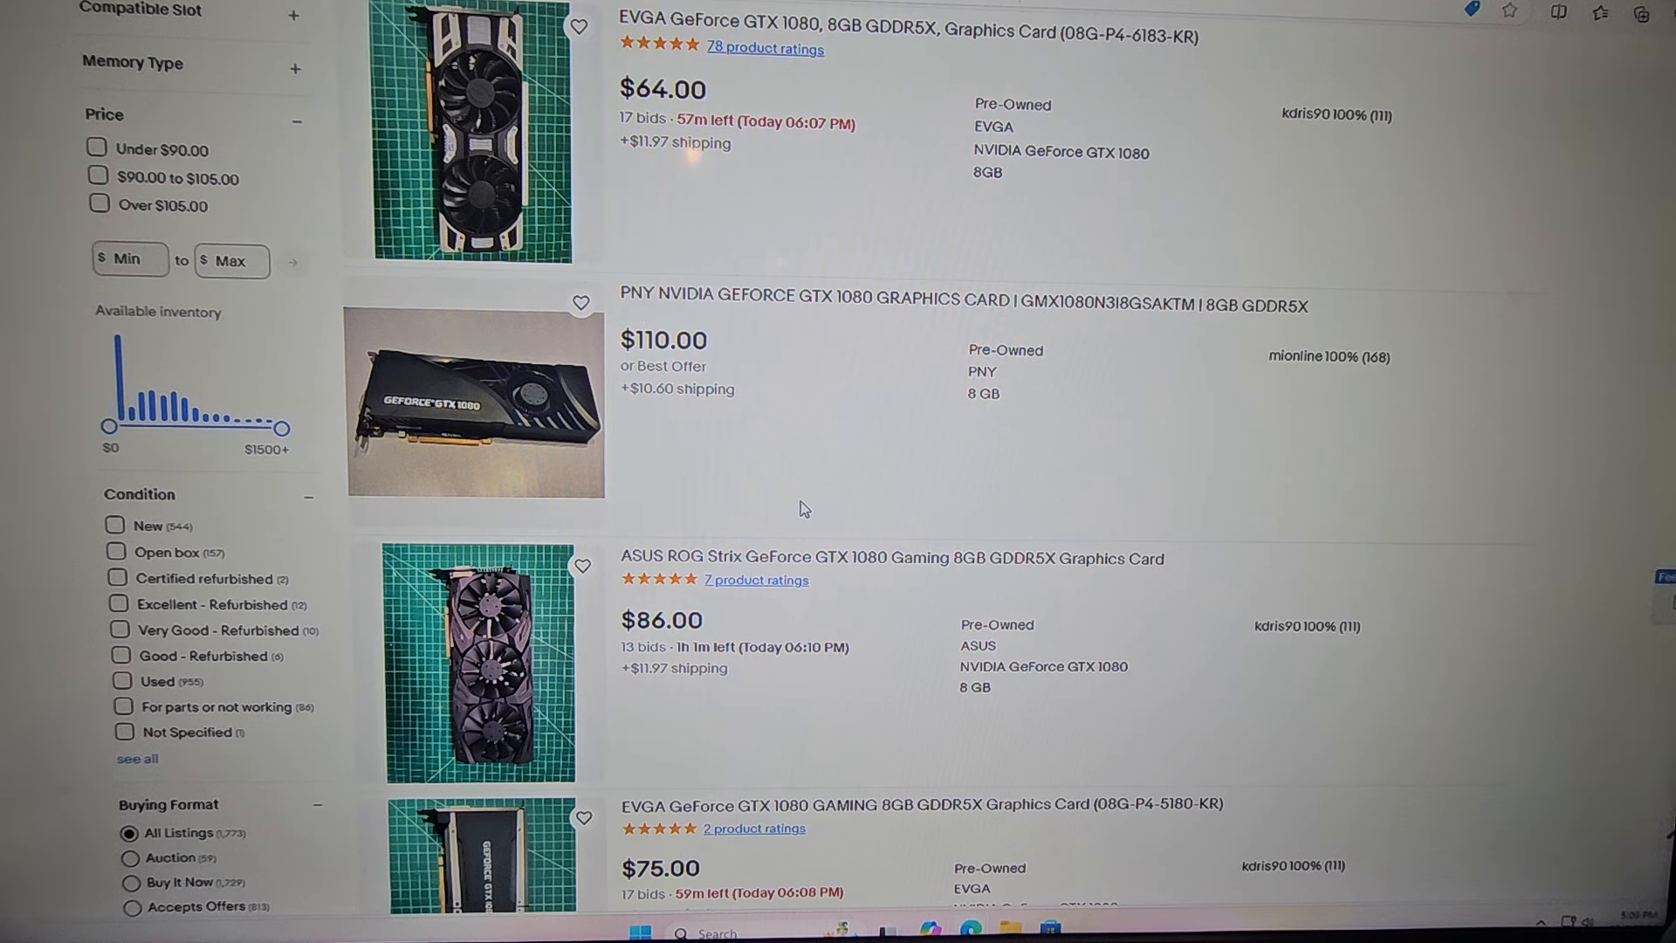
mouse_move(773, 442)
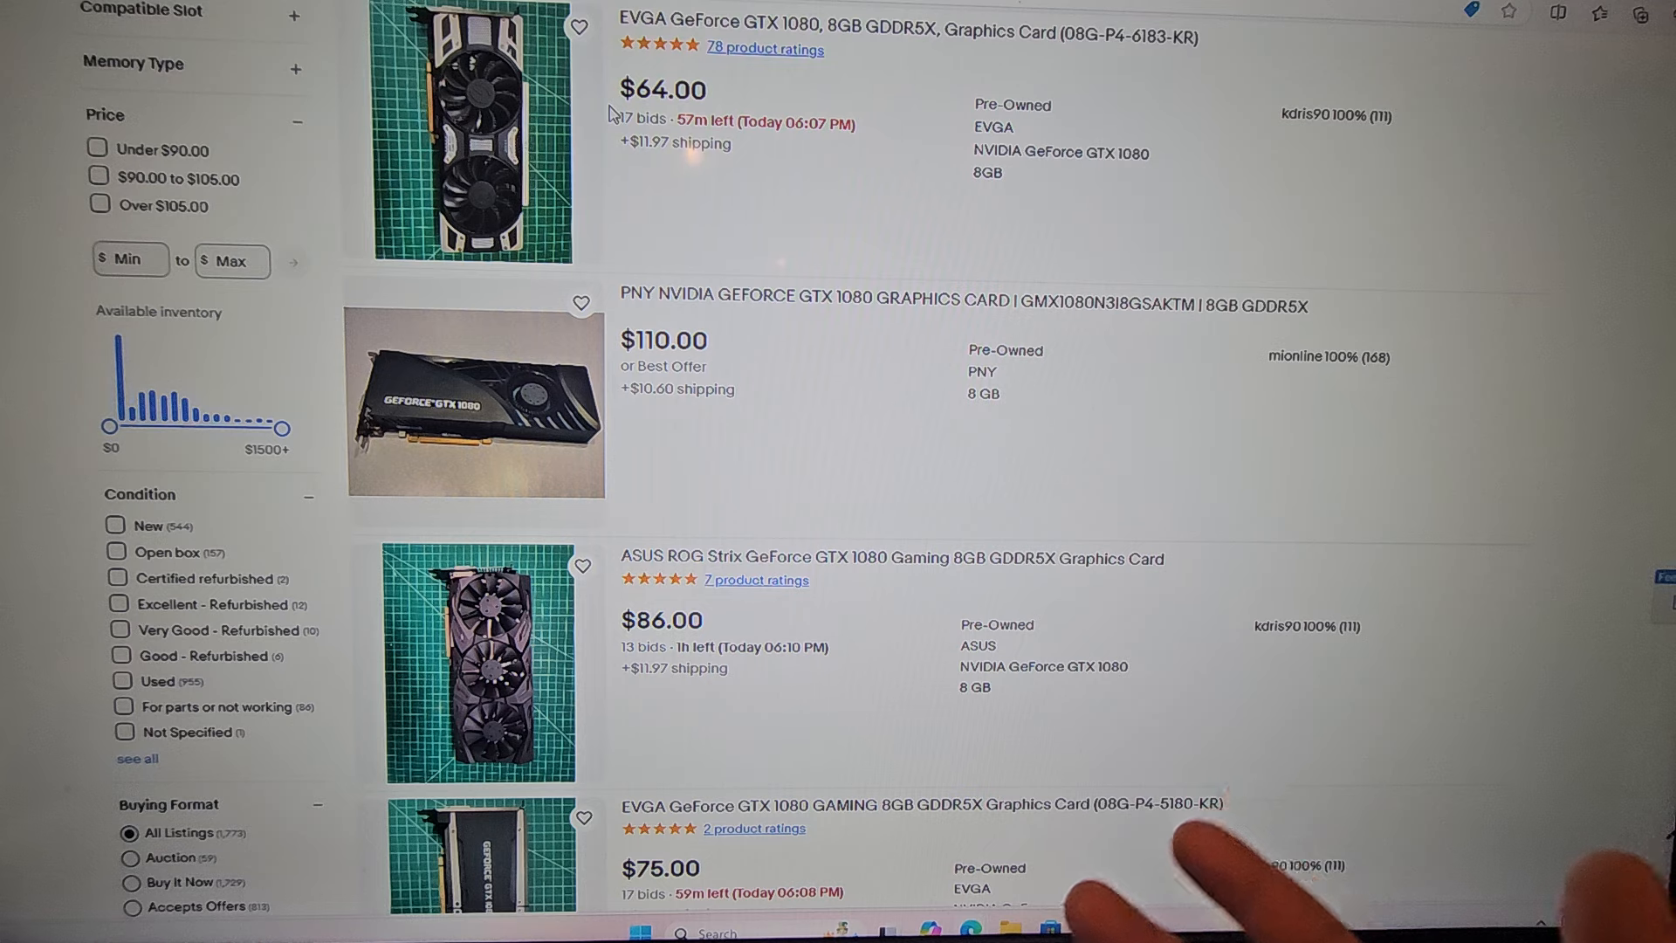
mouse_move(1175, 866)
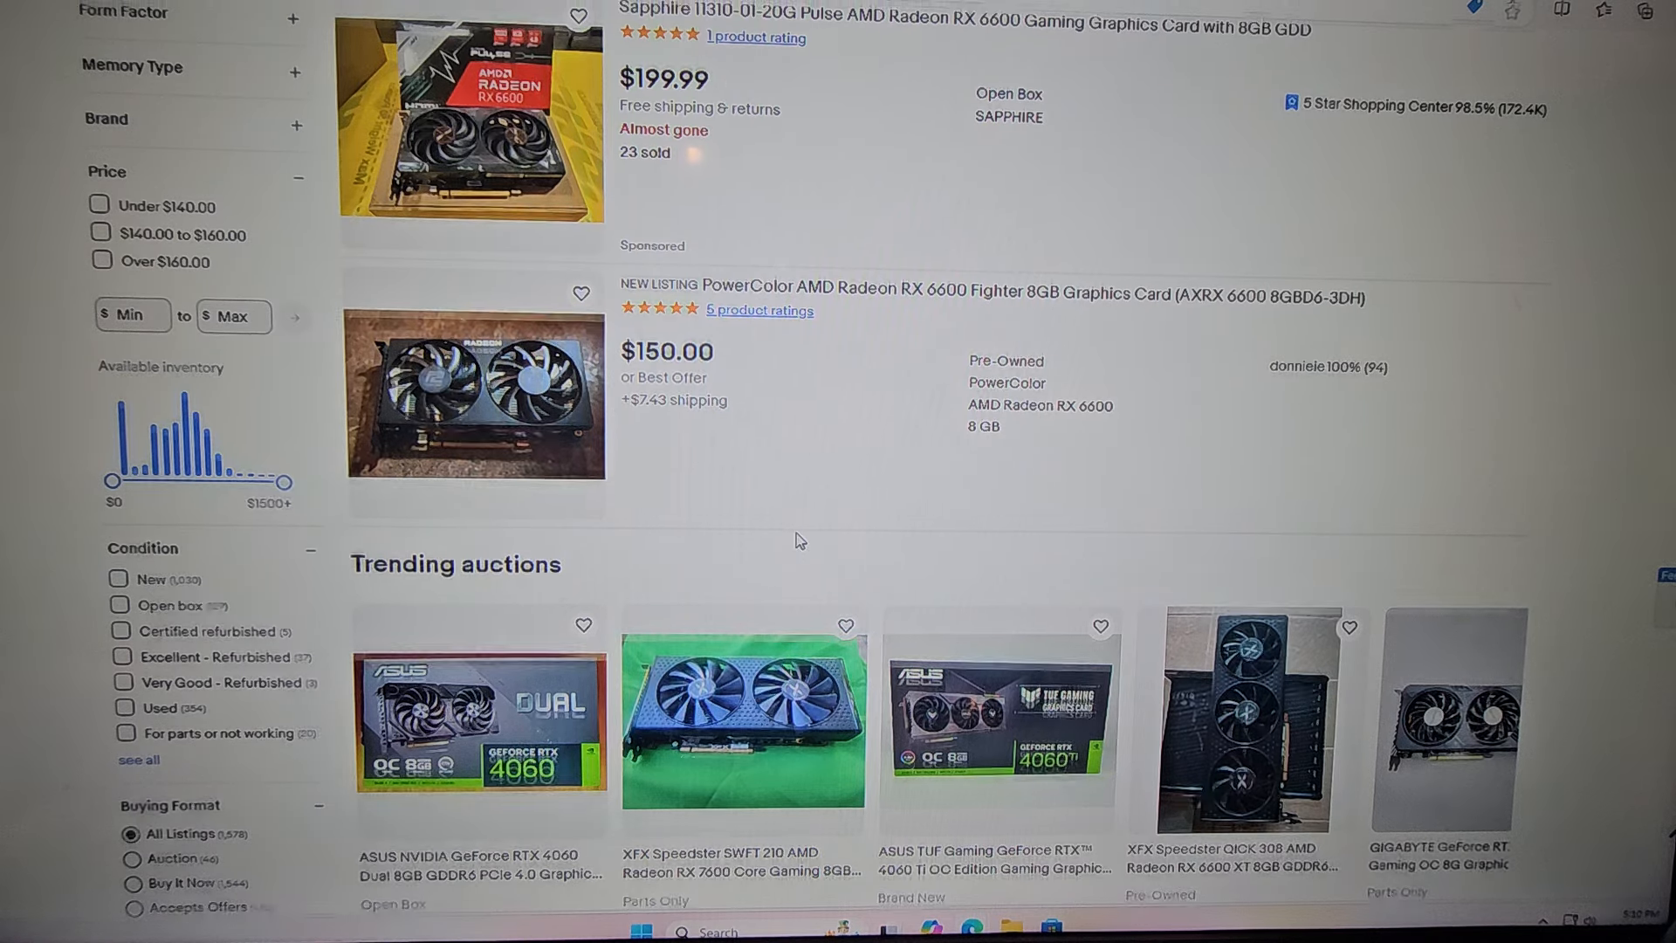
Step: Scroll through the RX 6600 results, comparing auction bids from $61 to $203.50
scroll("up", 3)
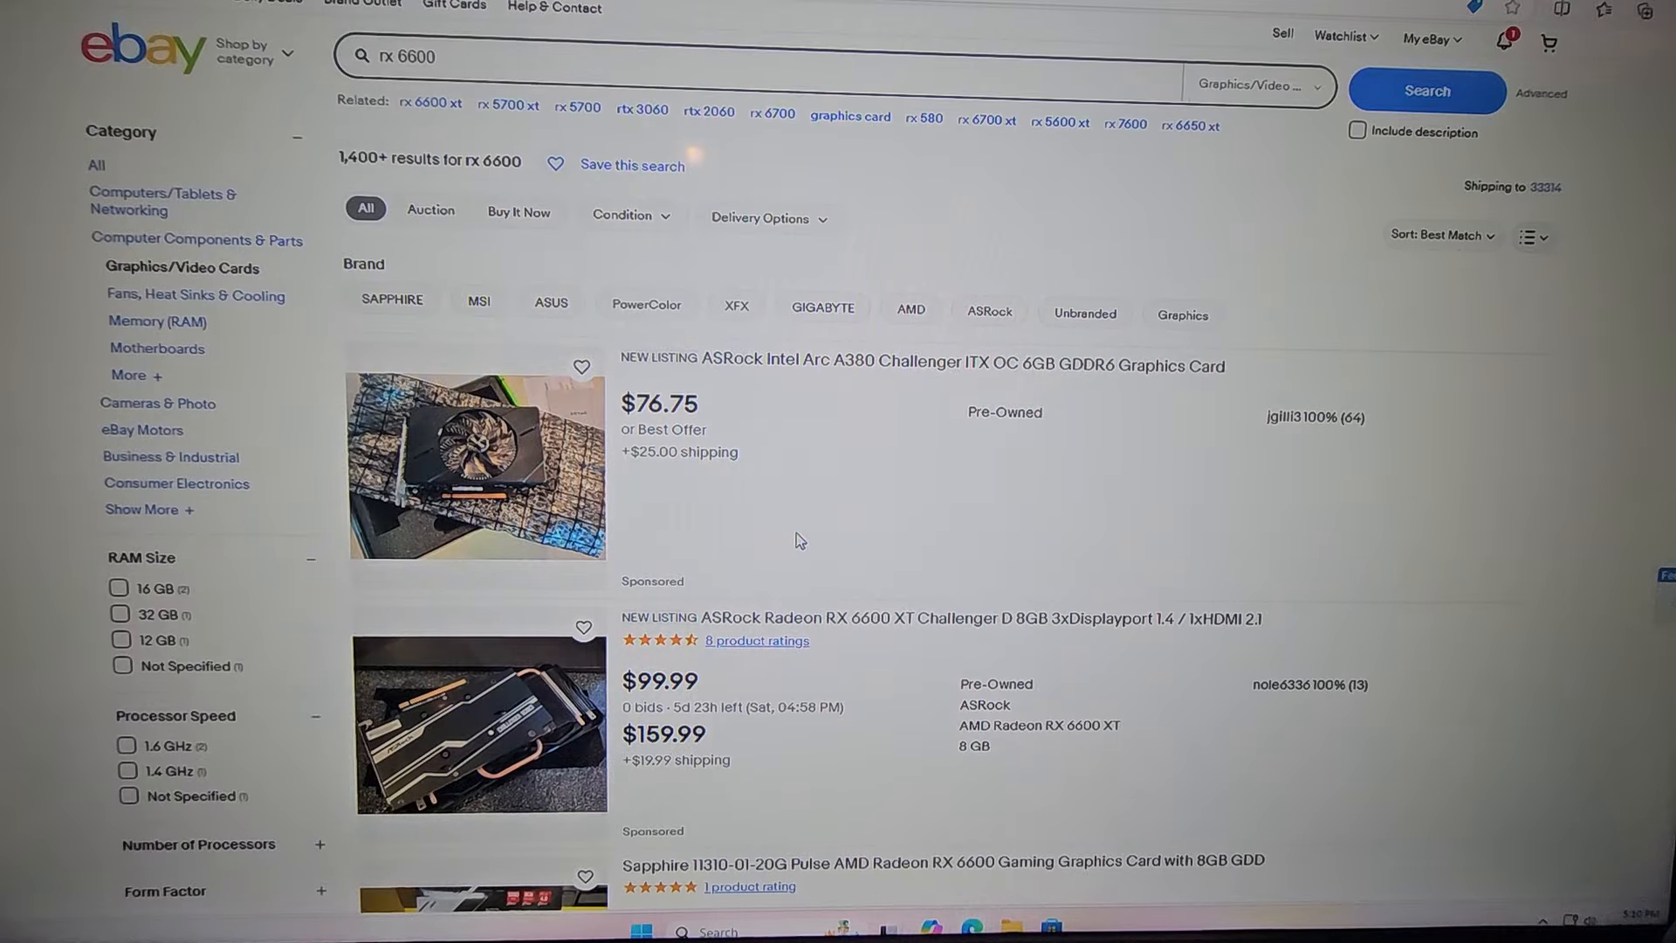
scroll("down", 3)
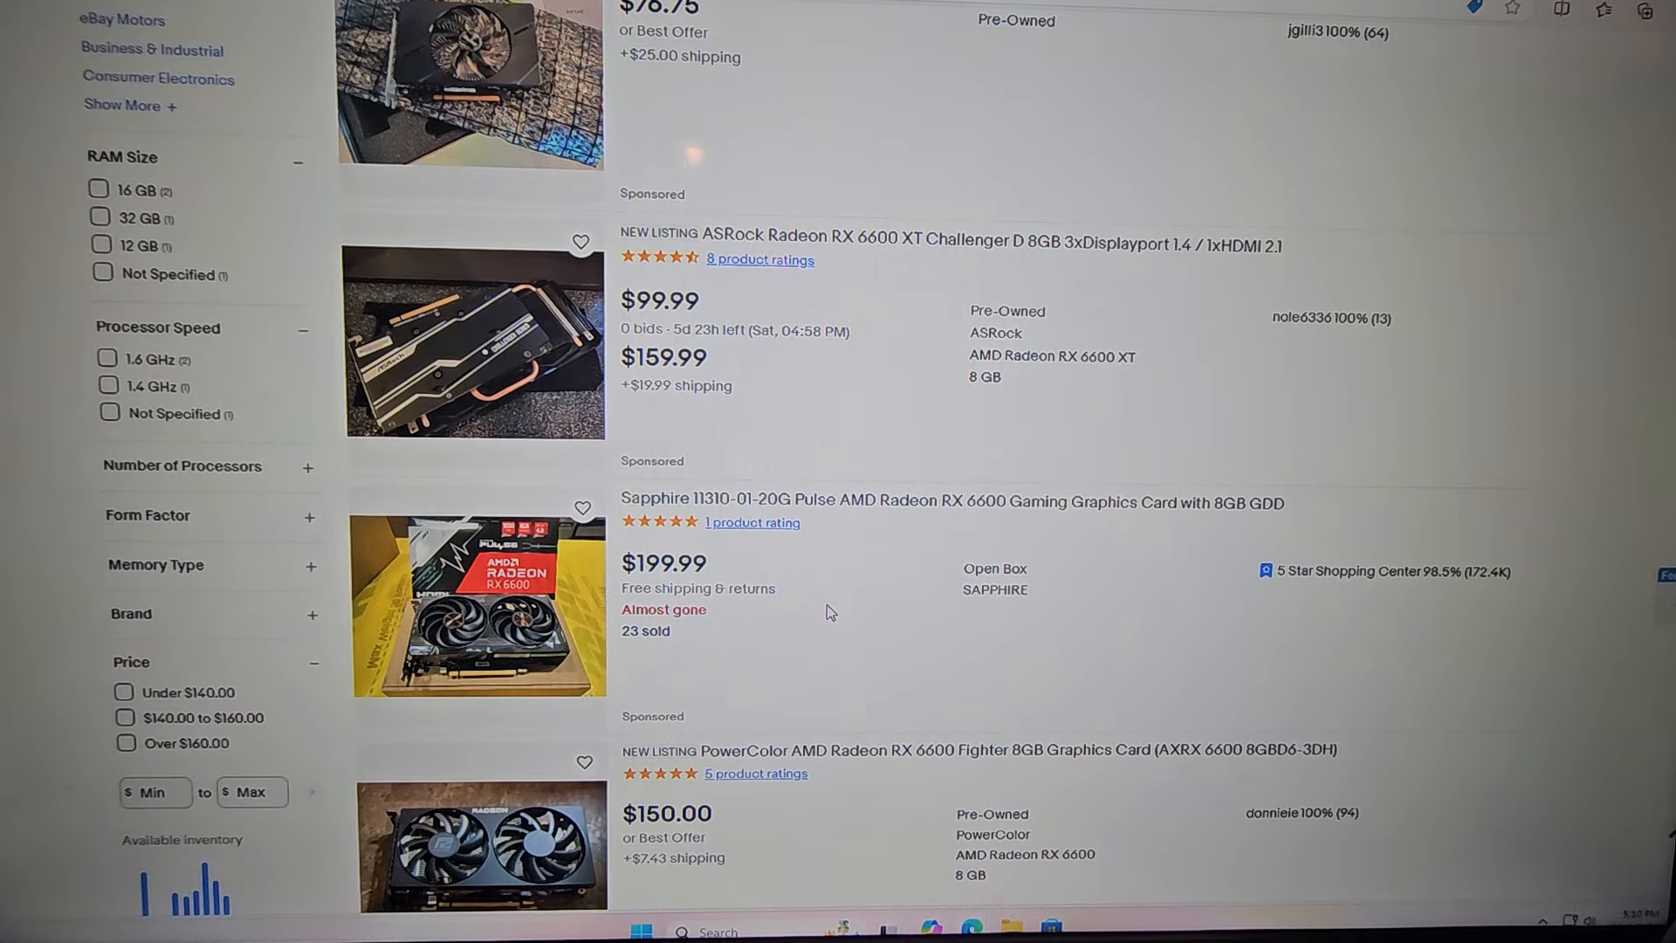
mouse_move(625, 382)
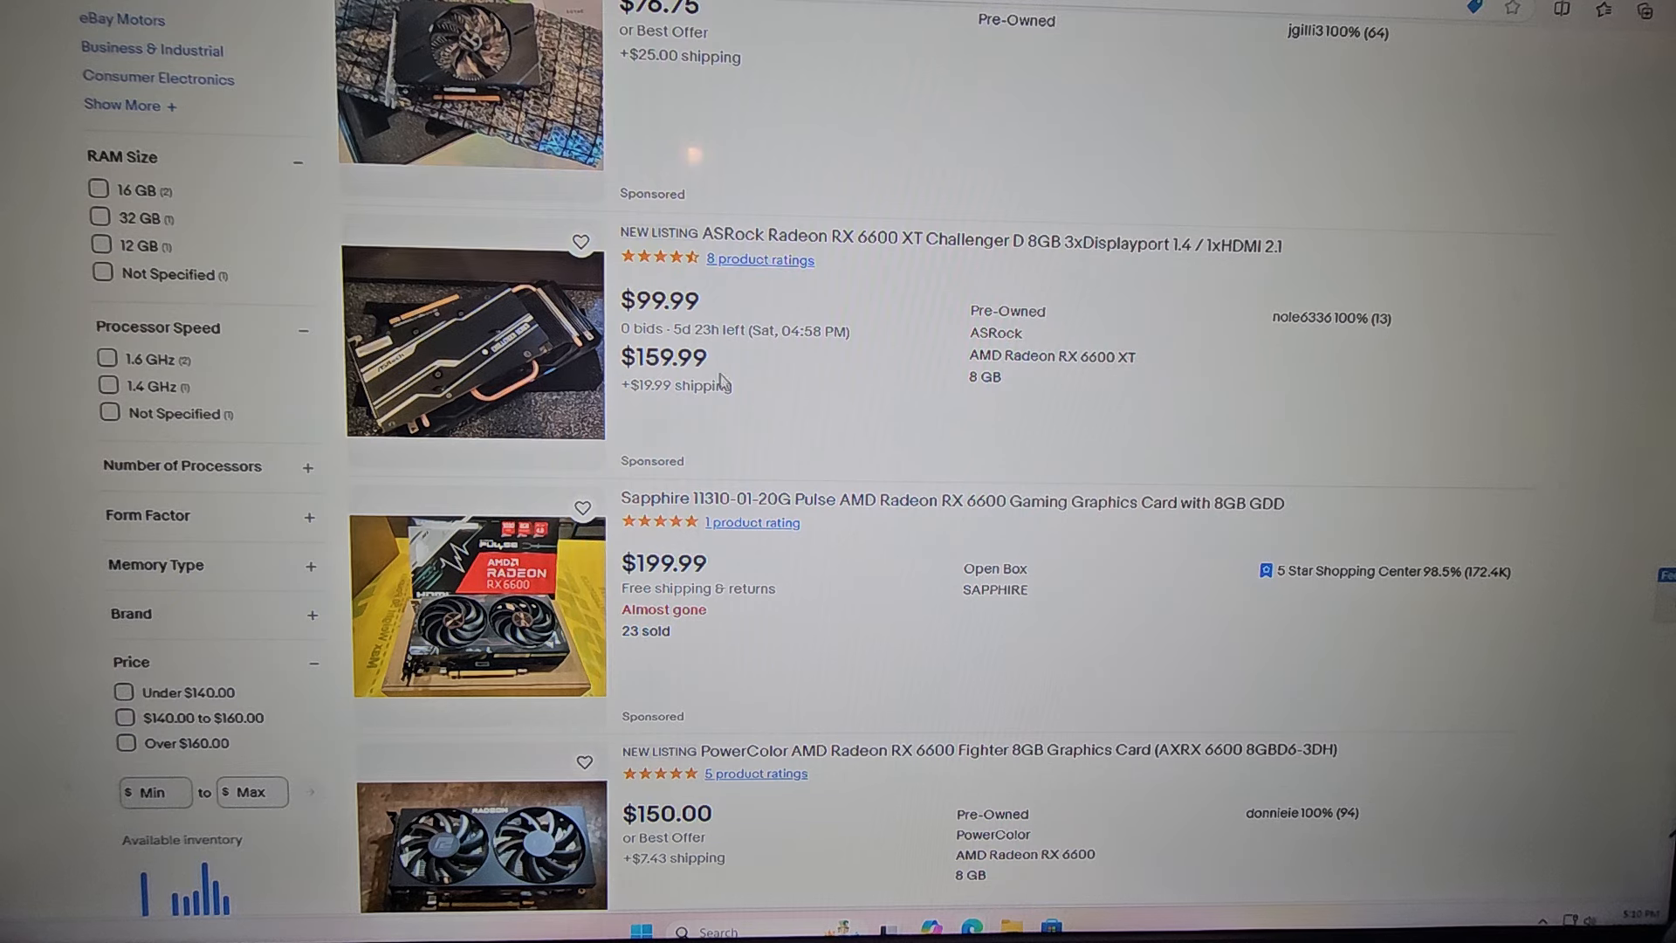
scroll("down", 3)
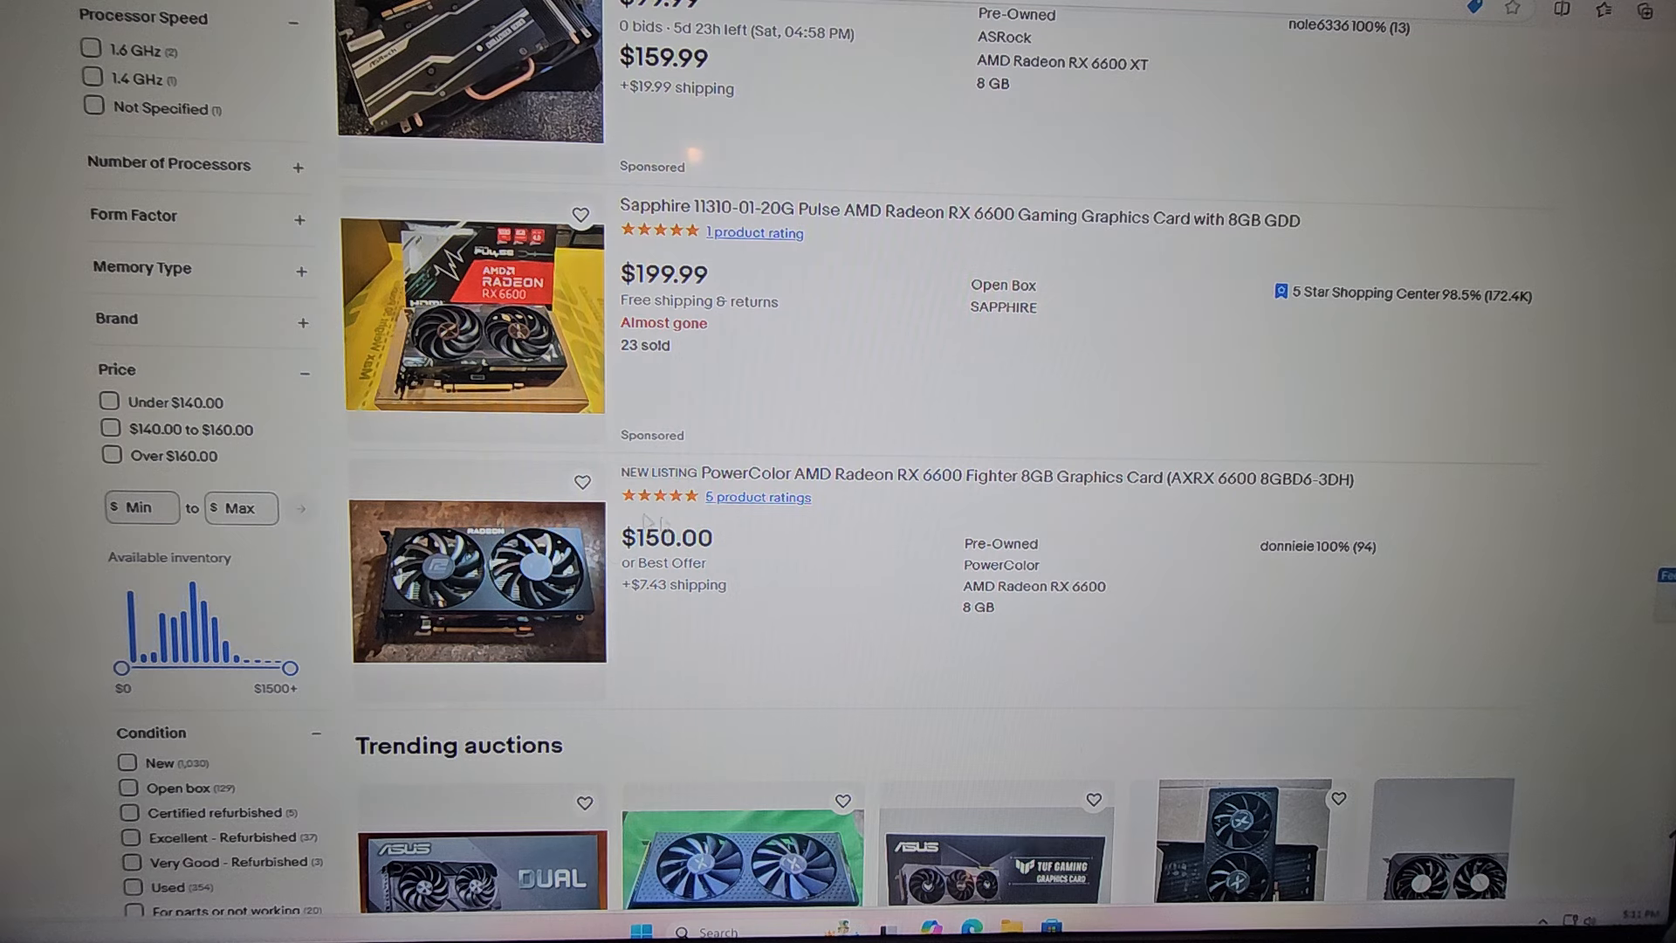
mouse_move(806, 588)
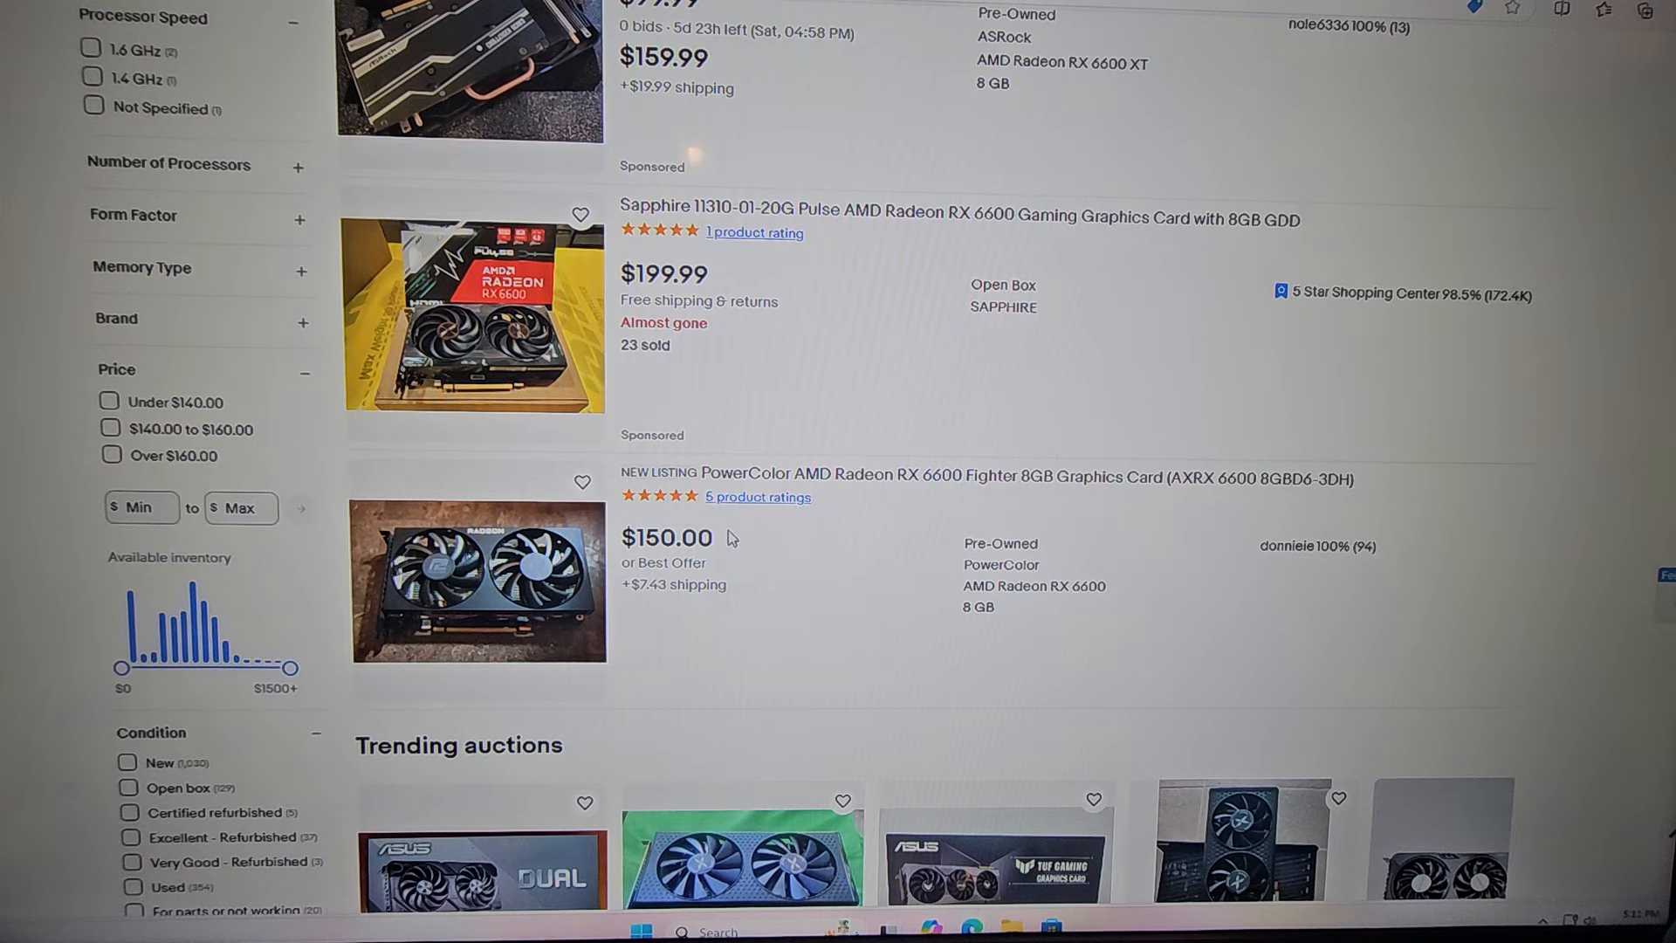
scroll("down", 3)
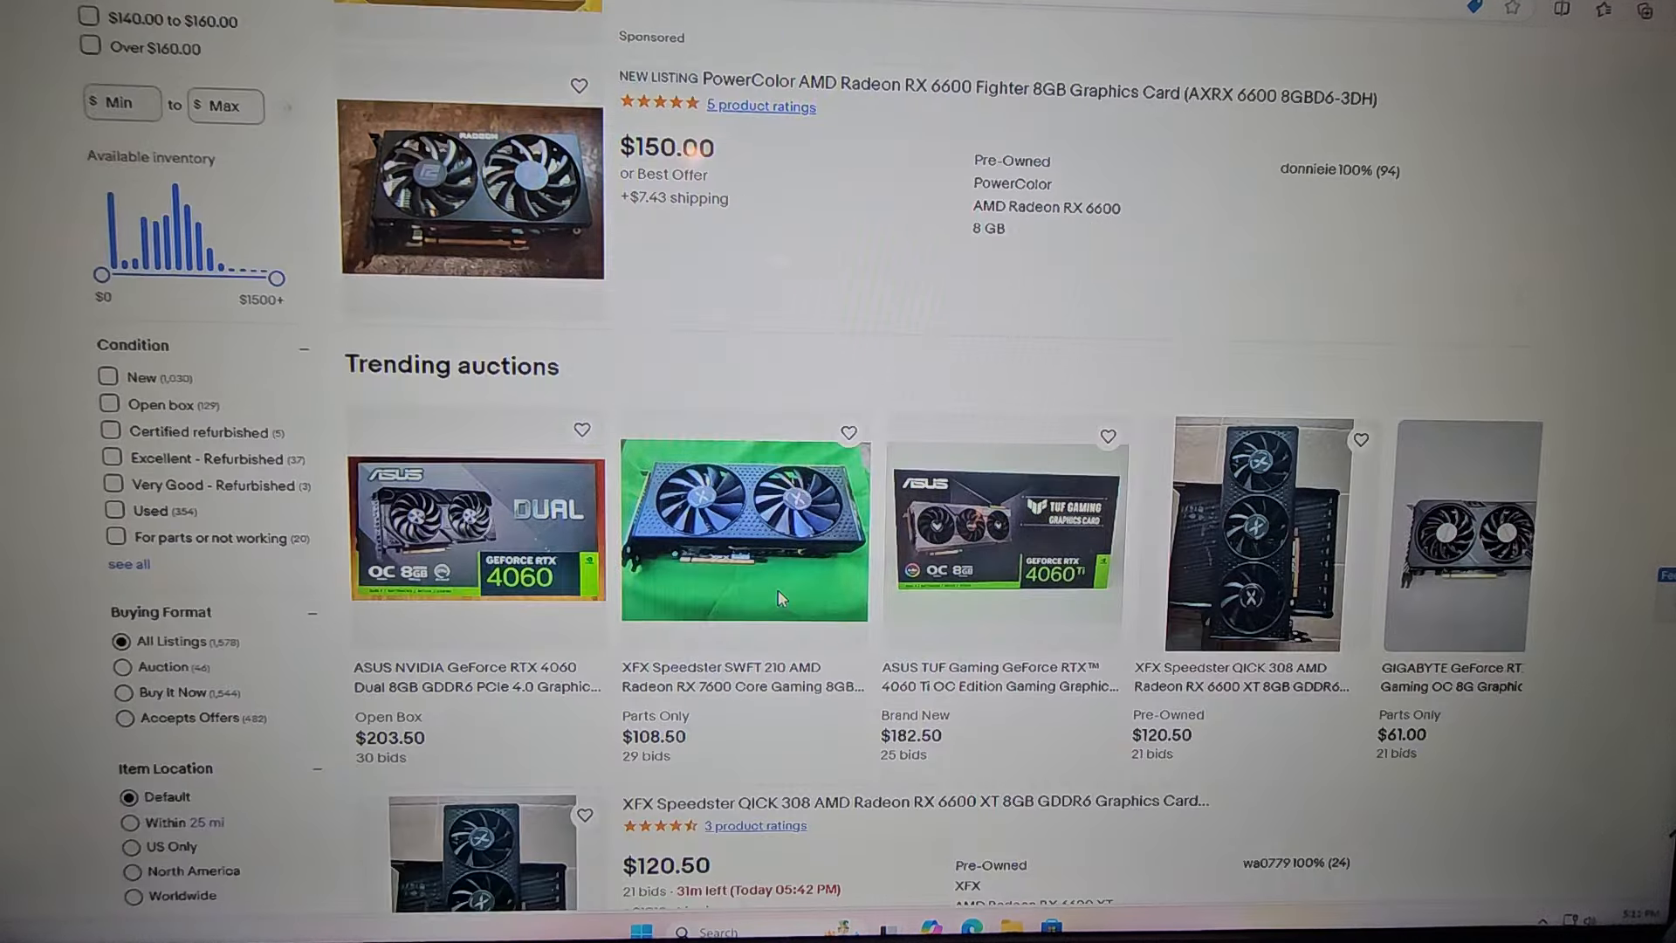
Step: Scroll past the Trending auctions to the XFX RX 6600 XT and Gigabyte RX 6600 EAGLE listings
scroll("down", 3)
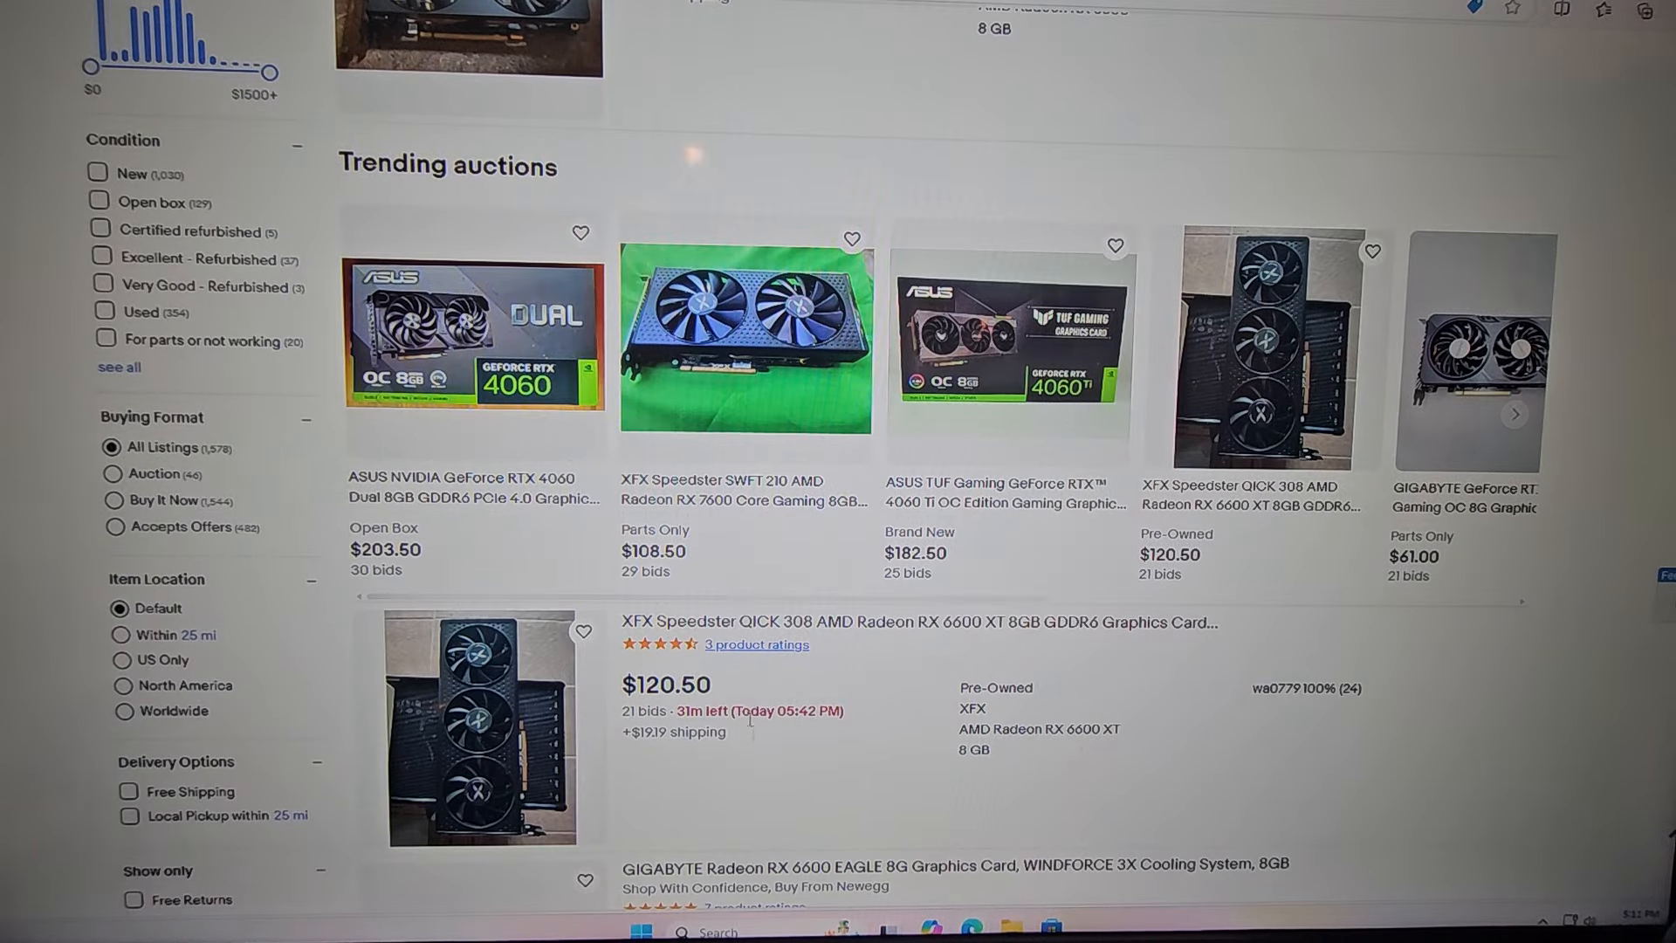
mouse_move(754, 768)
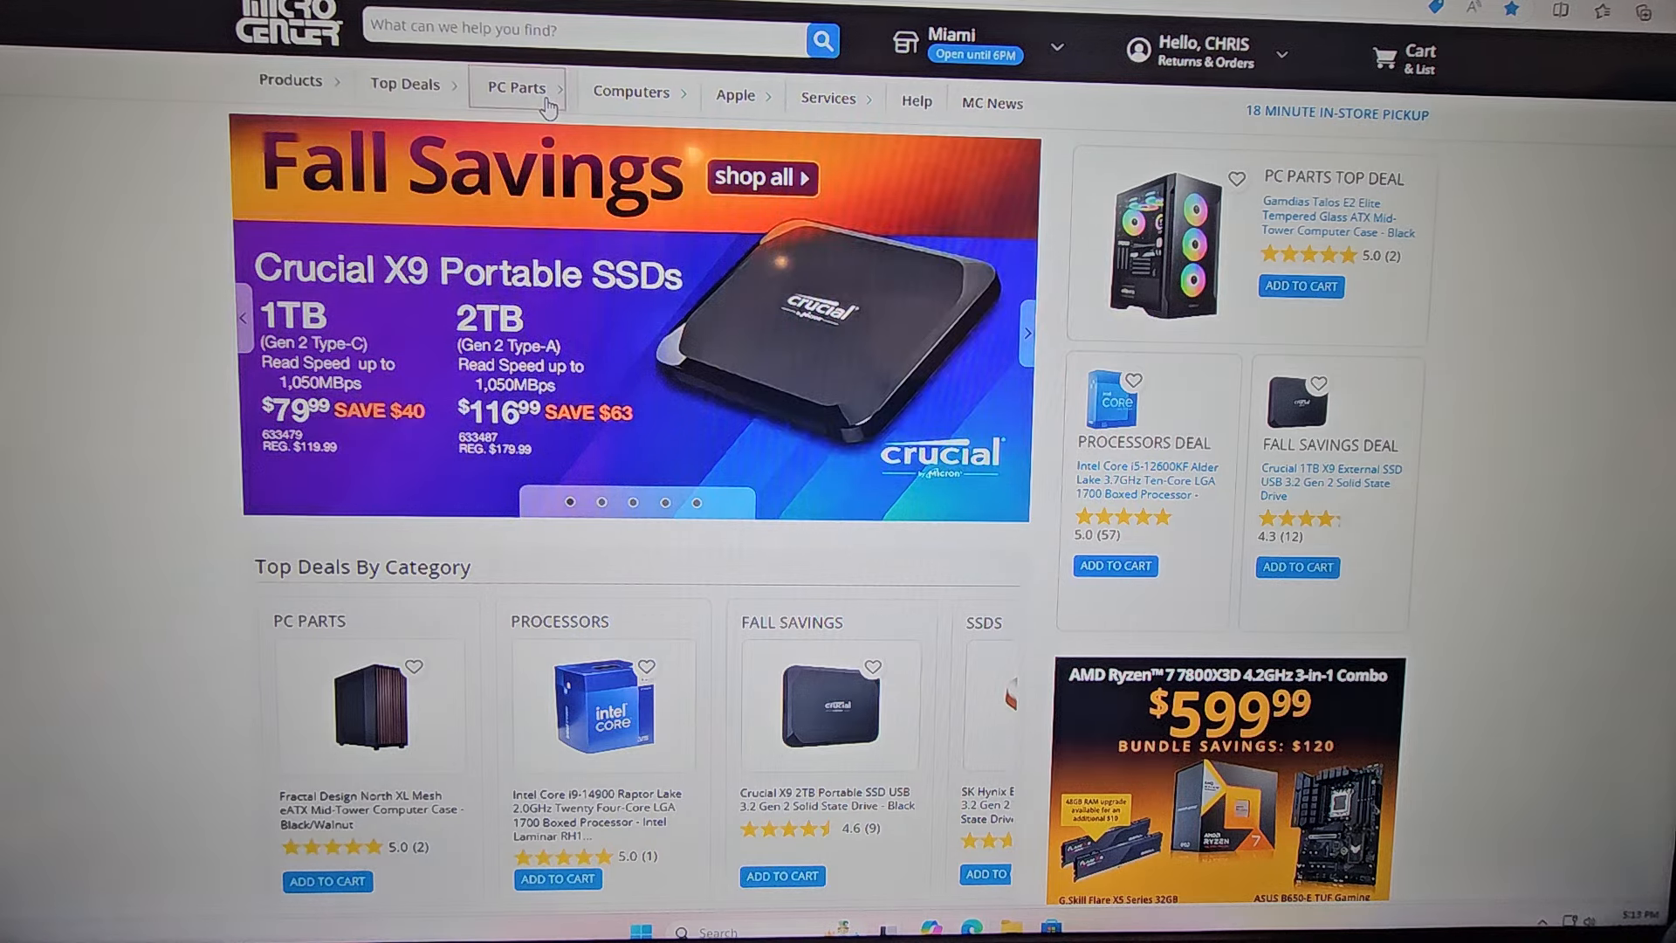
Step: Navigate from PC Parts to the computer cases category and list all cases for sale
left_click(516, 87)
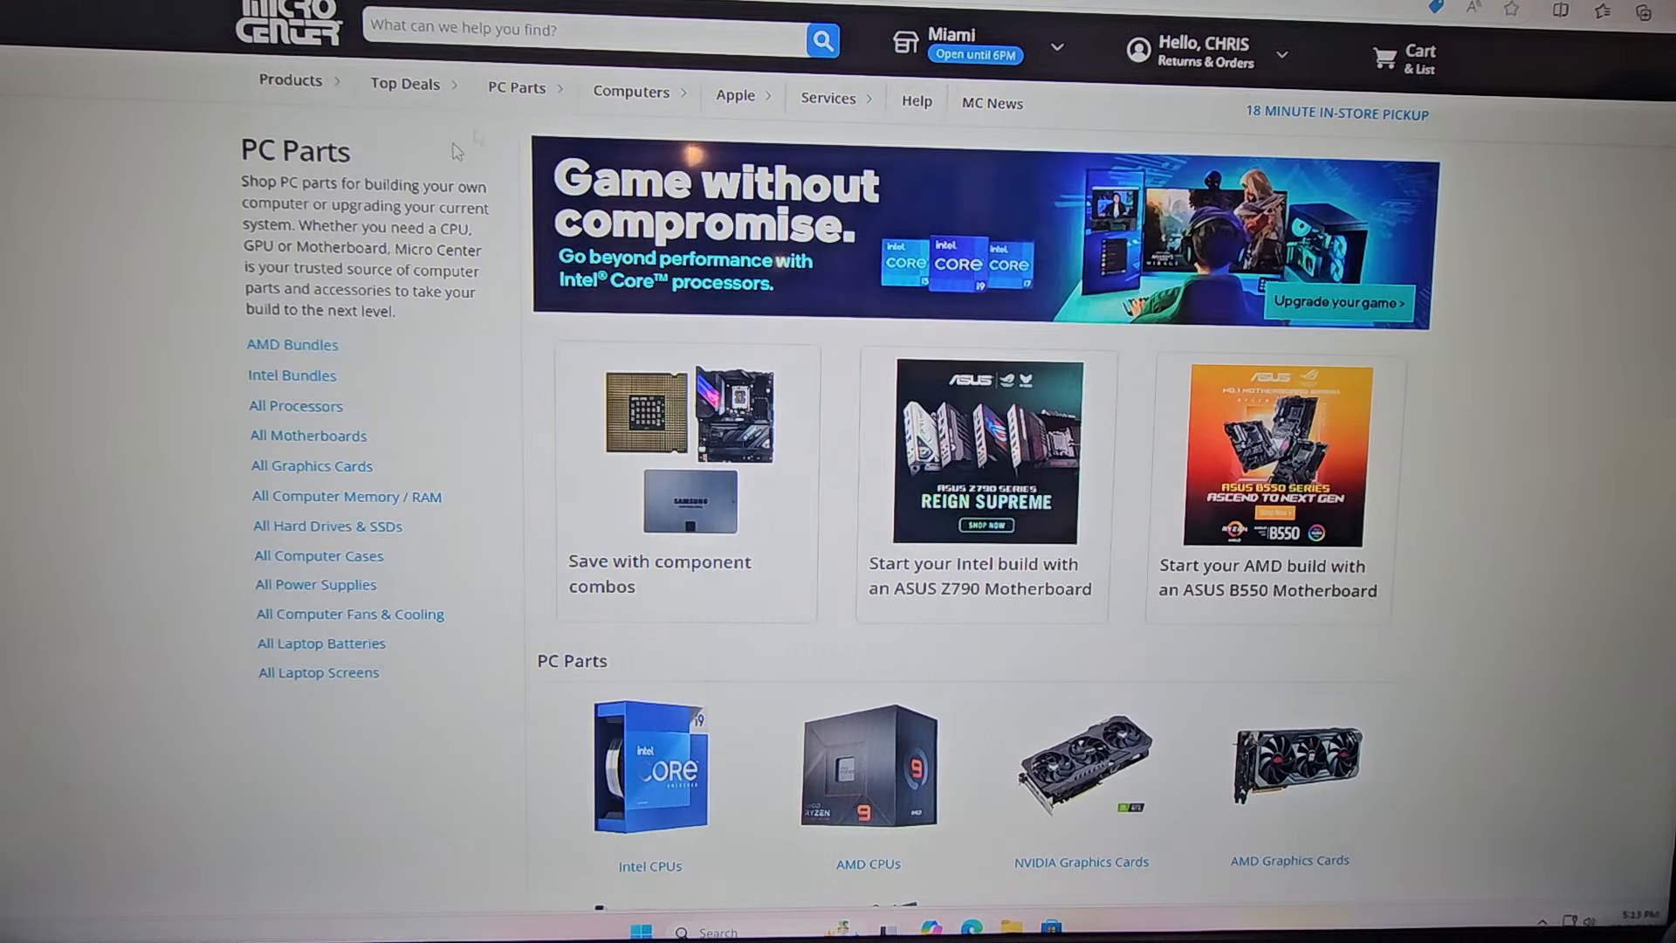
left_click(517, 88)
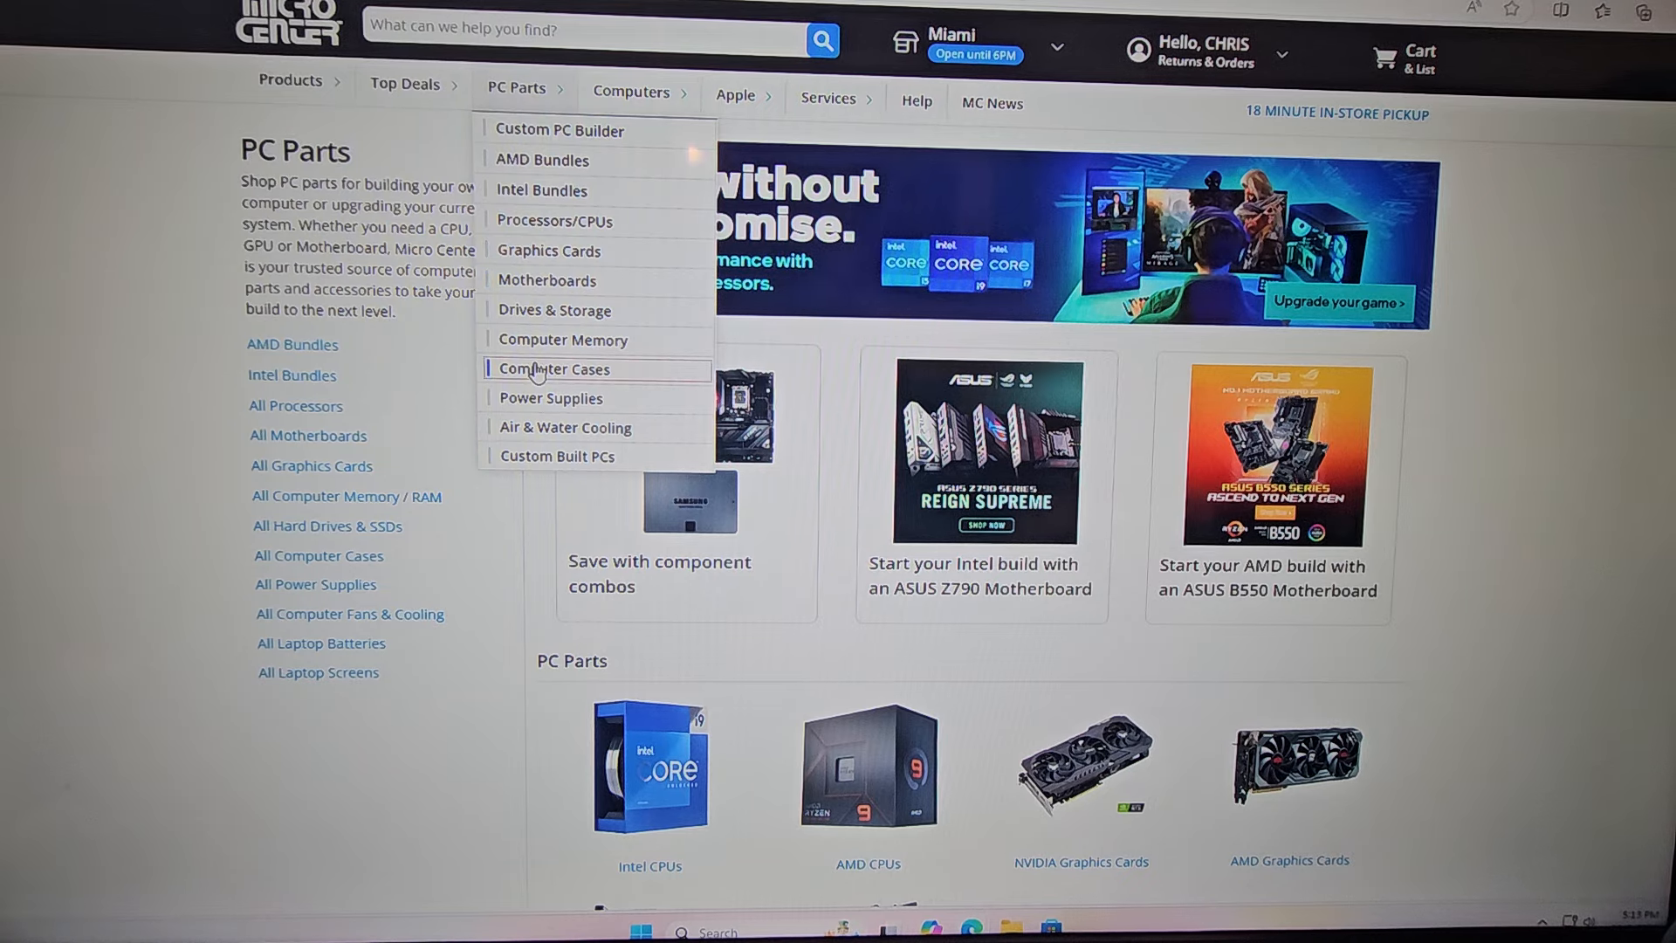
left_click(553, 369)
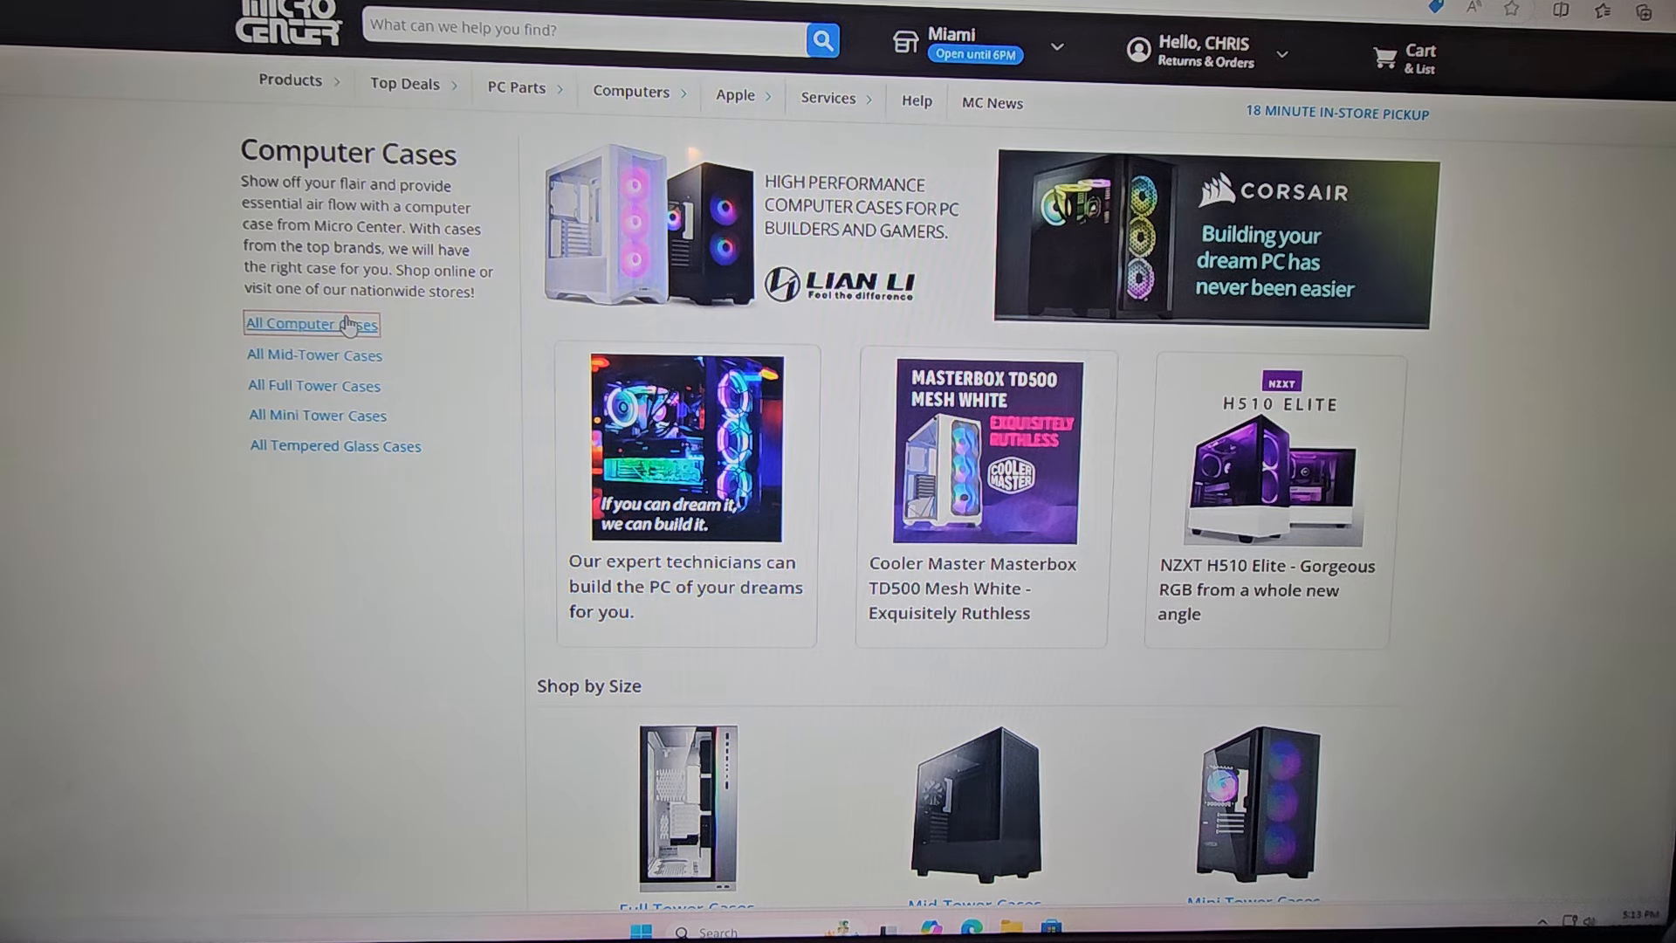
left_click(311, 325)
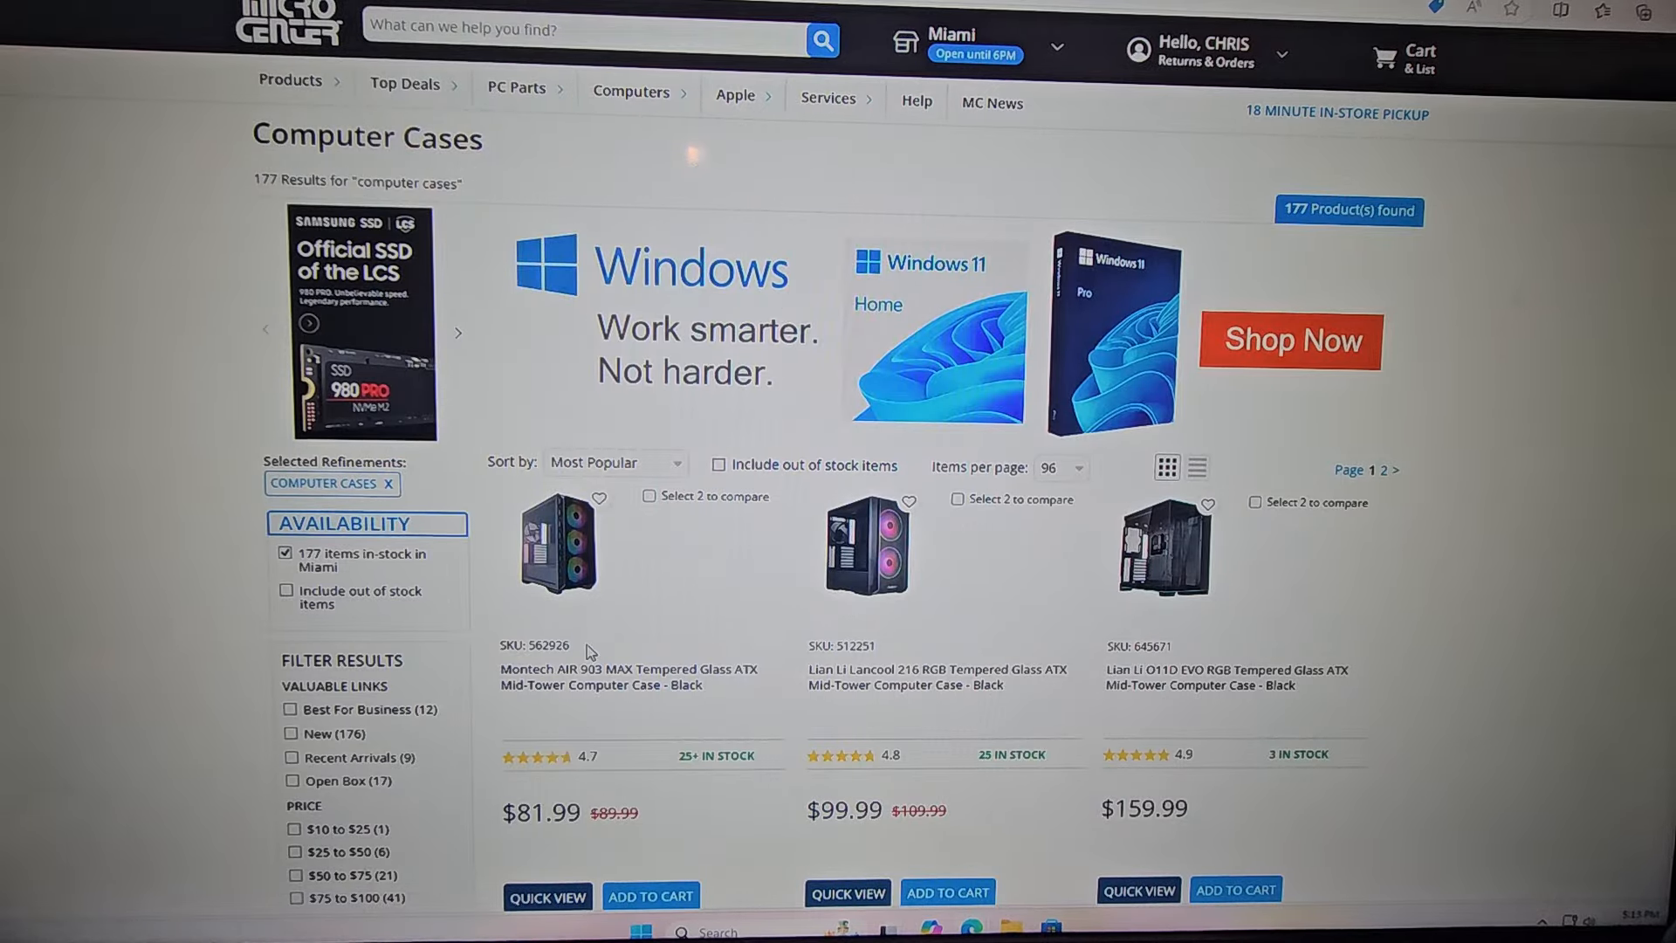
scroll("down", 3)
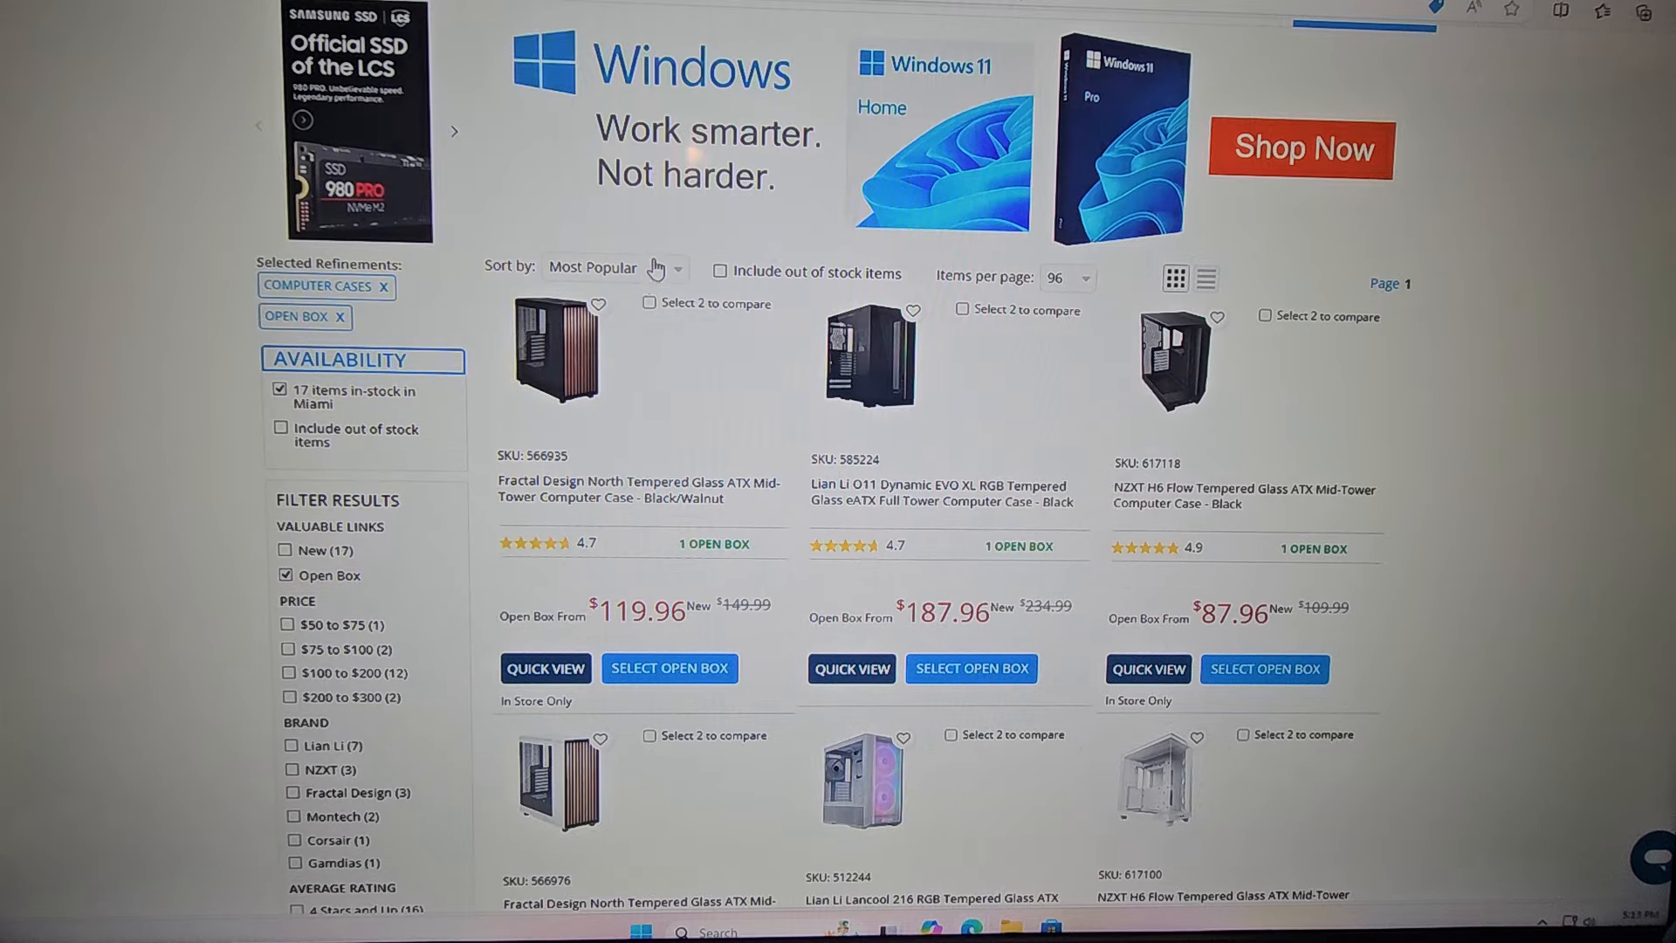
Step: Sort the computer cases by lowest price, starting at $11.99
left_click(615, 267)
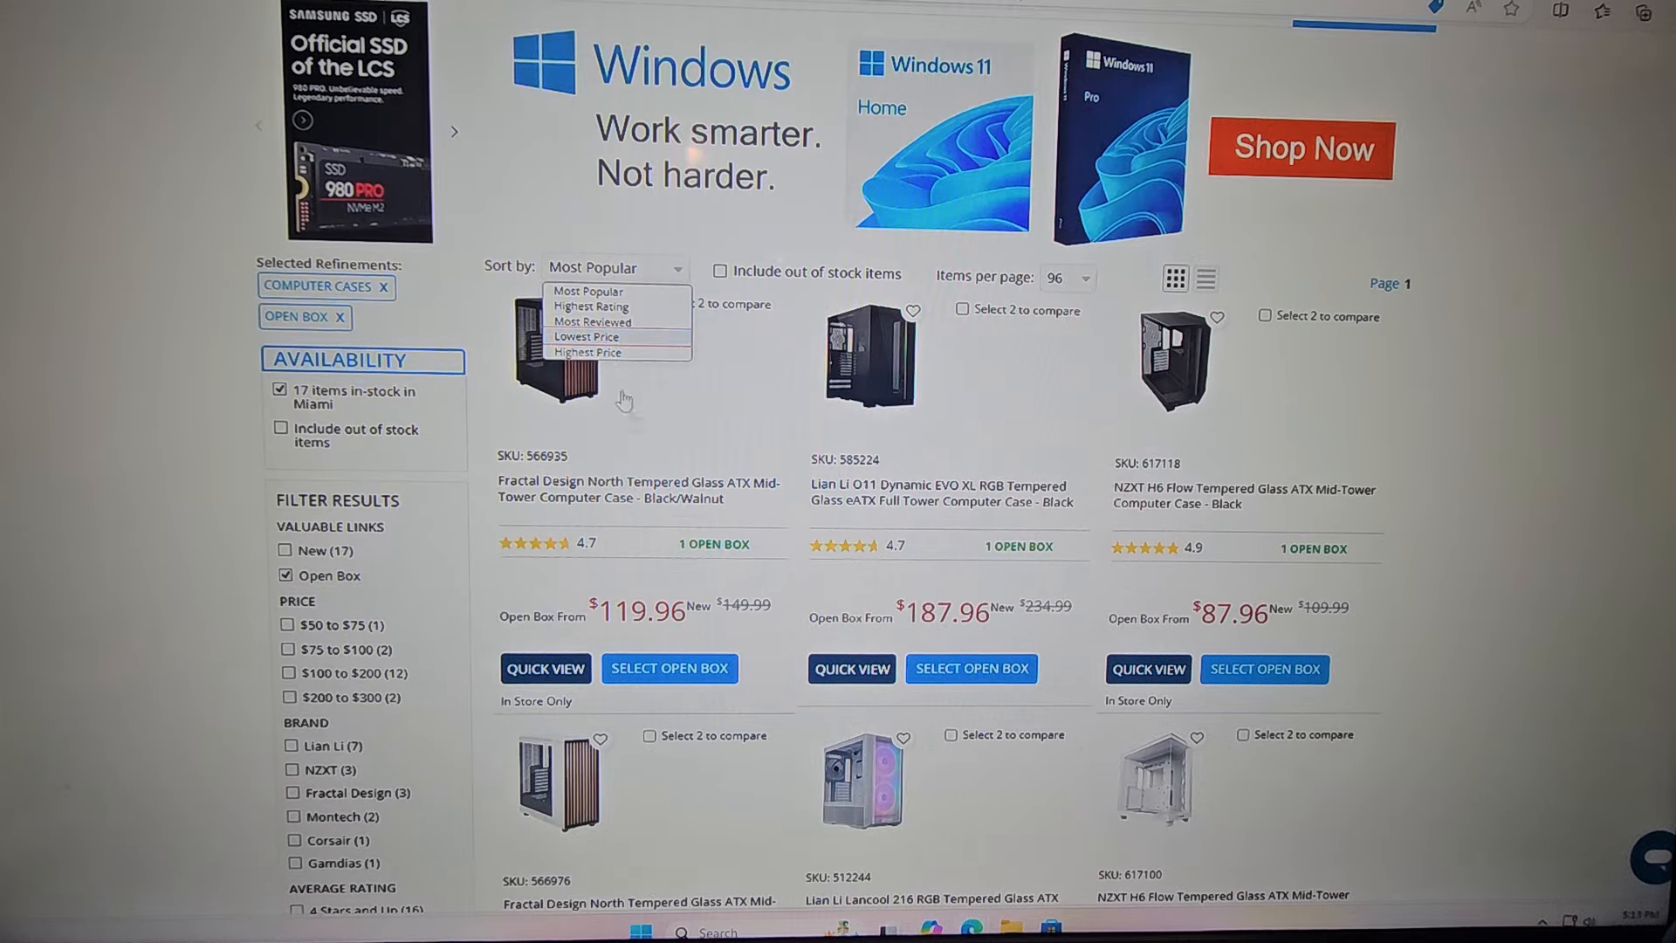
left_click(587, 335)
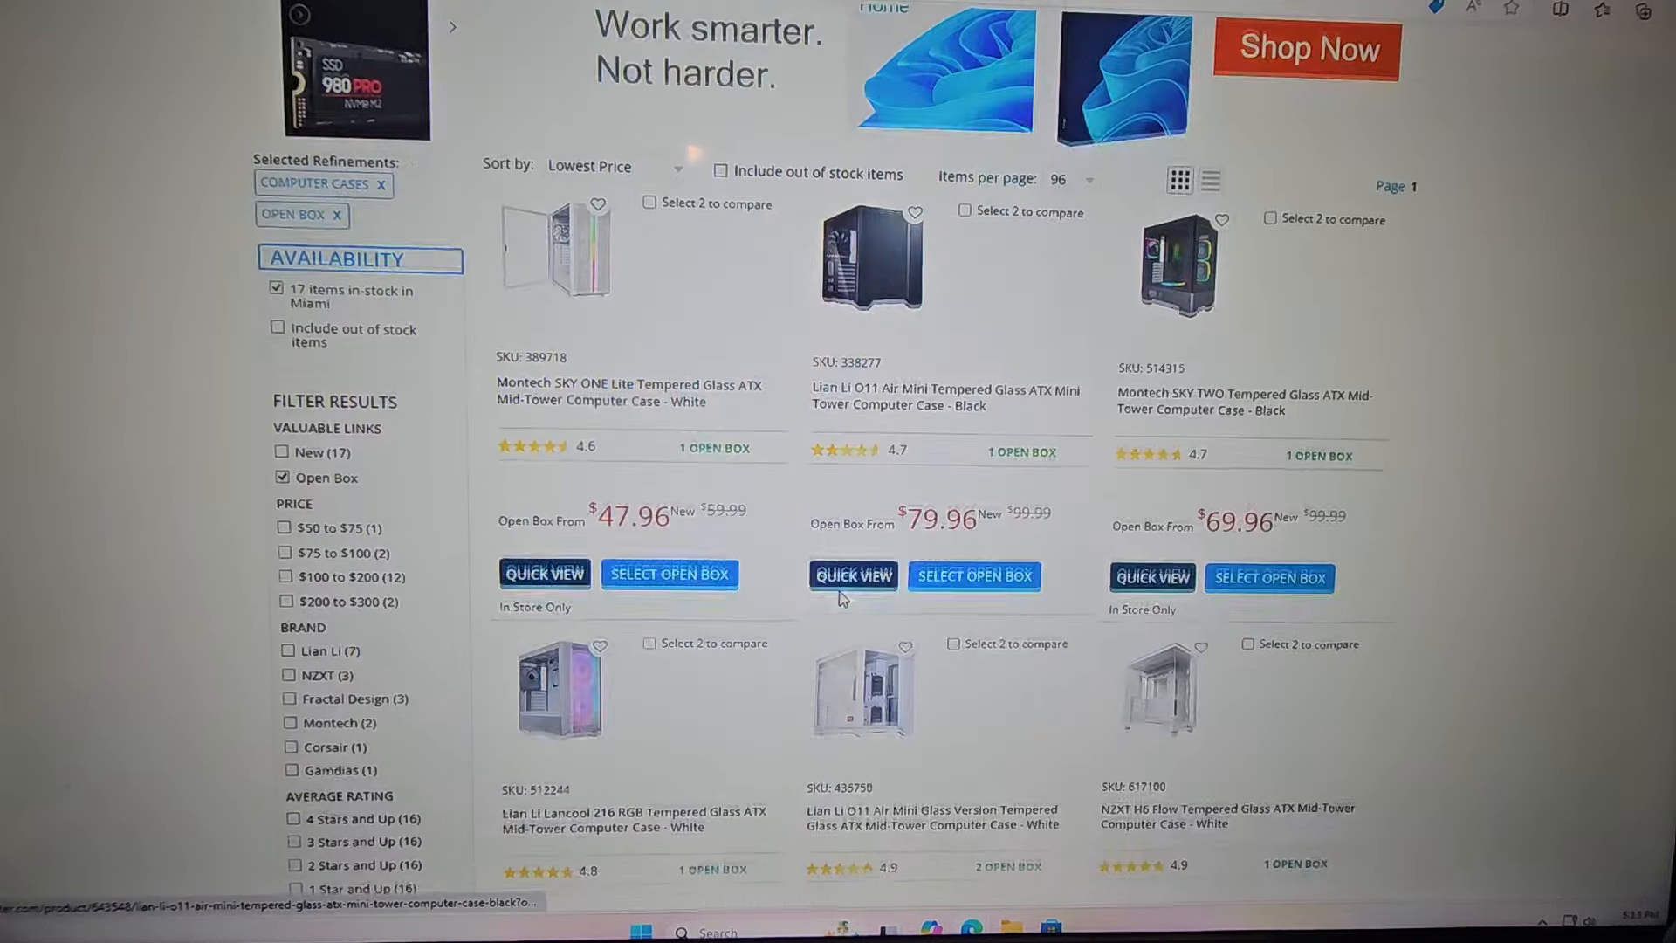
scroll("down", 3)
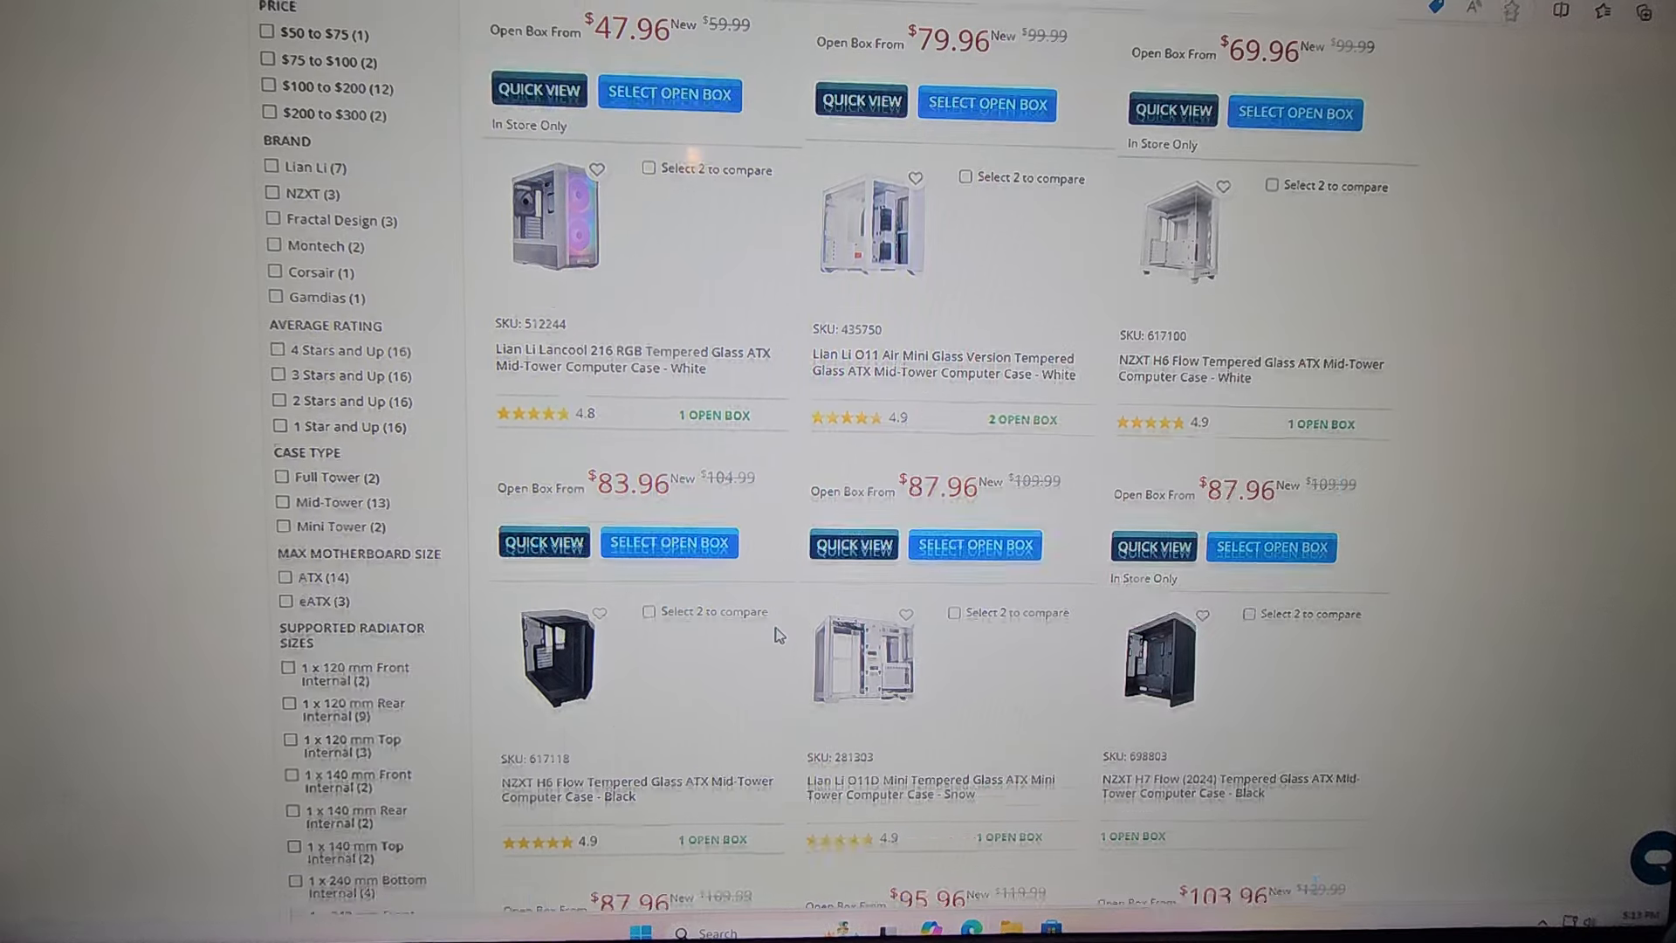
scroll("up", 3)
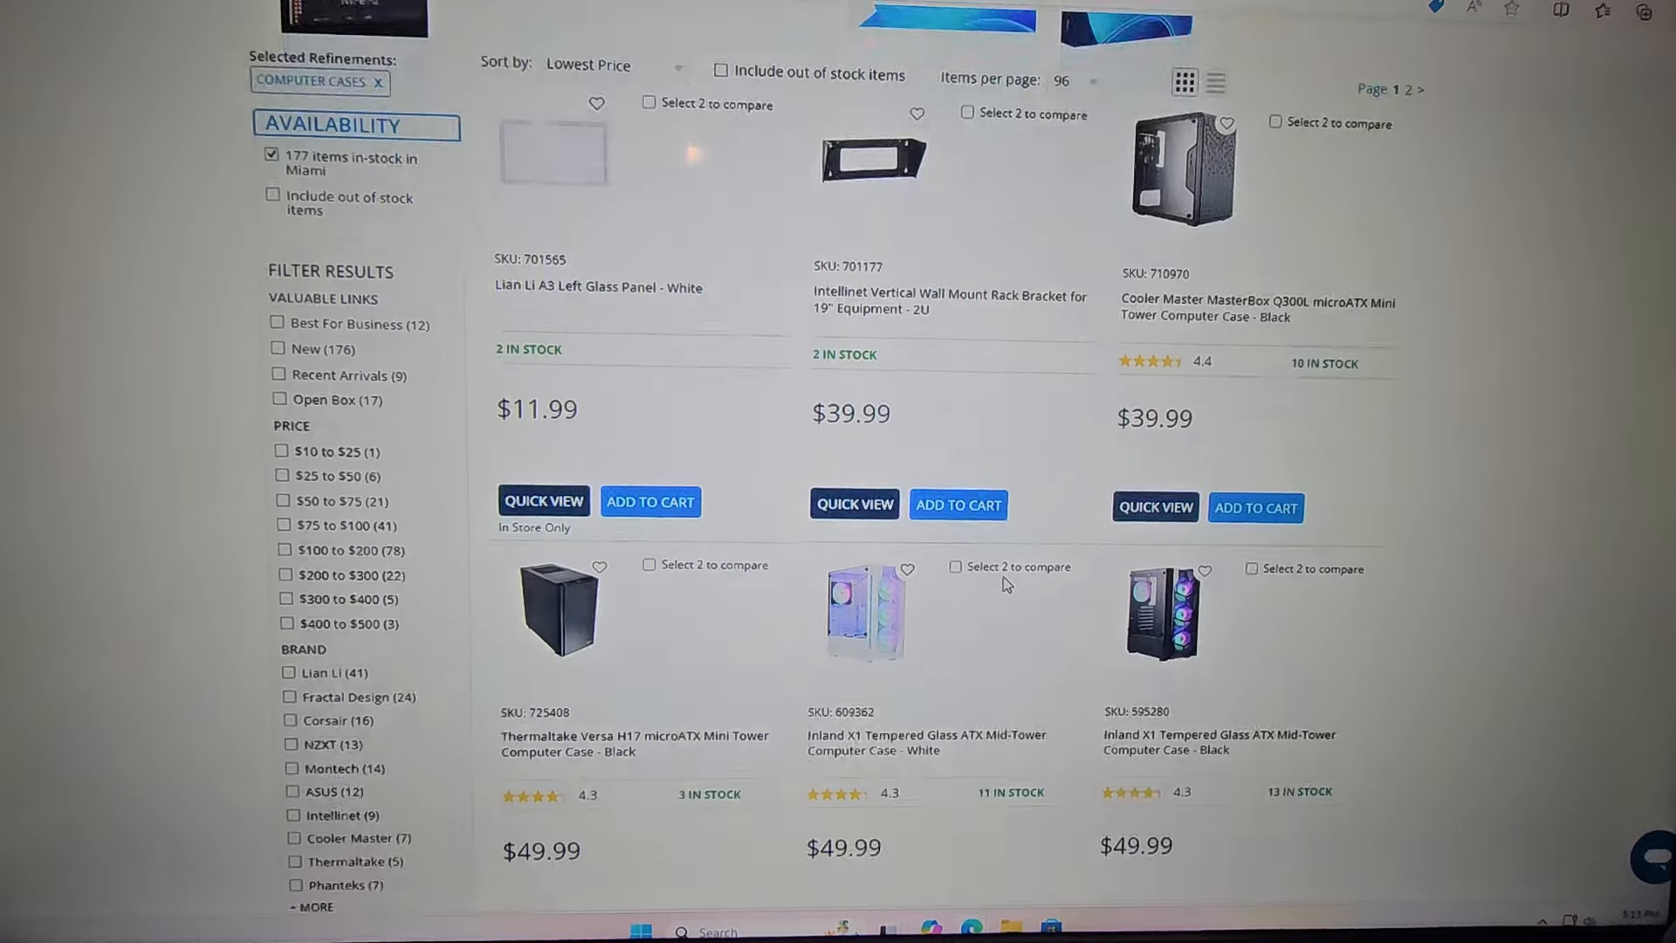
Step: Scroll further down the lowest-price case list to the $49.99 Thermaltake and Inland cases
scroll("down", 3)
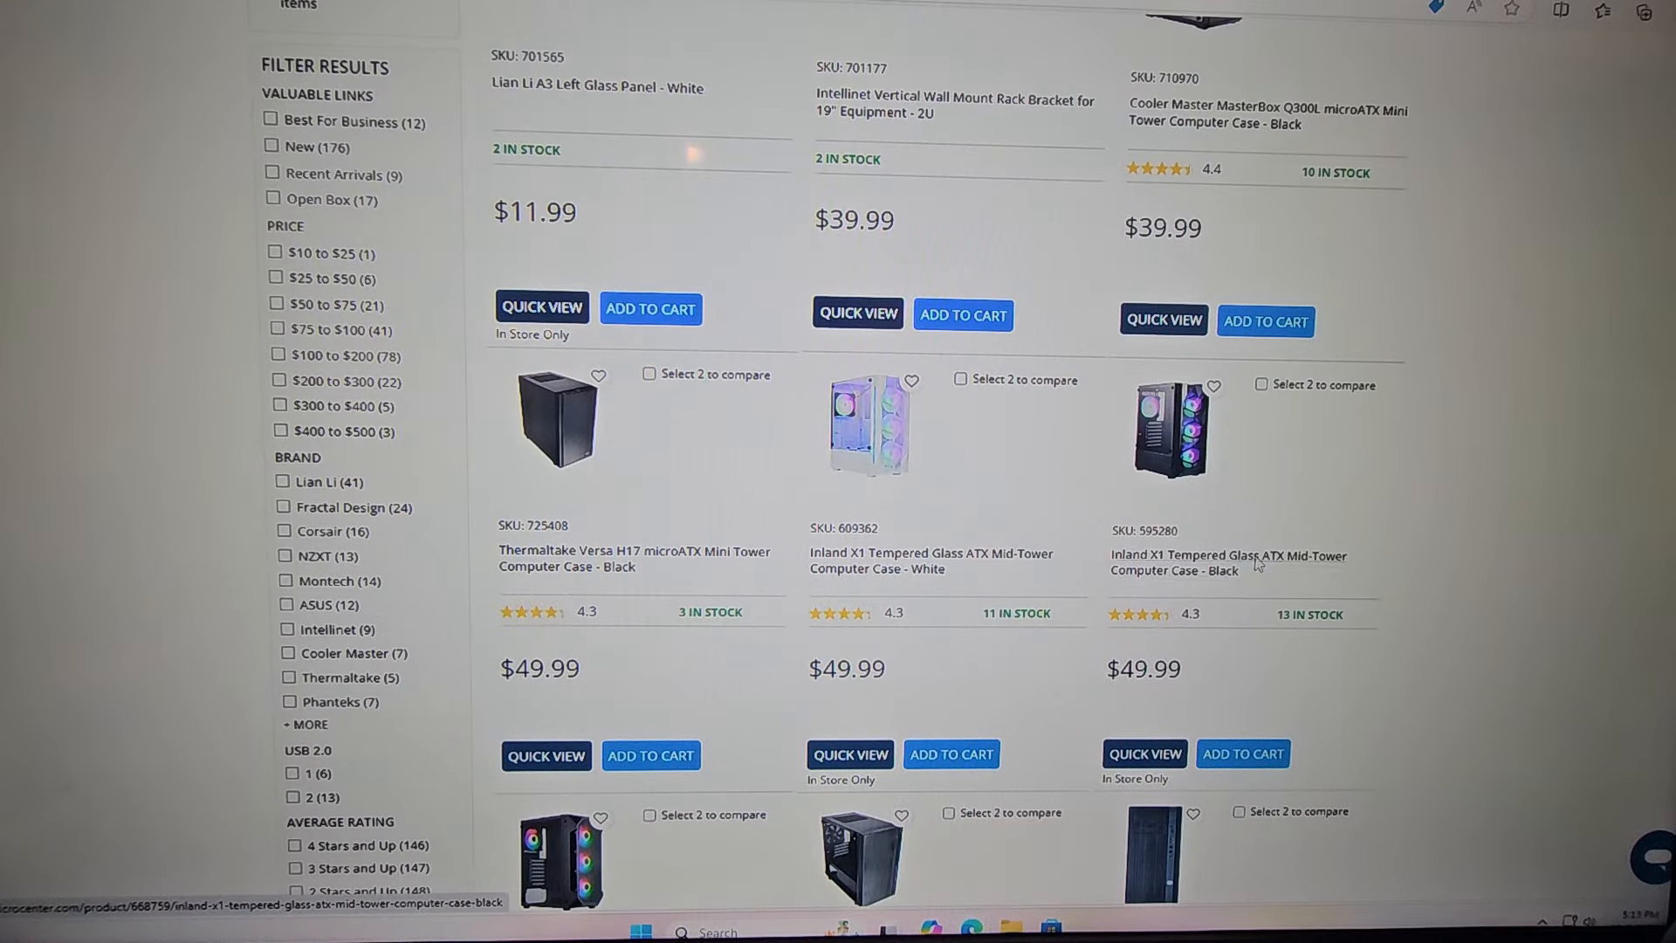
mouse_move(1159, 425)
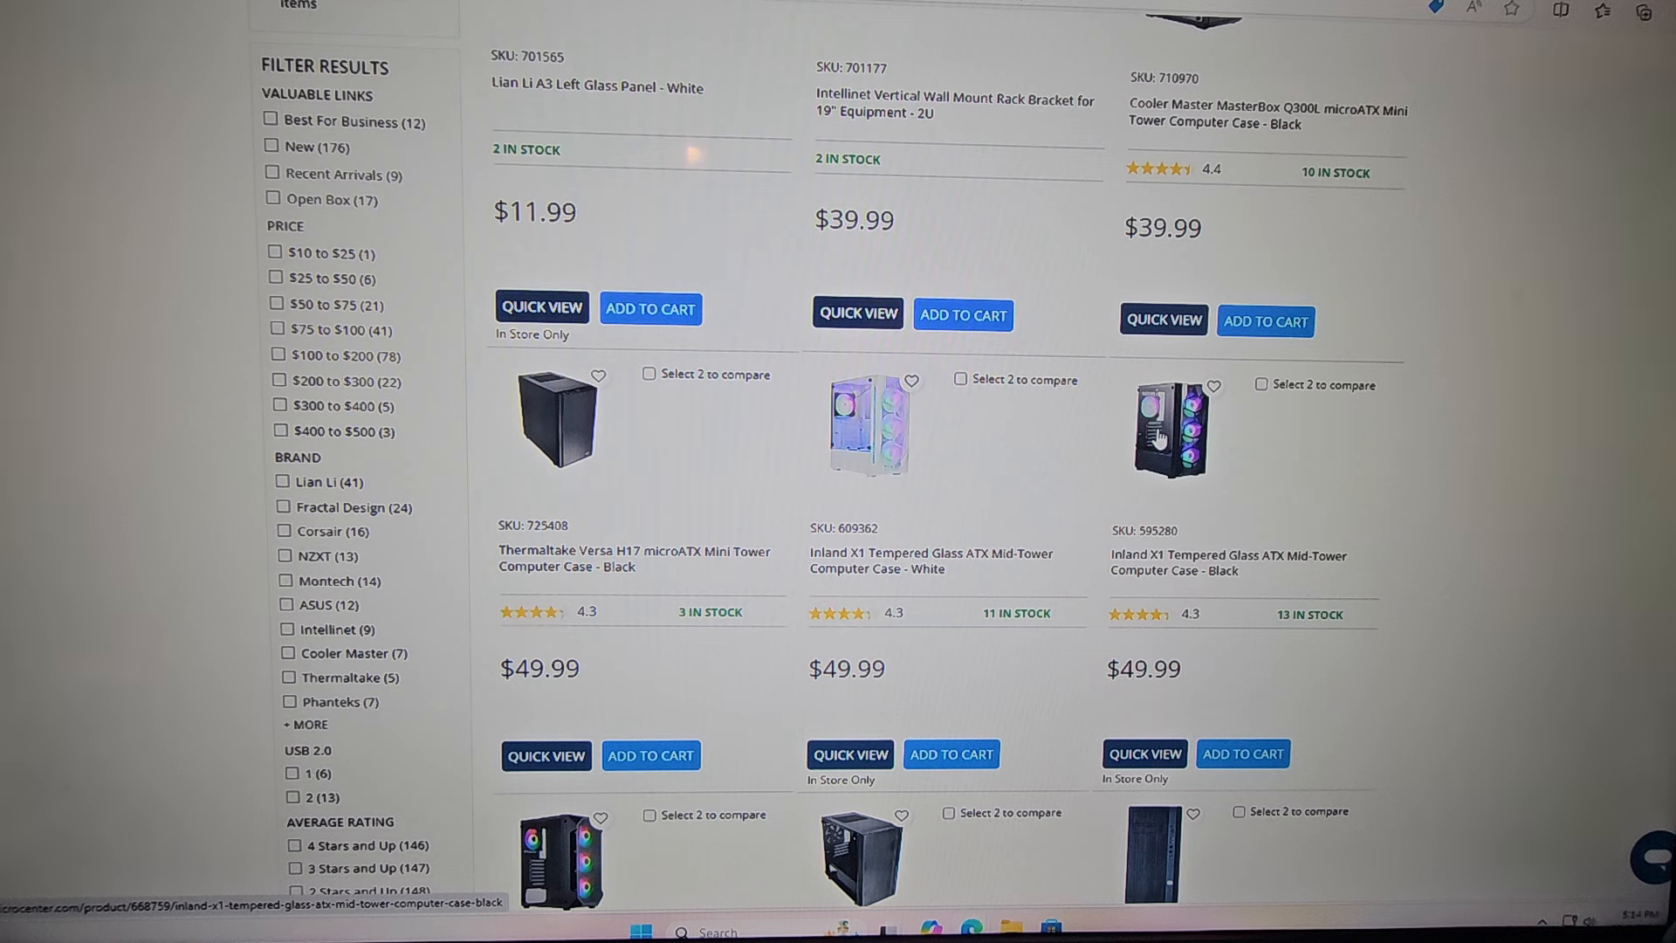
mouse_move(1159, 438)
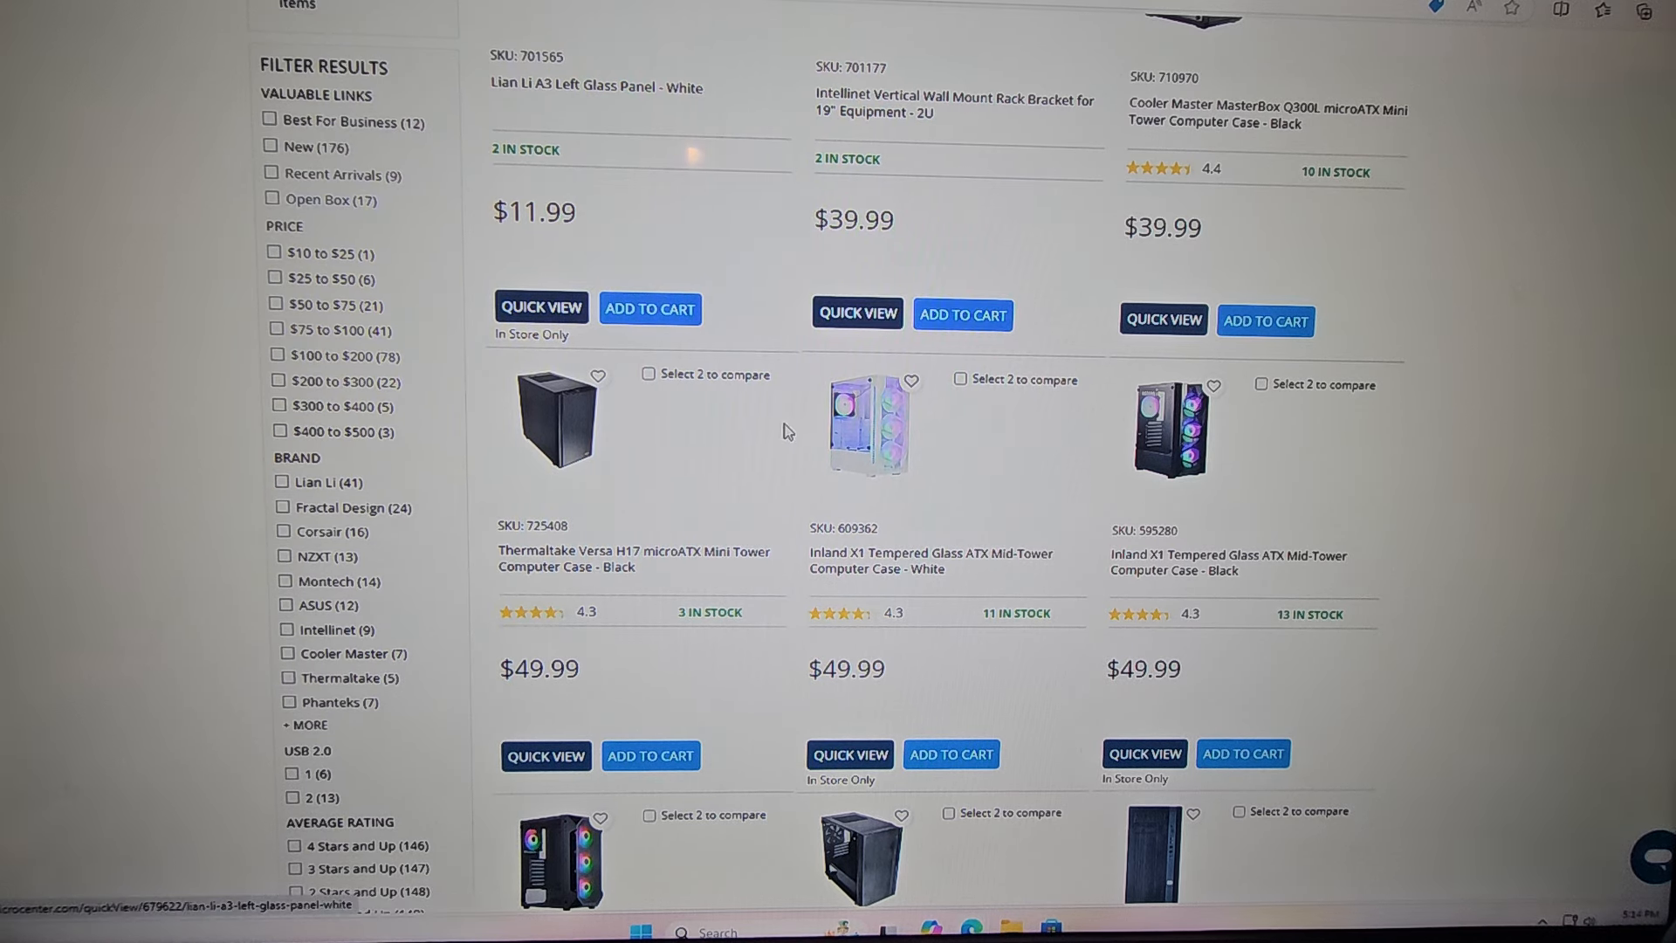
mouse_move(1344, 630)
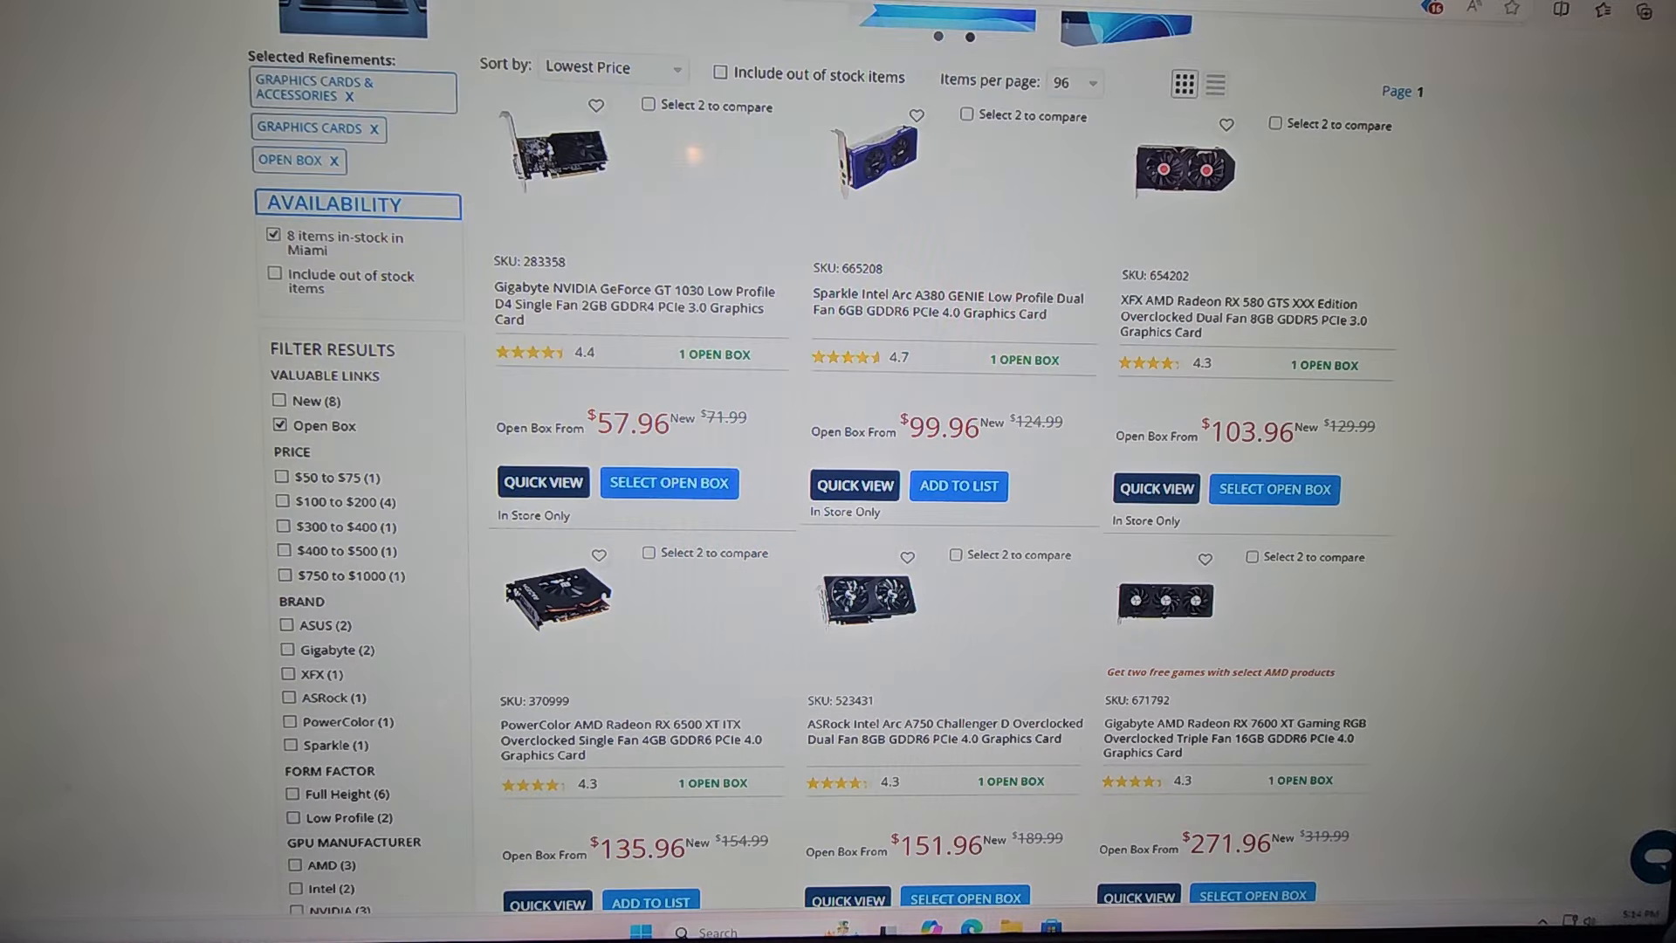
mouse_move(612, 644)
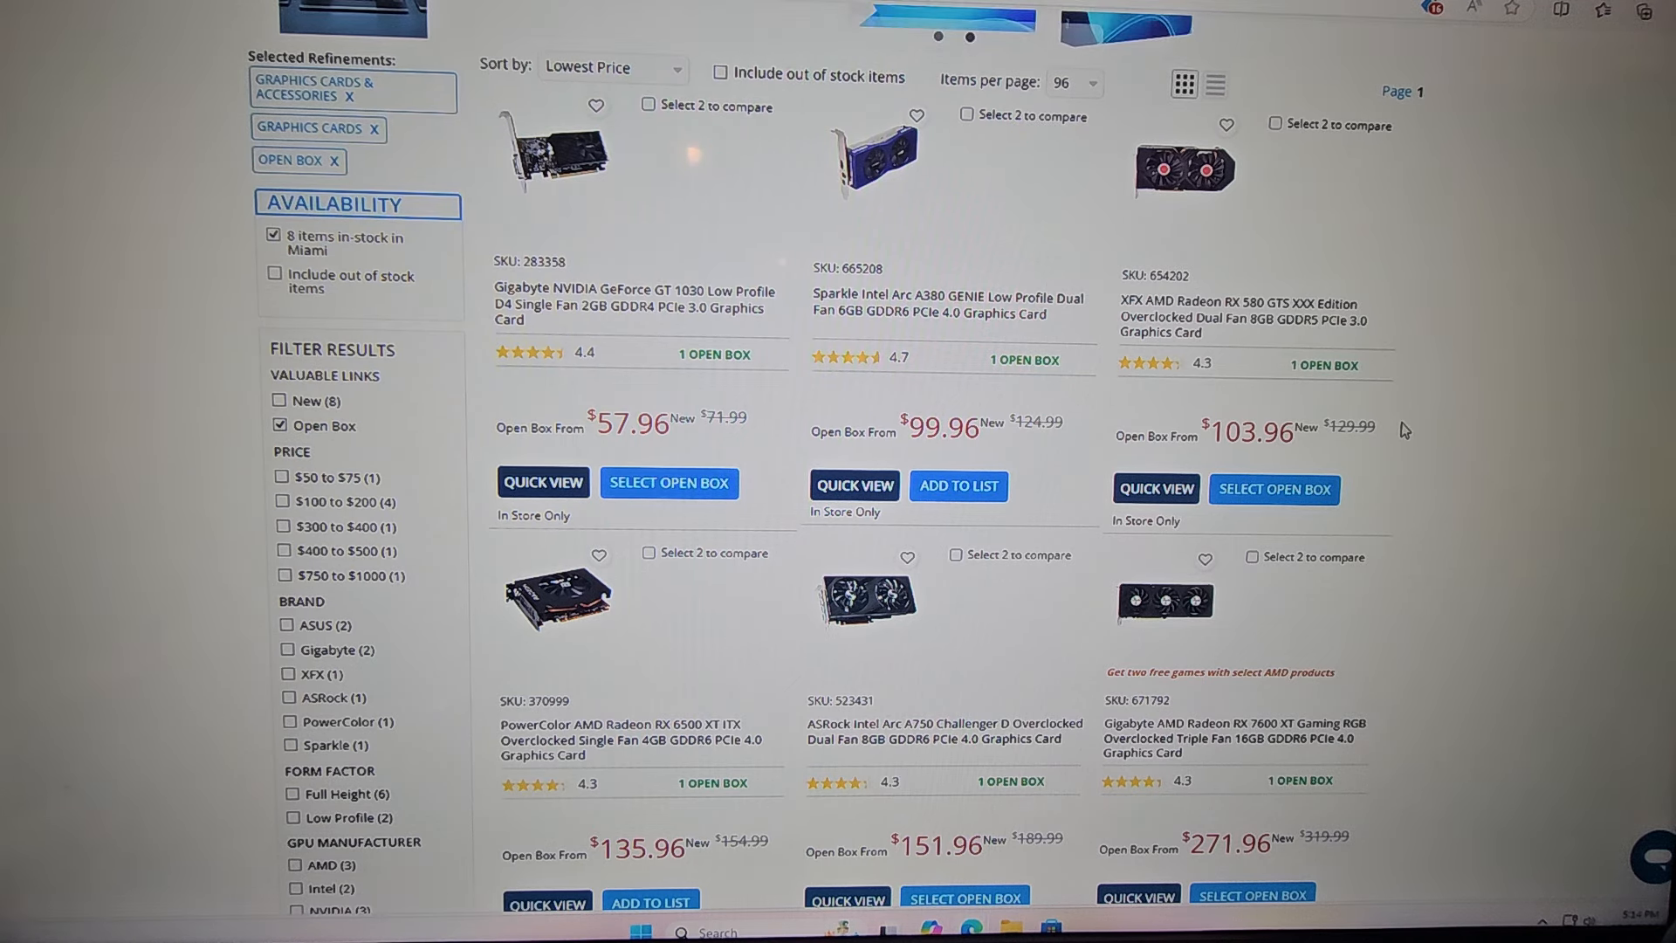
scroll("down", 3)
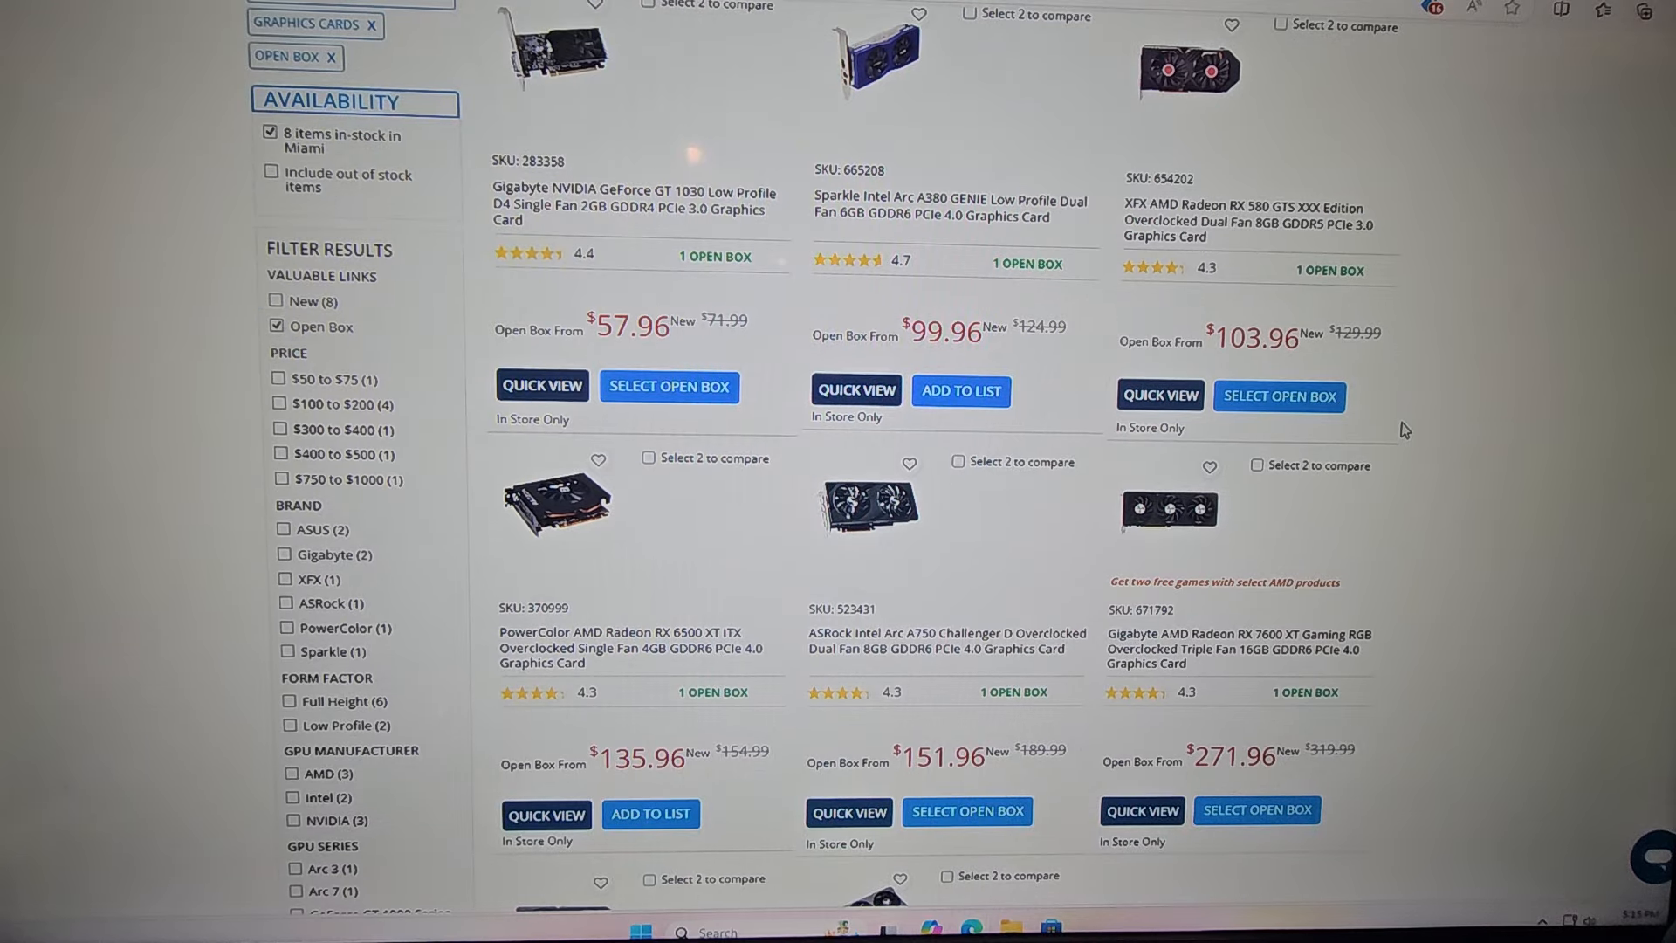
mouse_move(1173, 96)
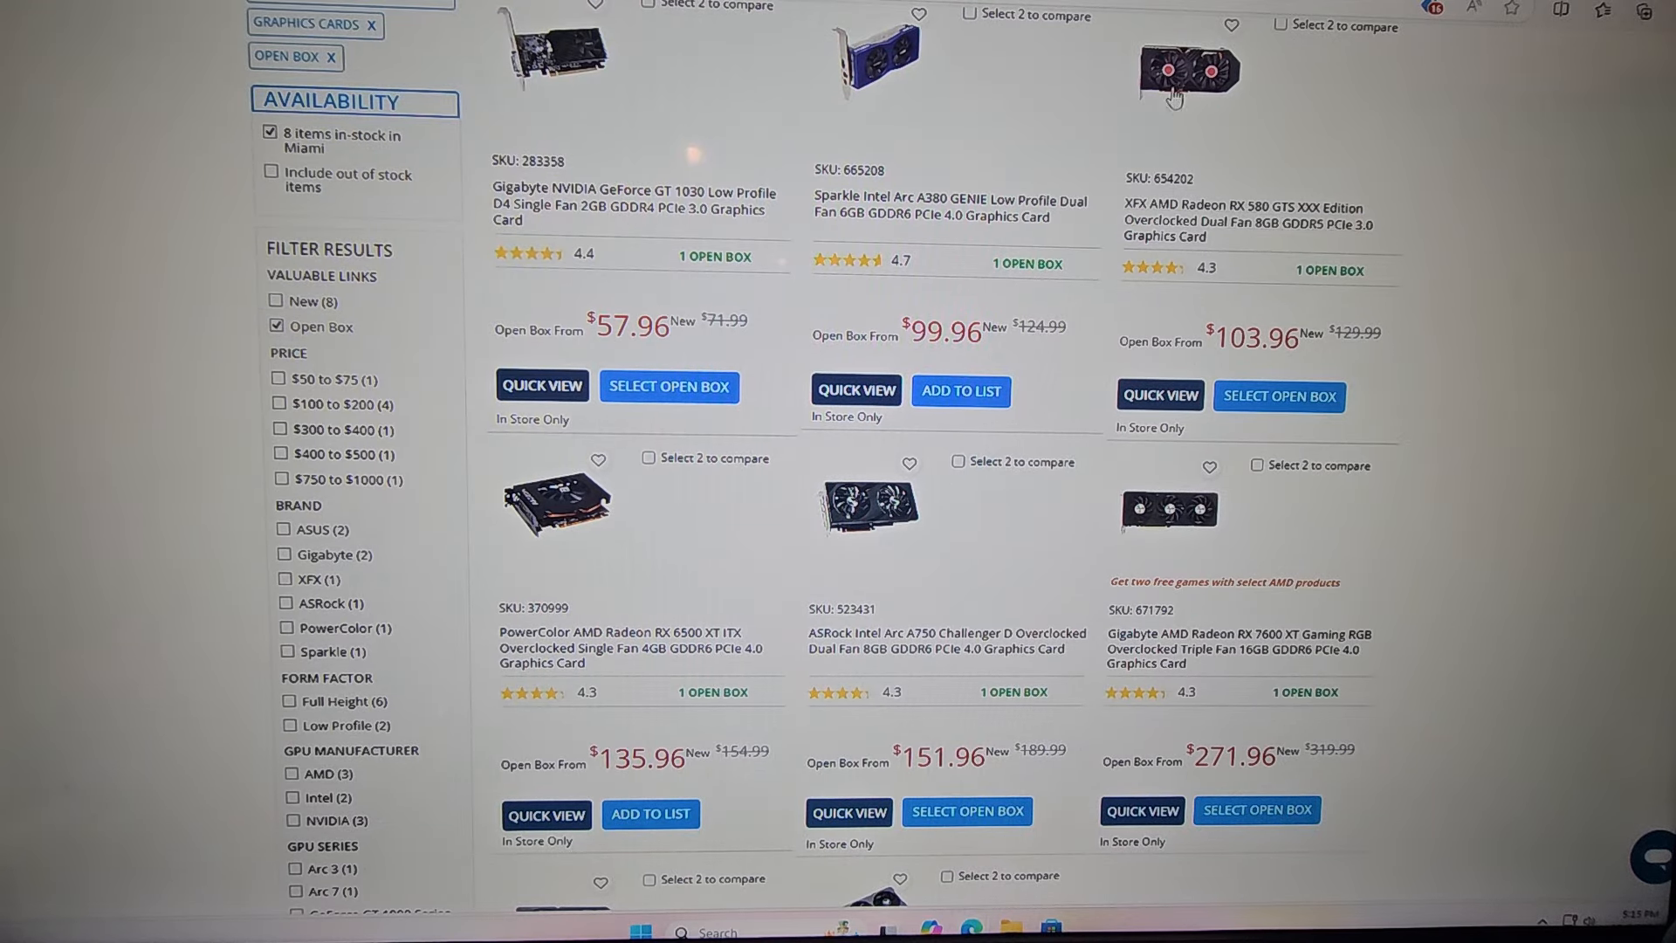
mouse_move(1082, 248)
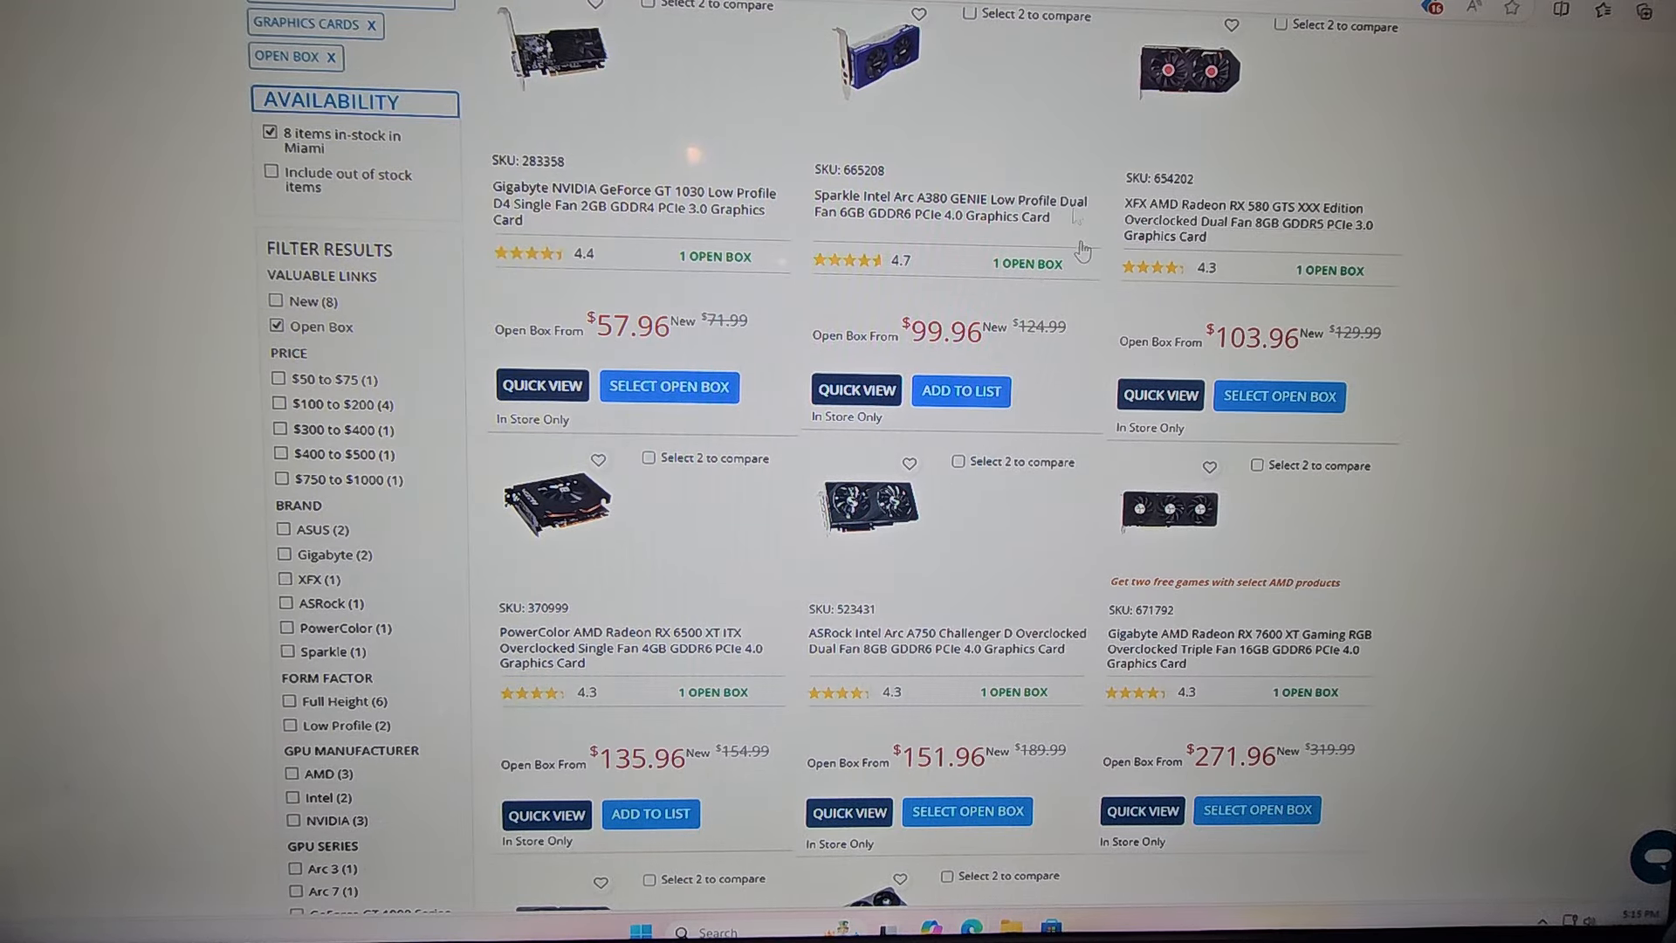
mouse_move(1437, 426)
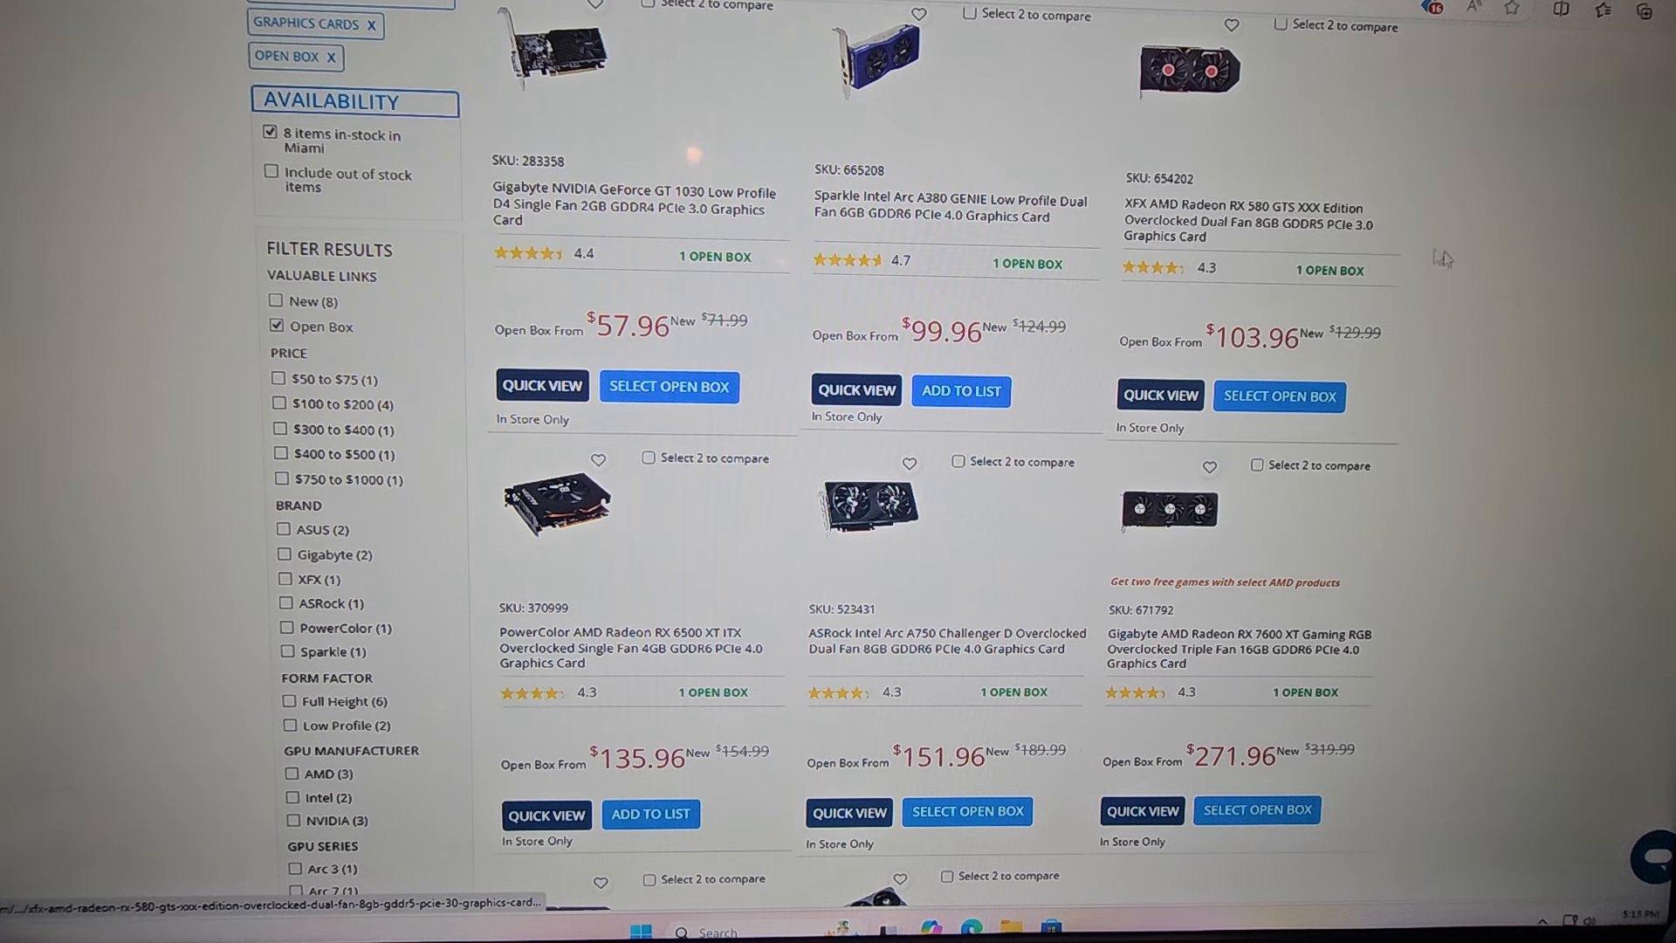
mouse_move(1440, 322)
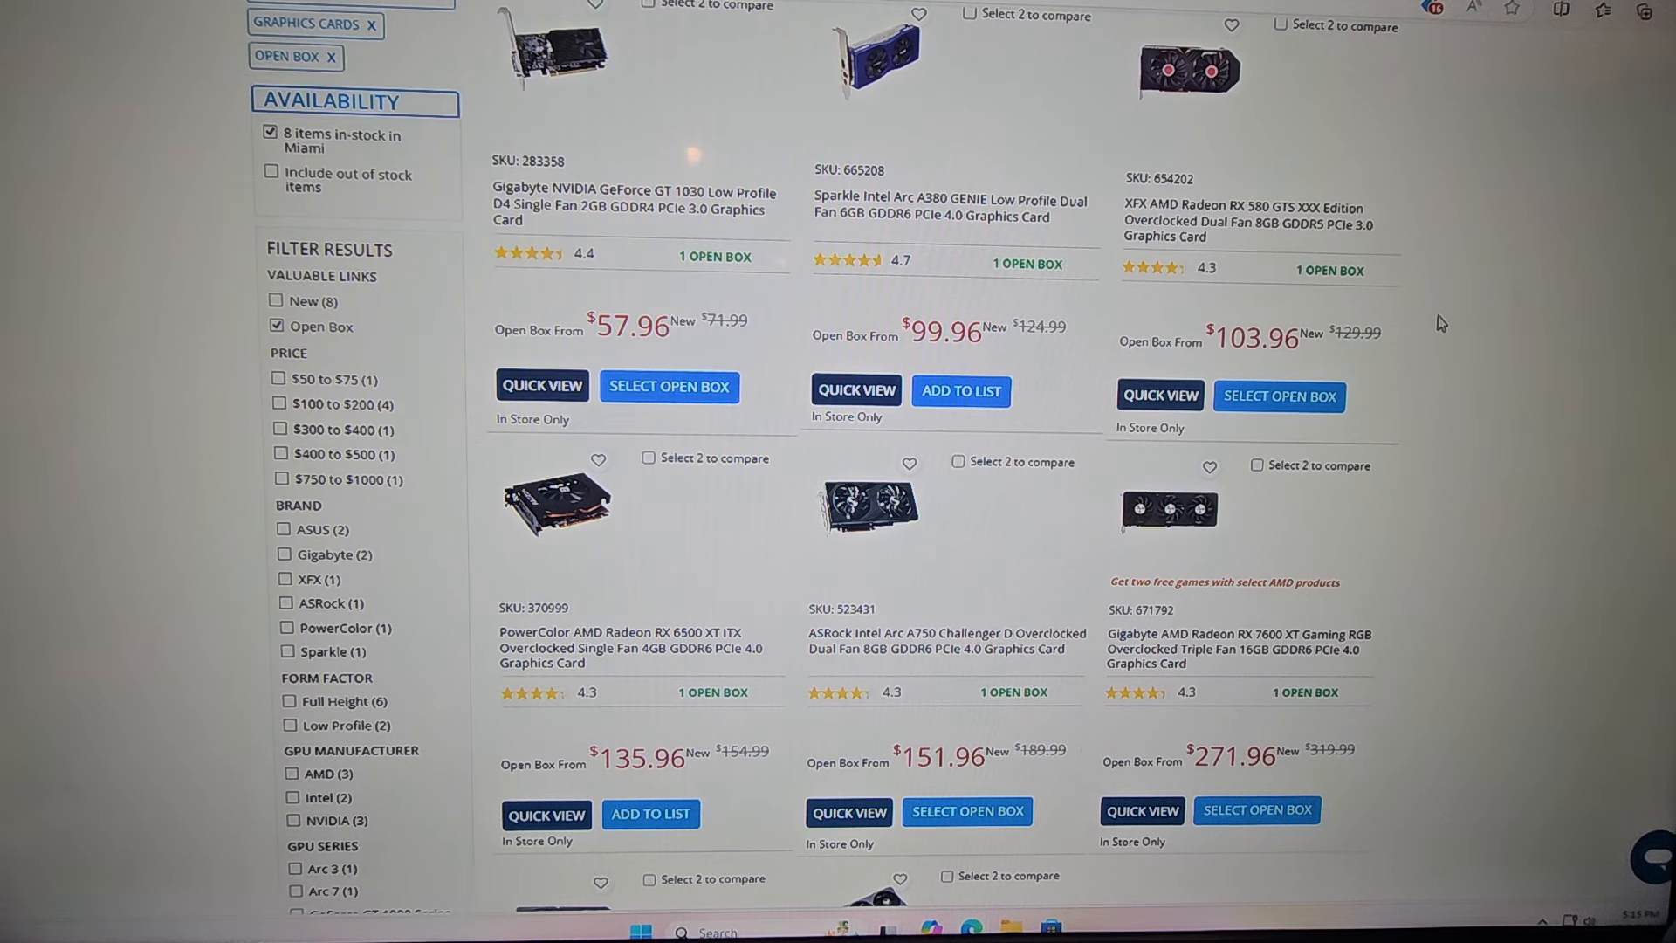
scroll("down", 3)
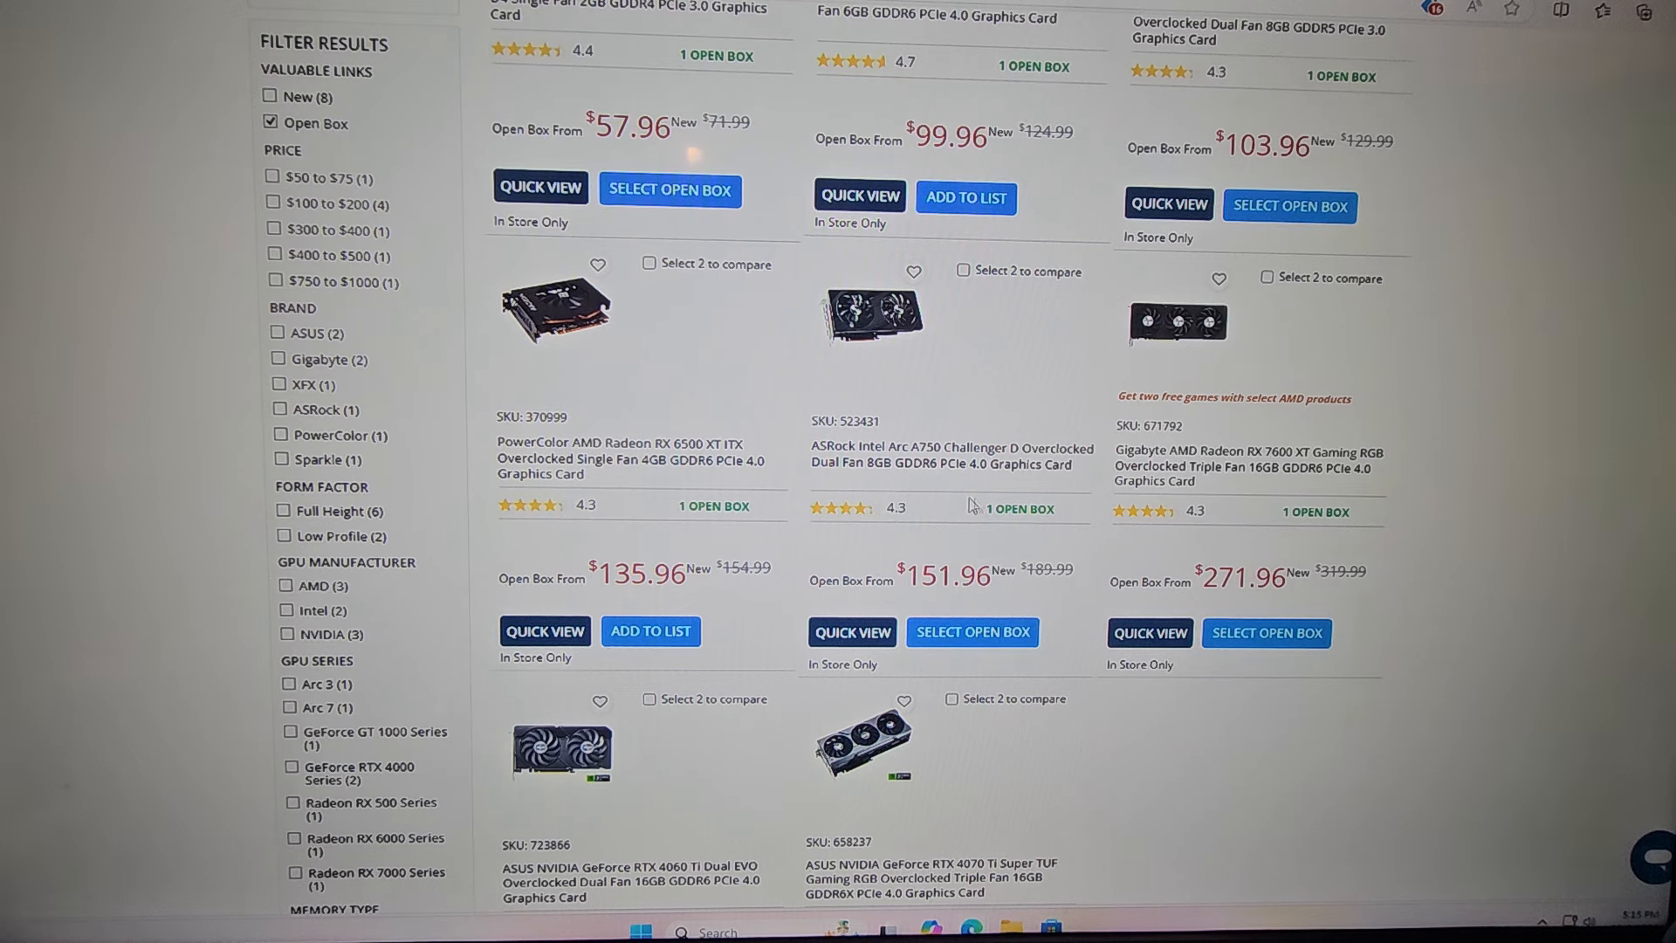
mouse_move(922, 564)
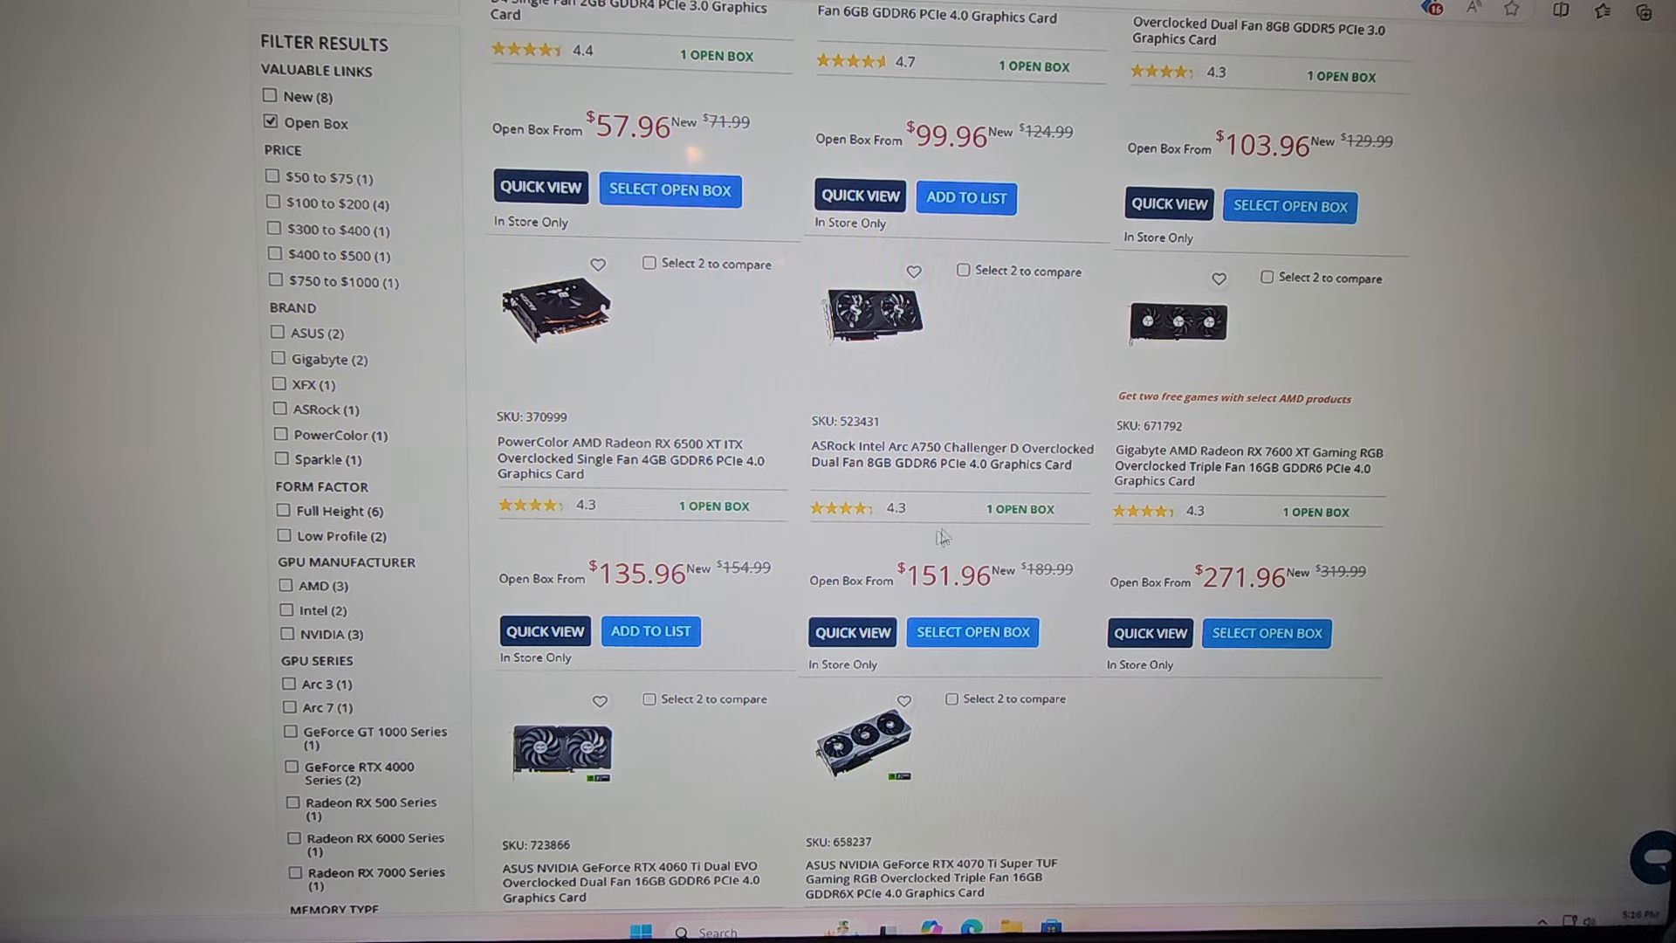
scroll("down", 3)
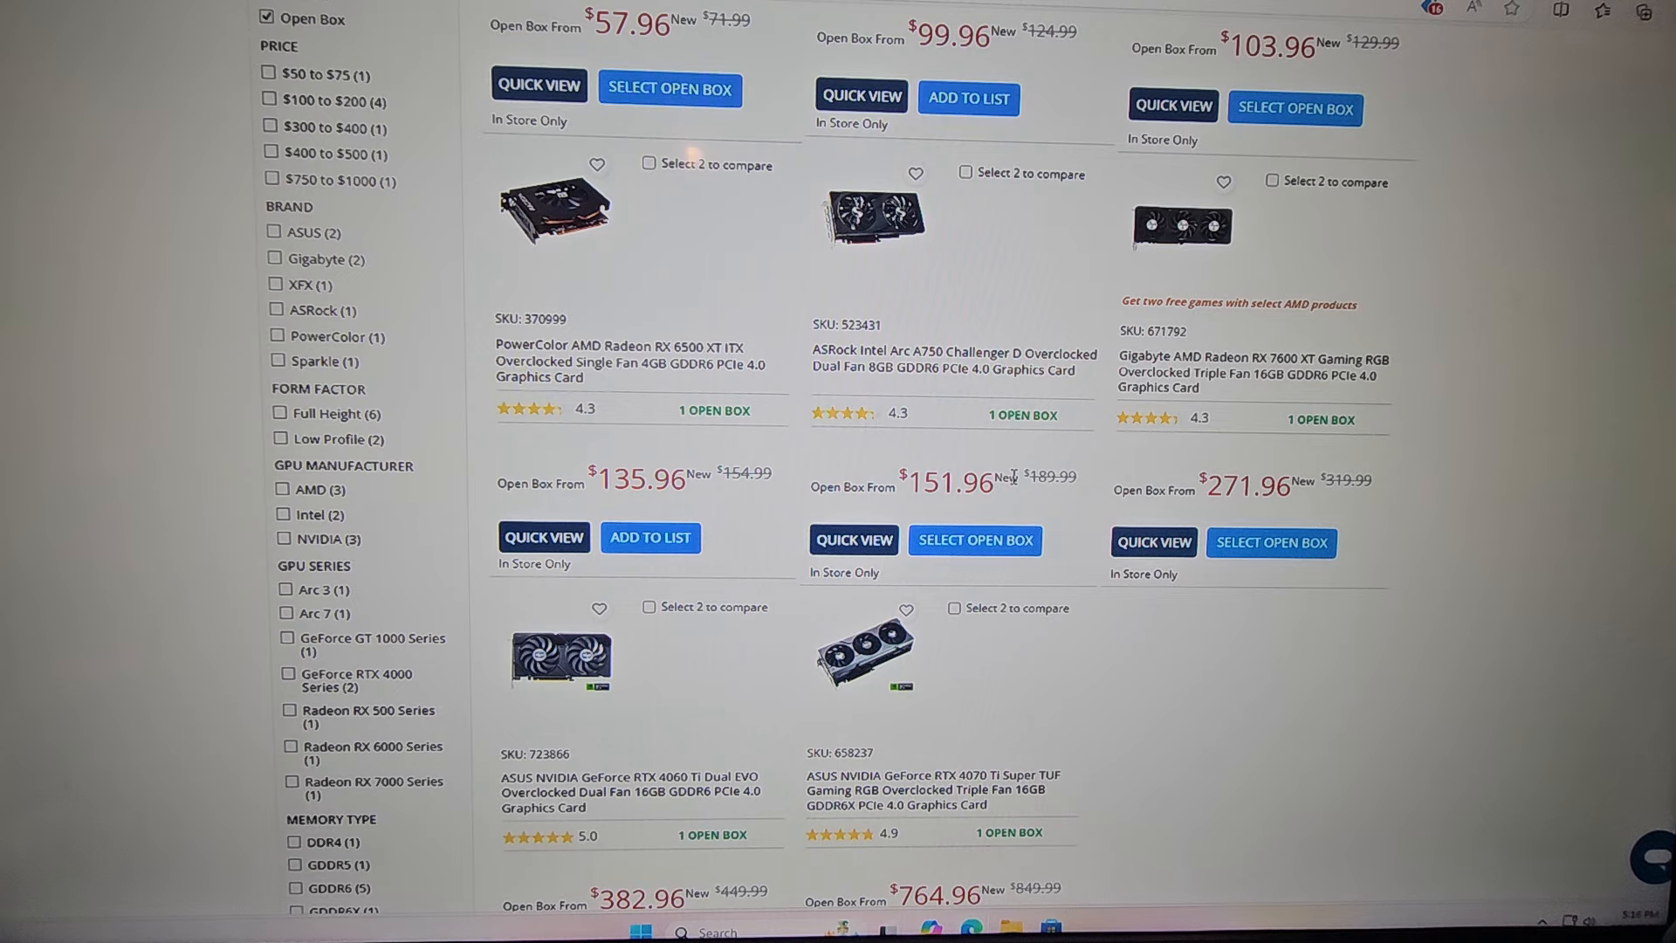
scroll("down", 3)
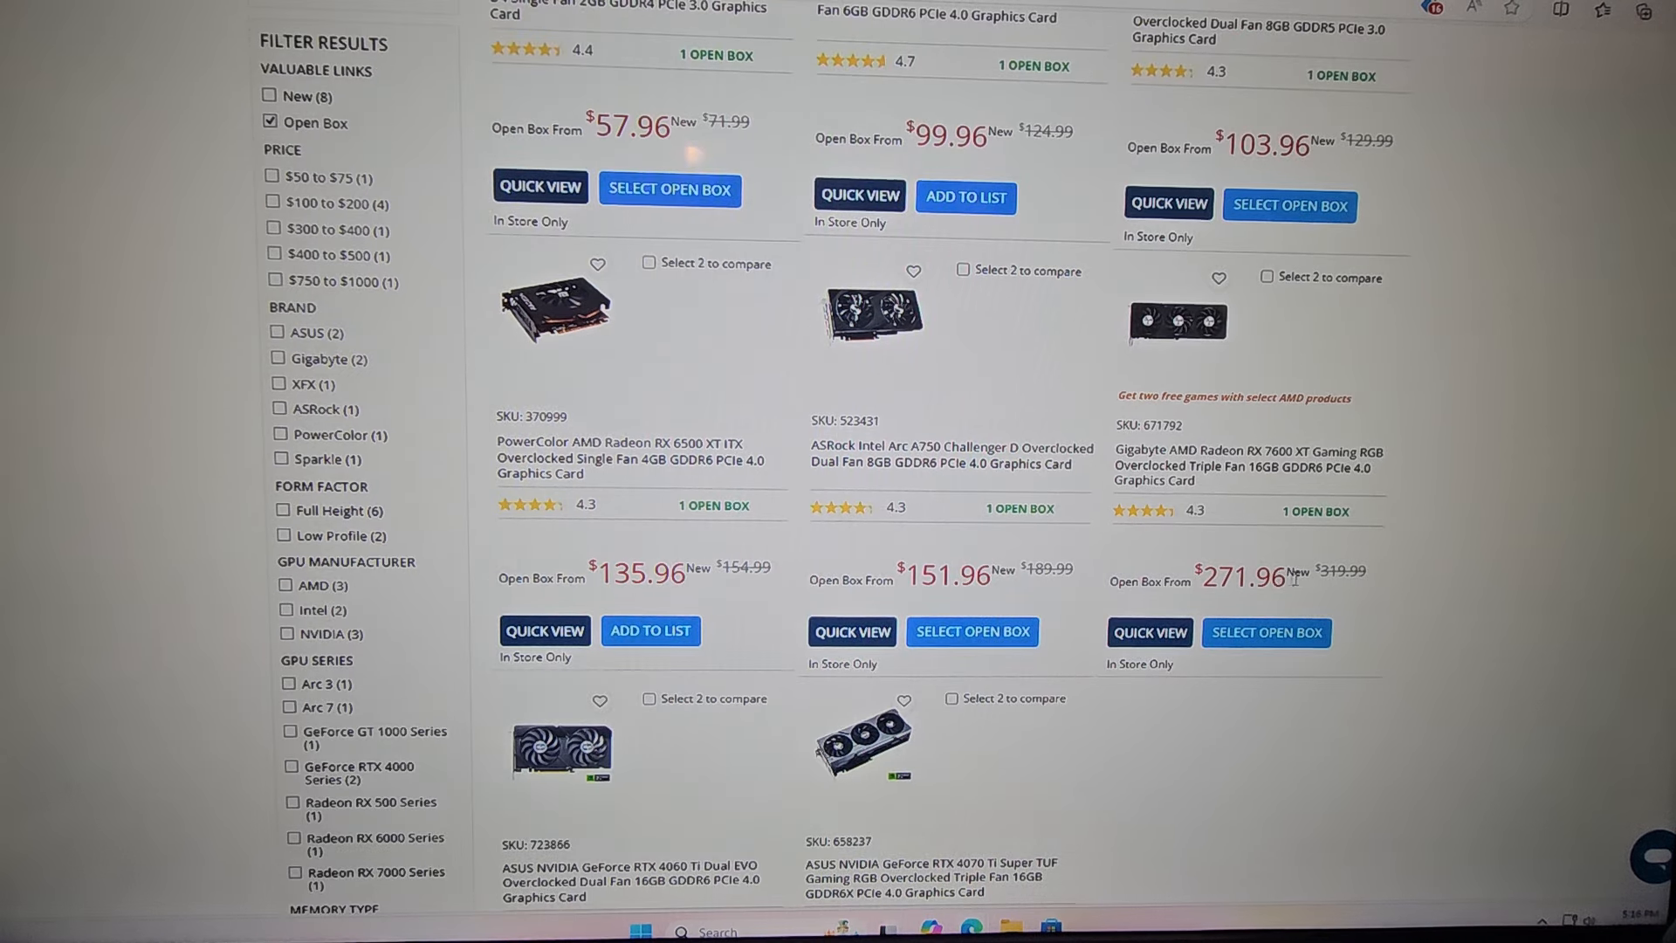
scroll("down", 3)
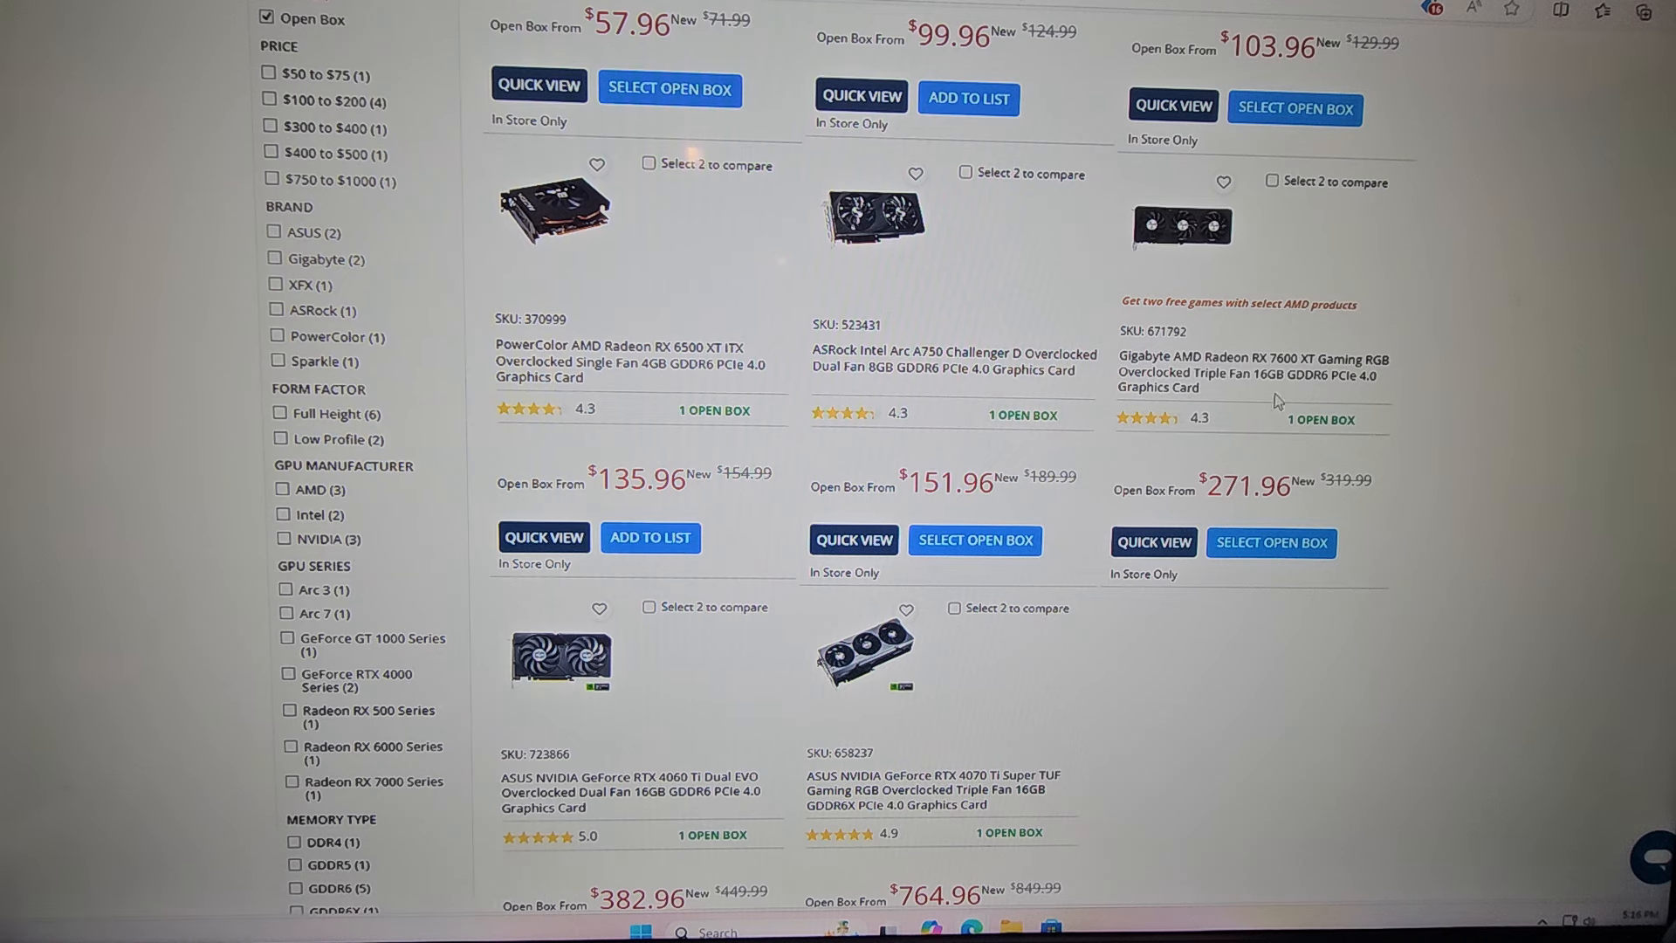
mouse_move(1415, 438)
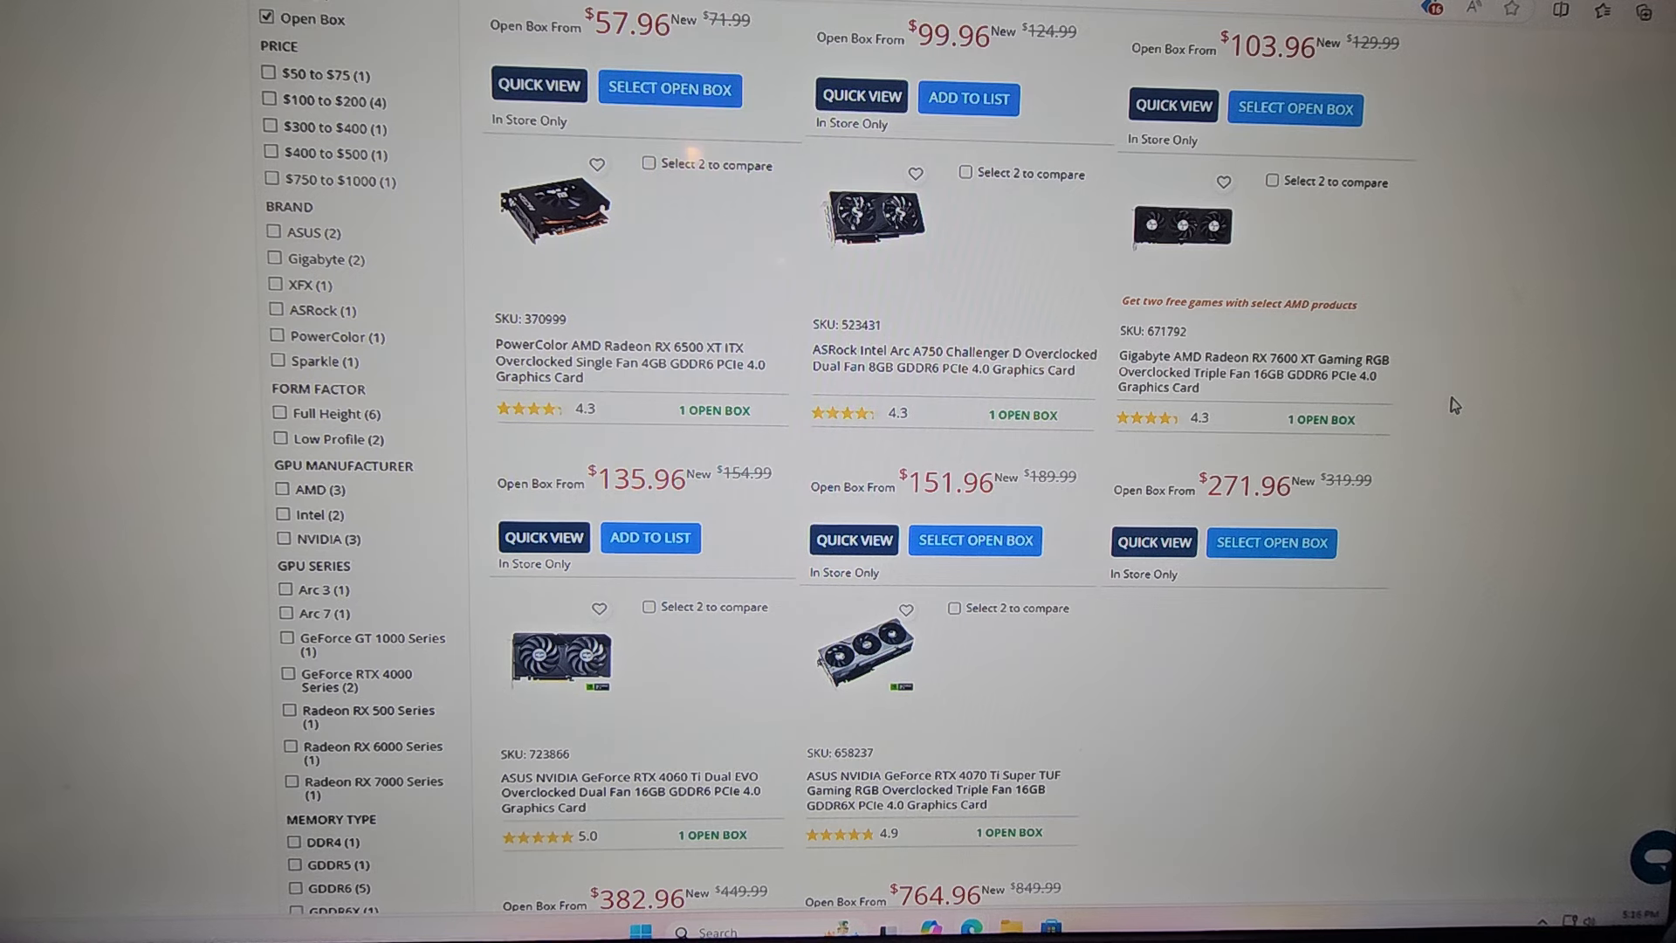
scroll("down", 3)
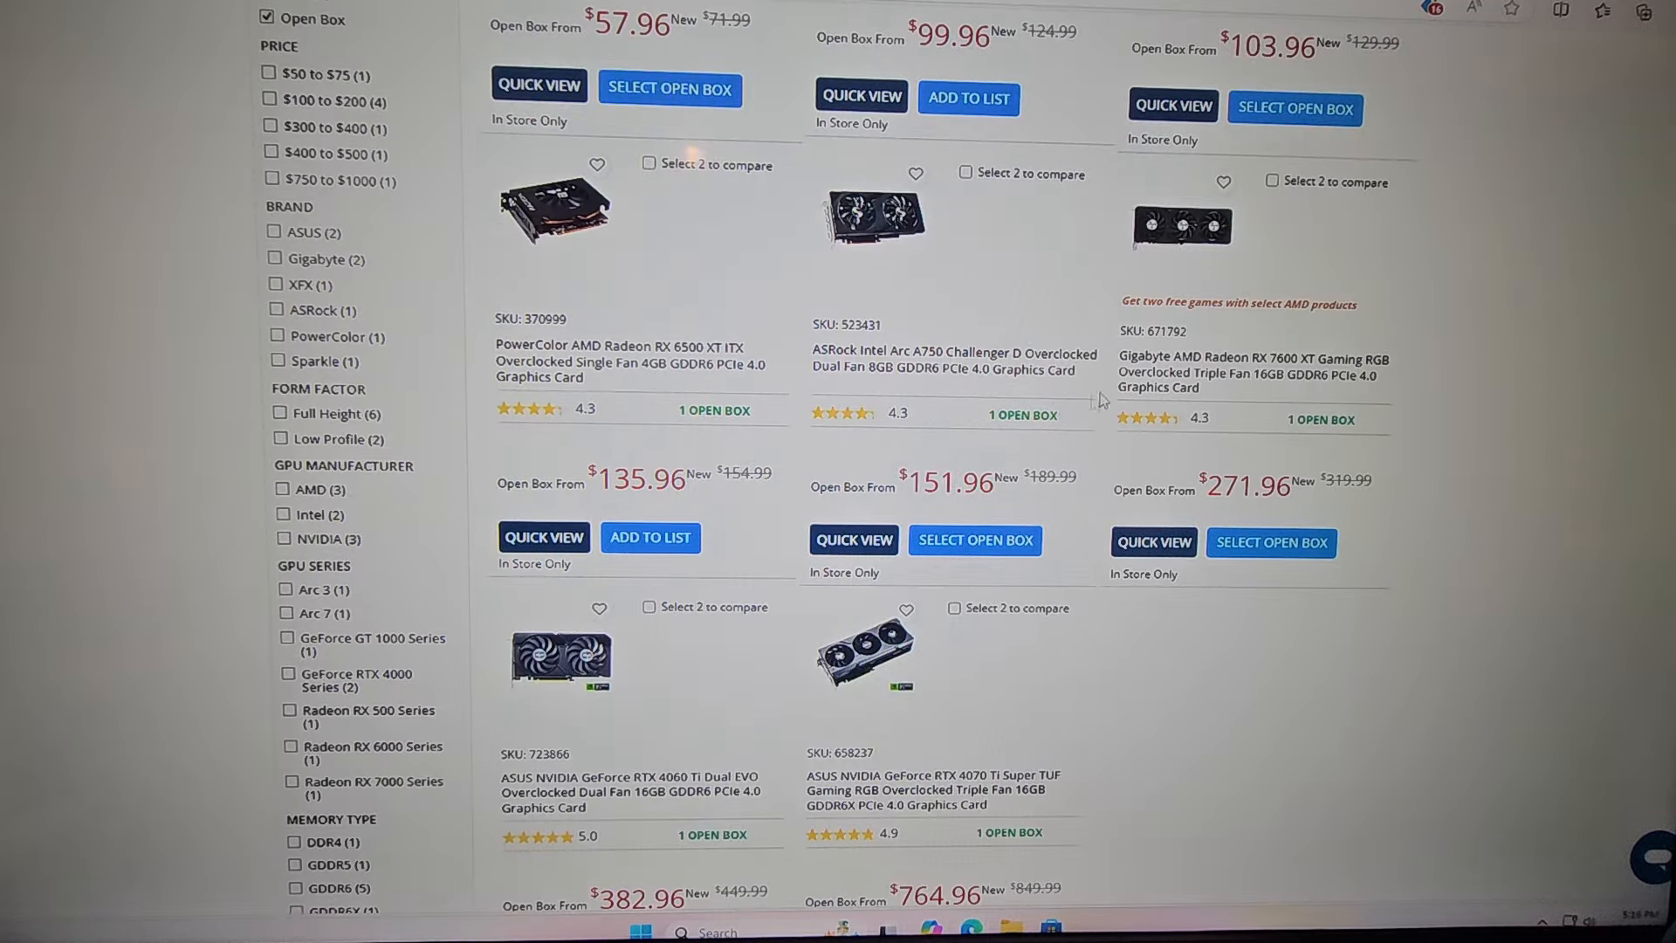
scroll("down", 3)
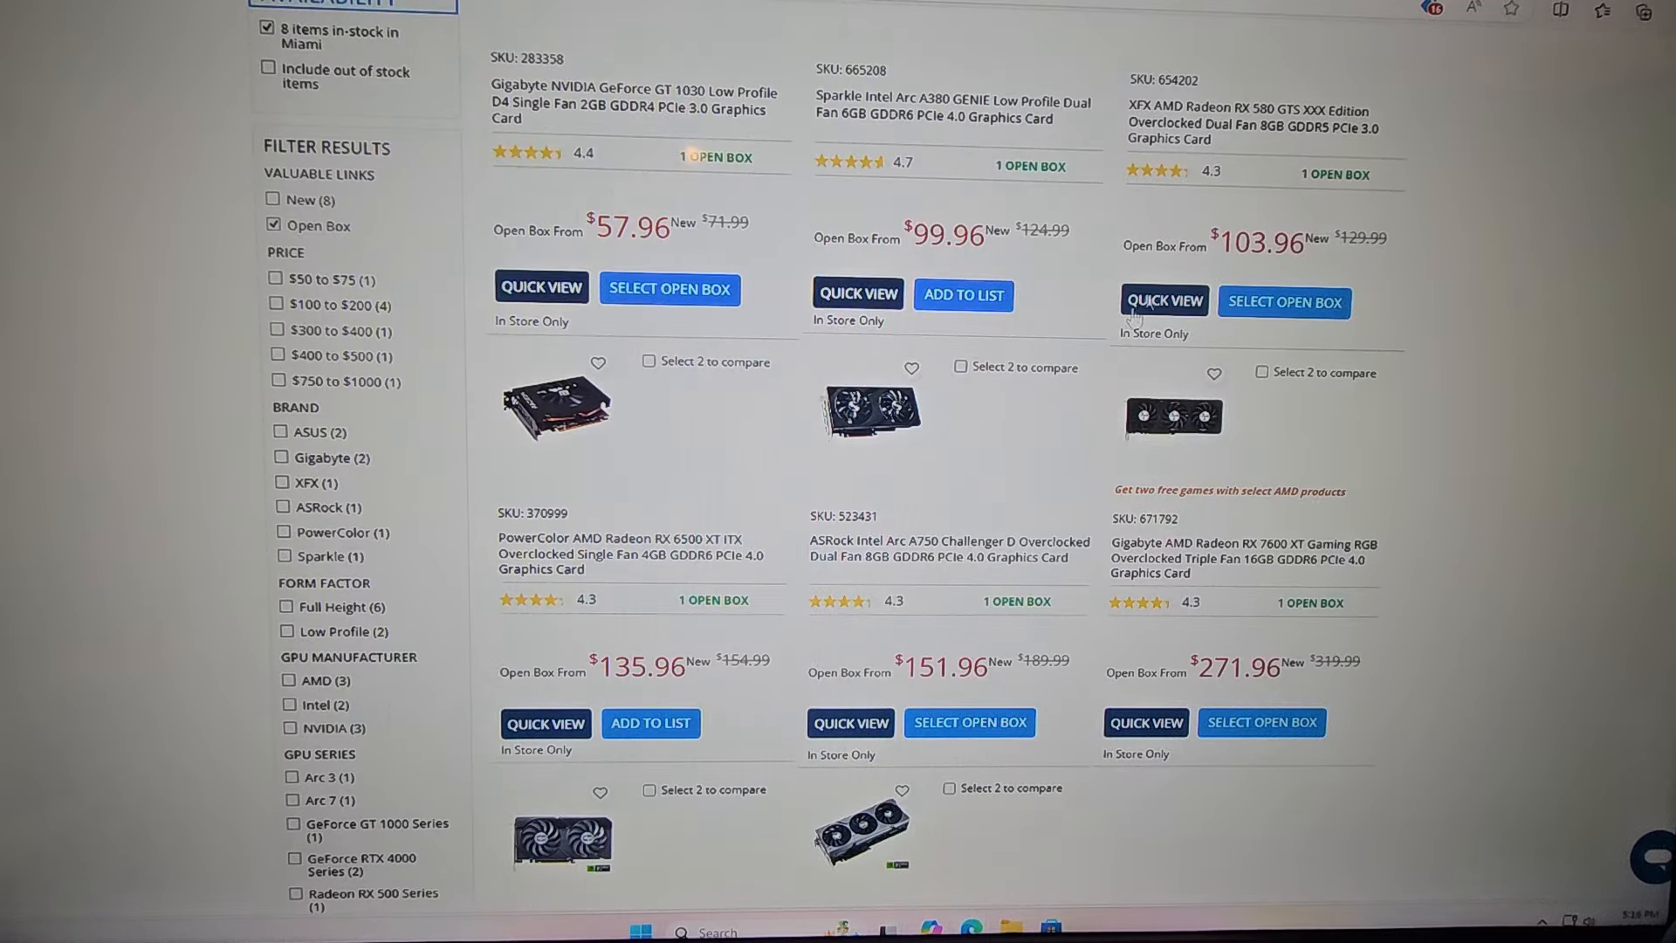